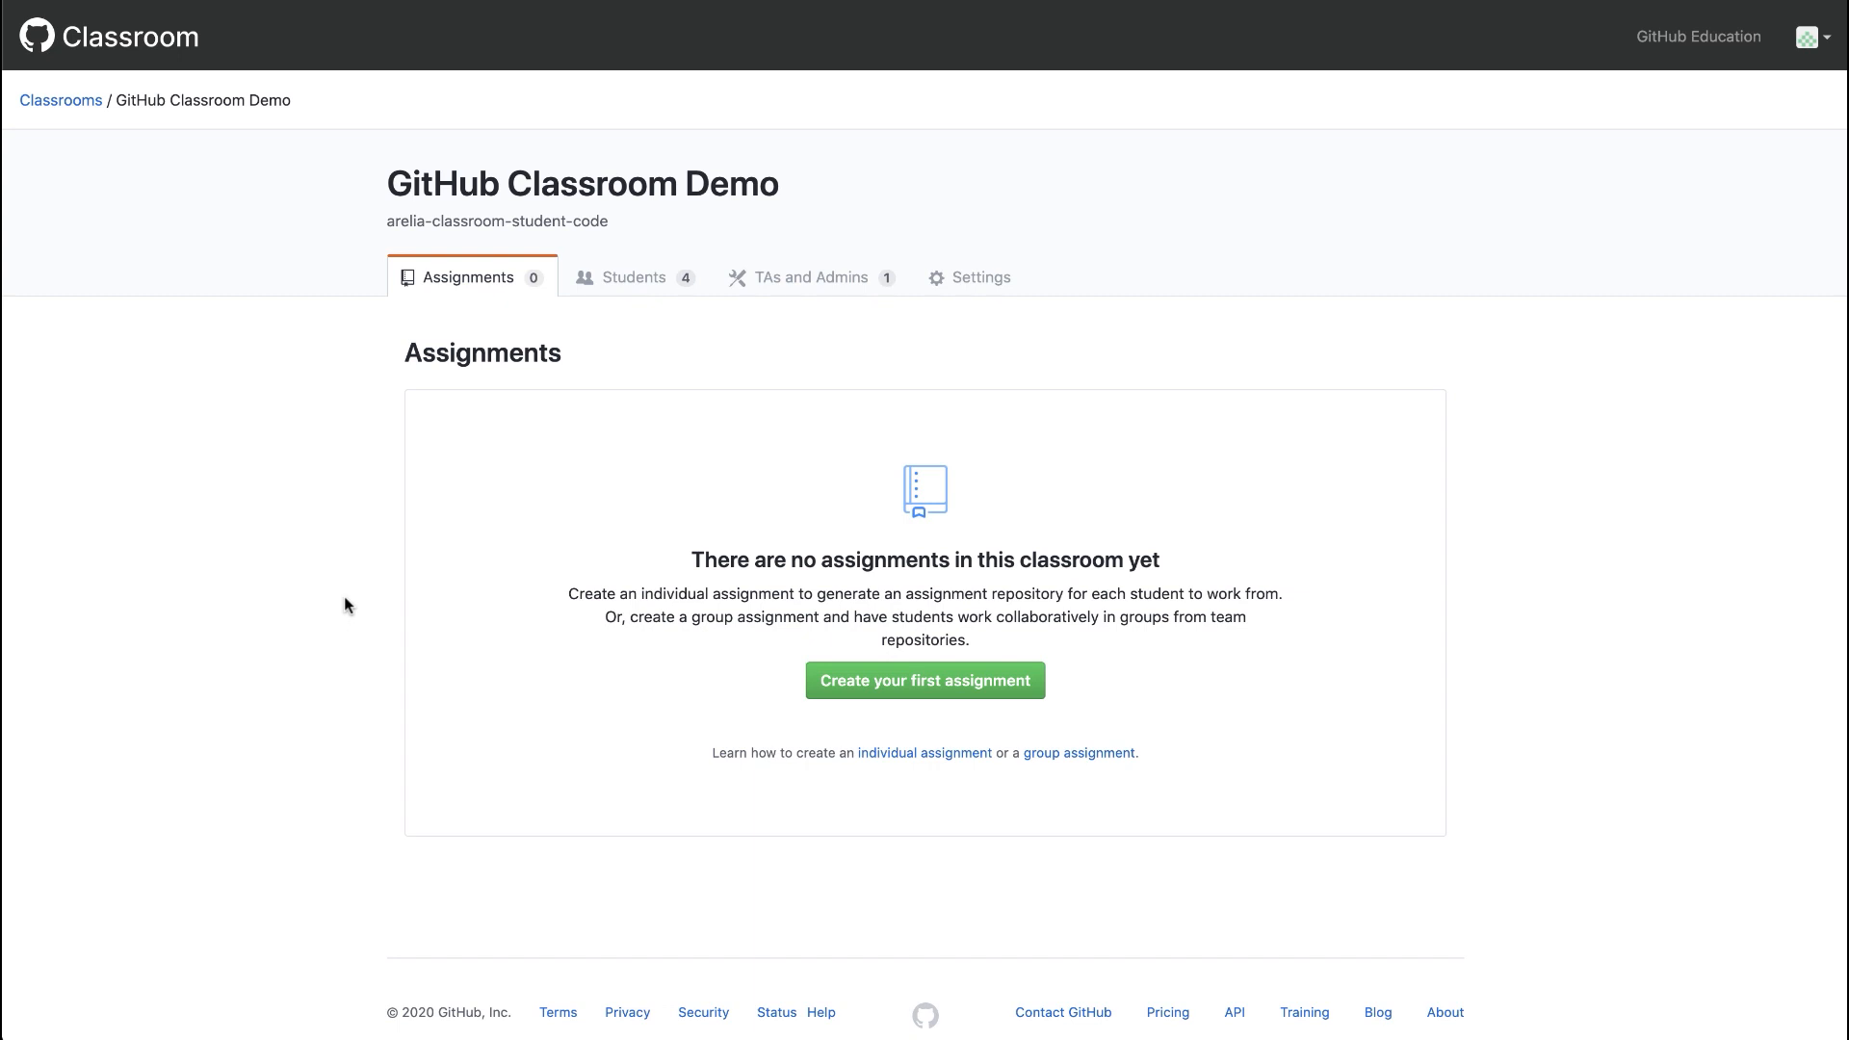
mouse_move(727, 668)
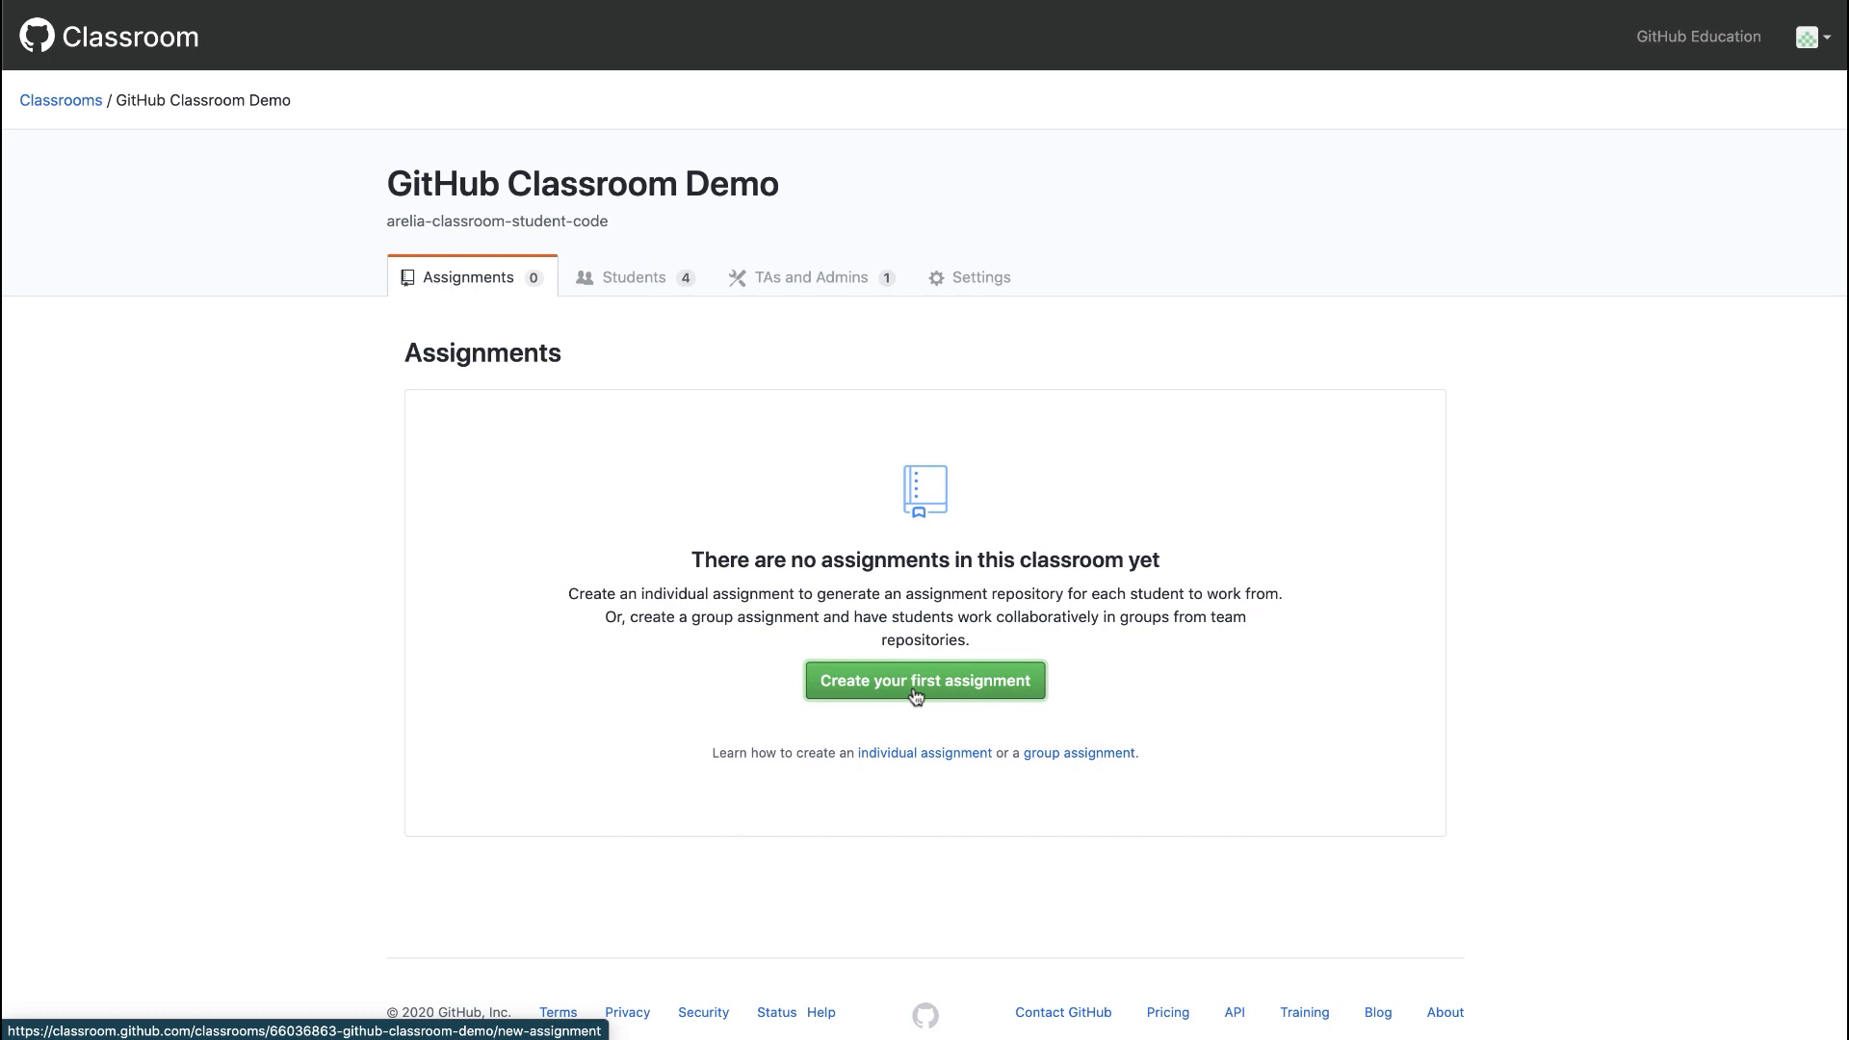
Begin a first assignment titled 'Lesson 1: GitHub Repository' with deadline 06/27/2020 at 18:00.
click(924, 679)
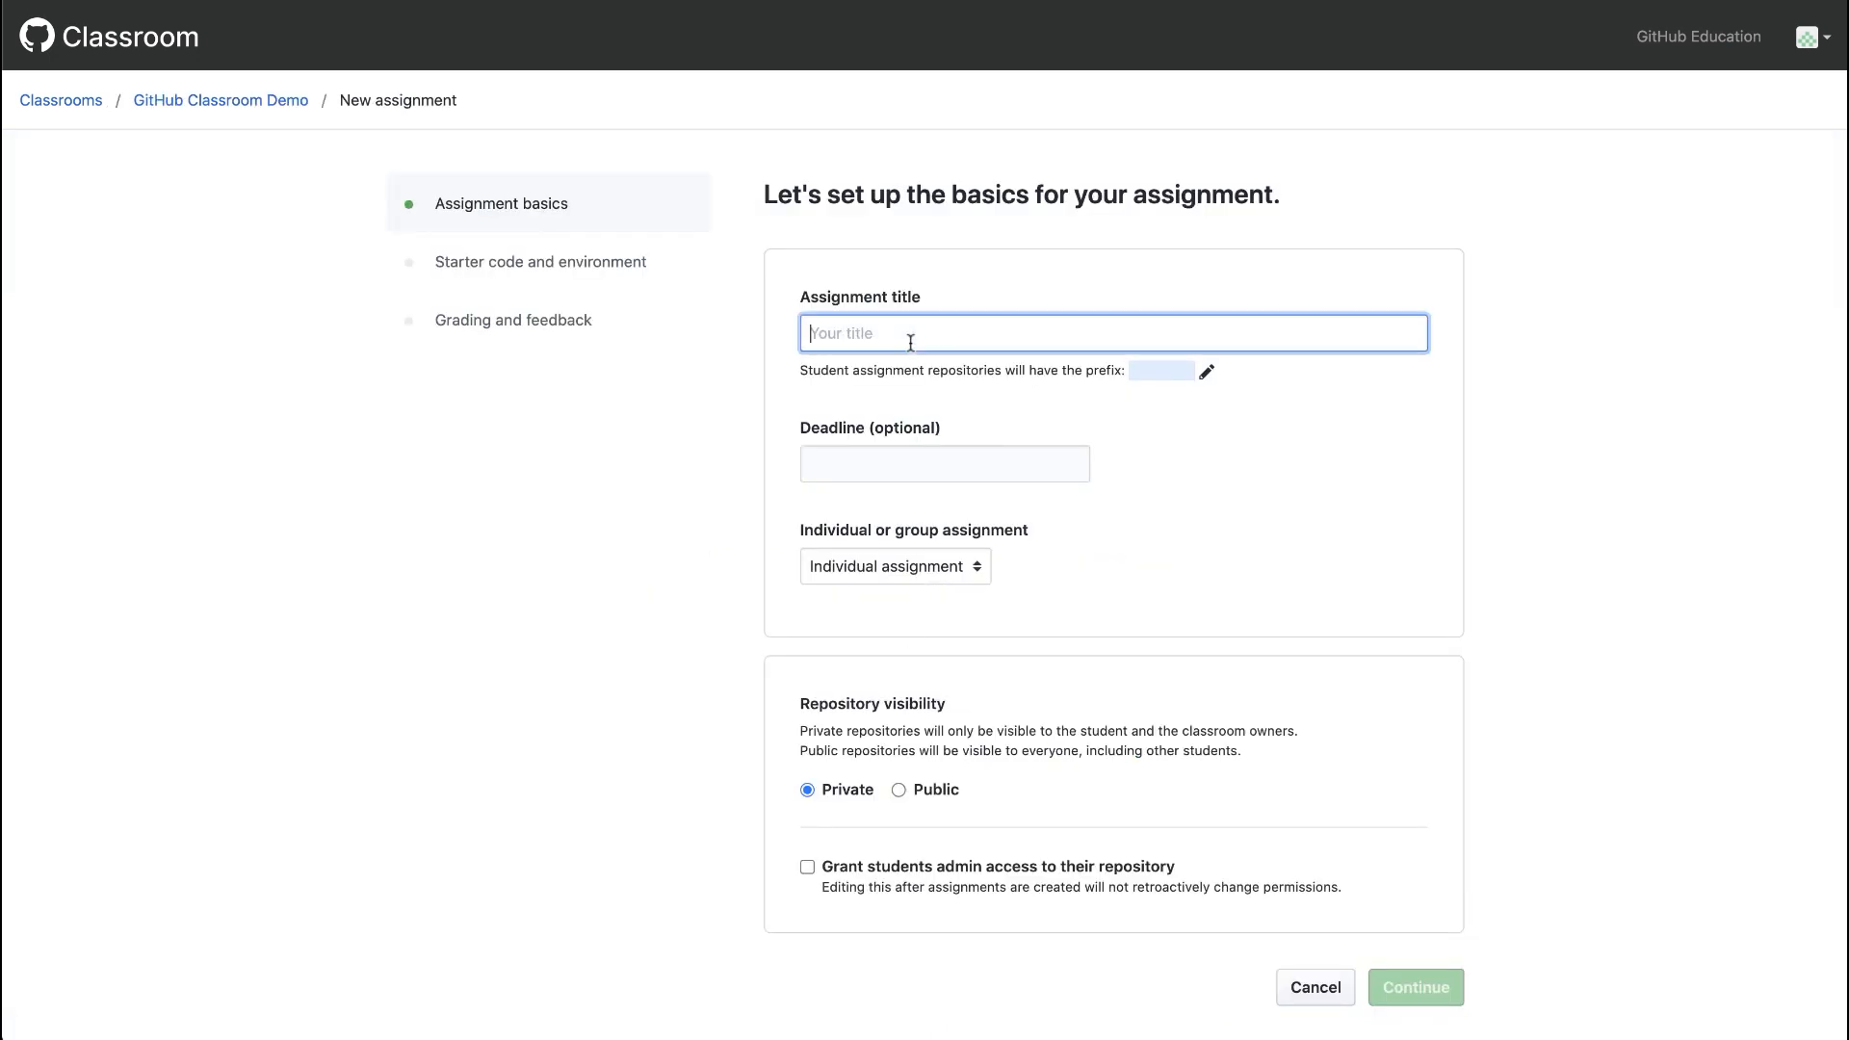
text(Lesson 1: GitHub Repository)
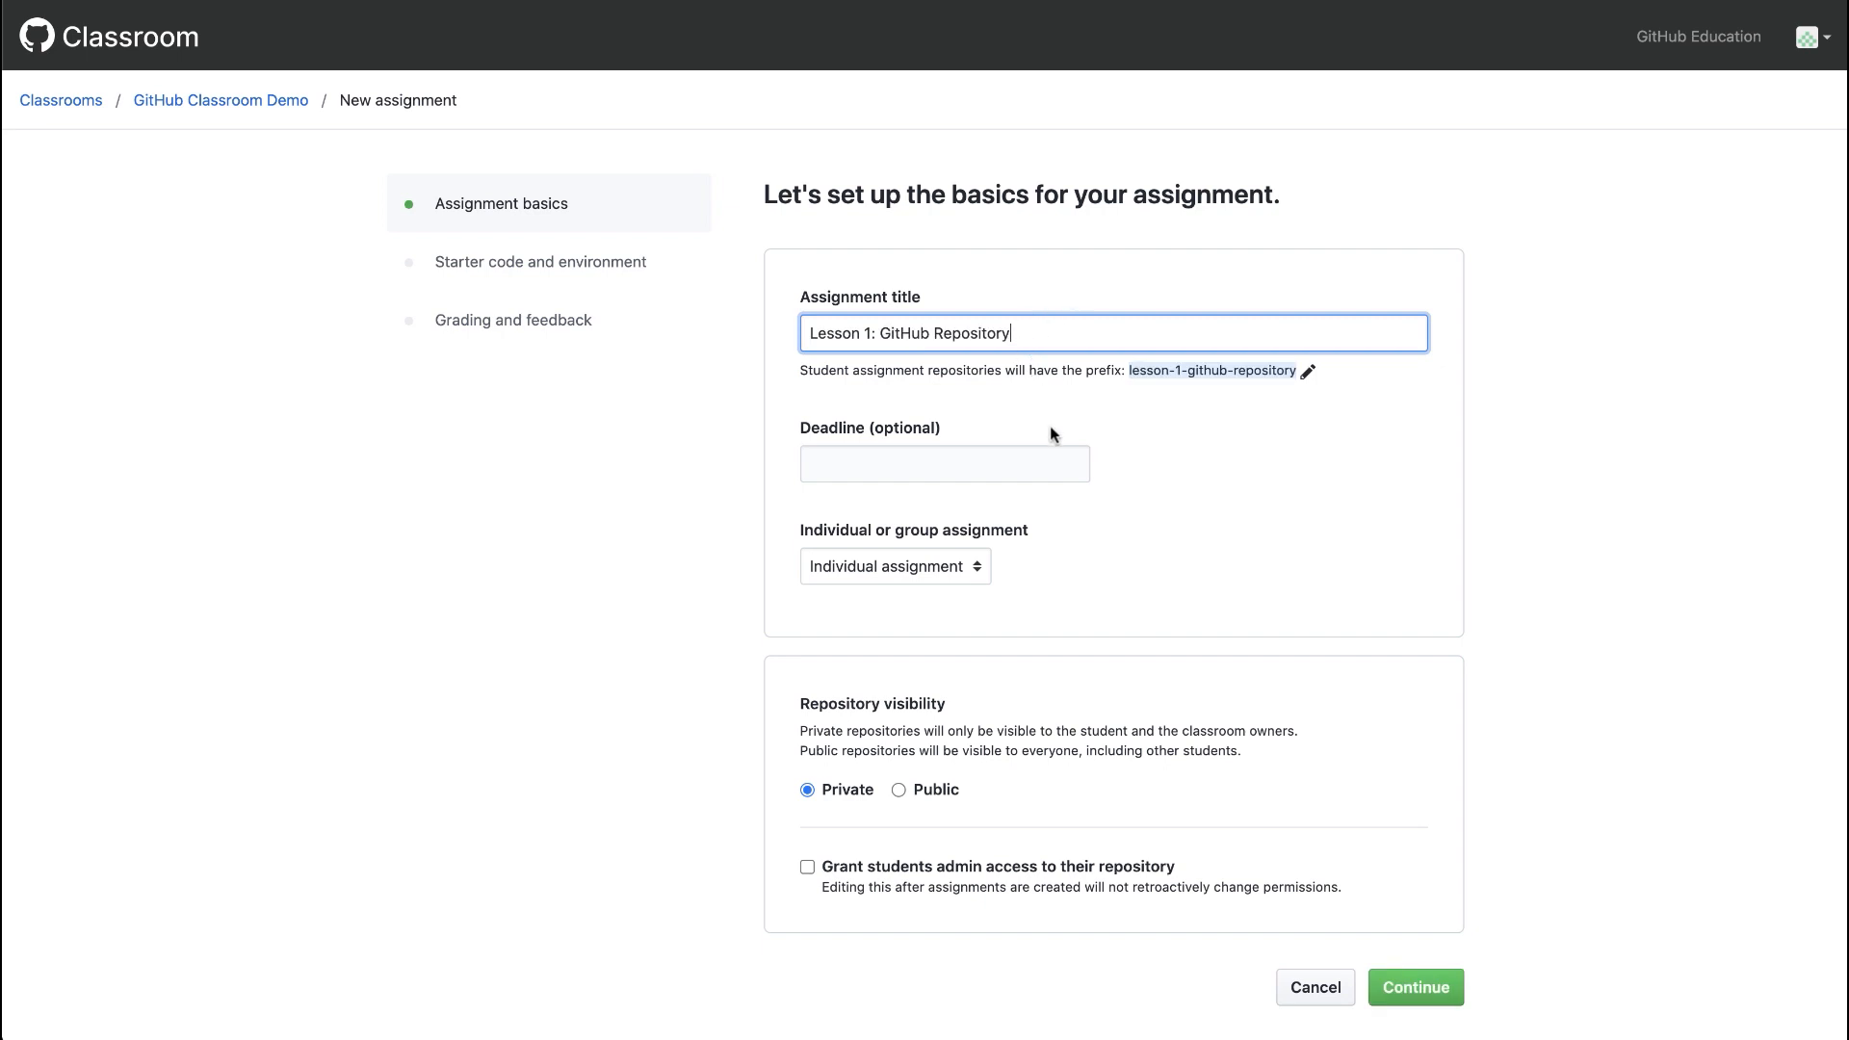
click(944, 462)
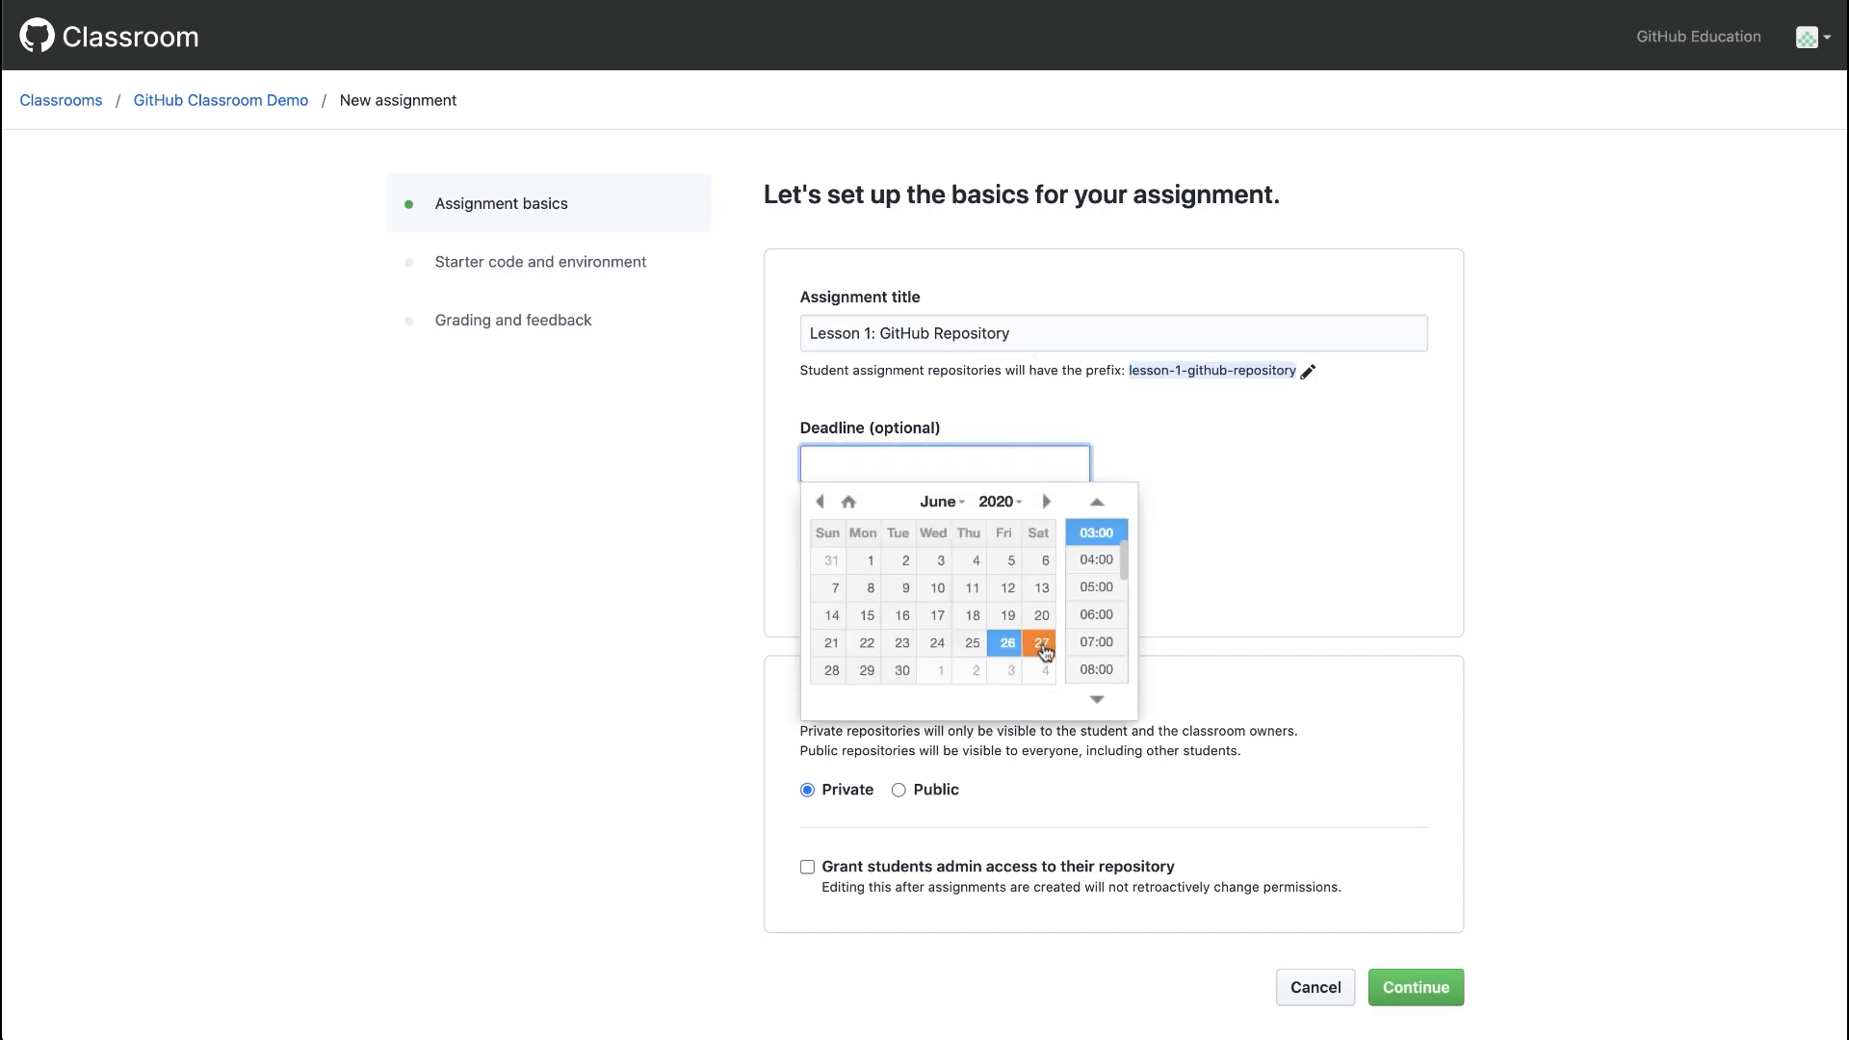
click(1039, 642)
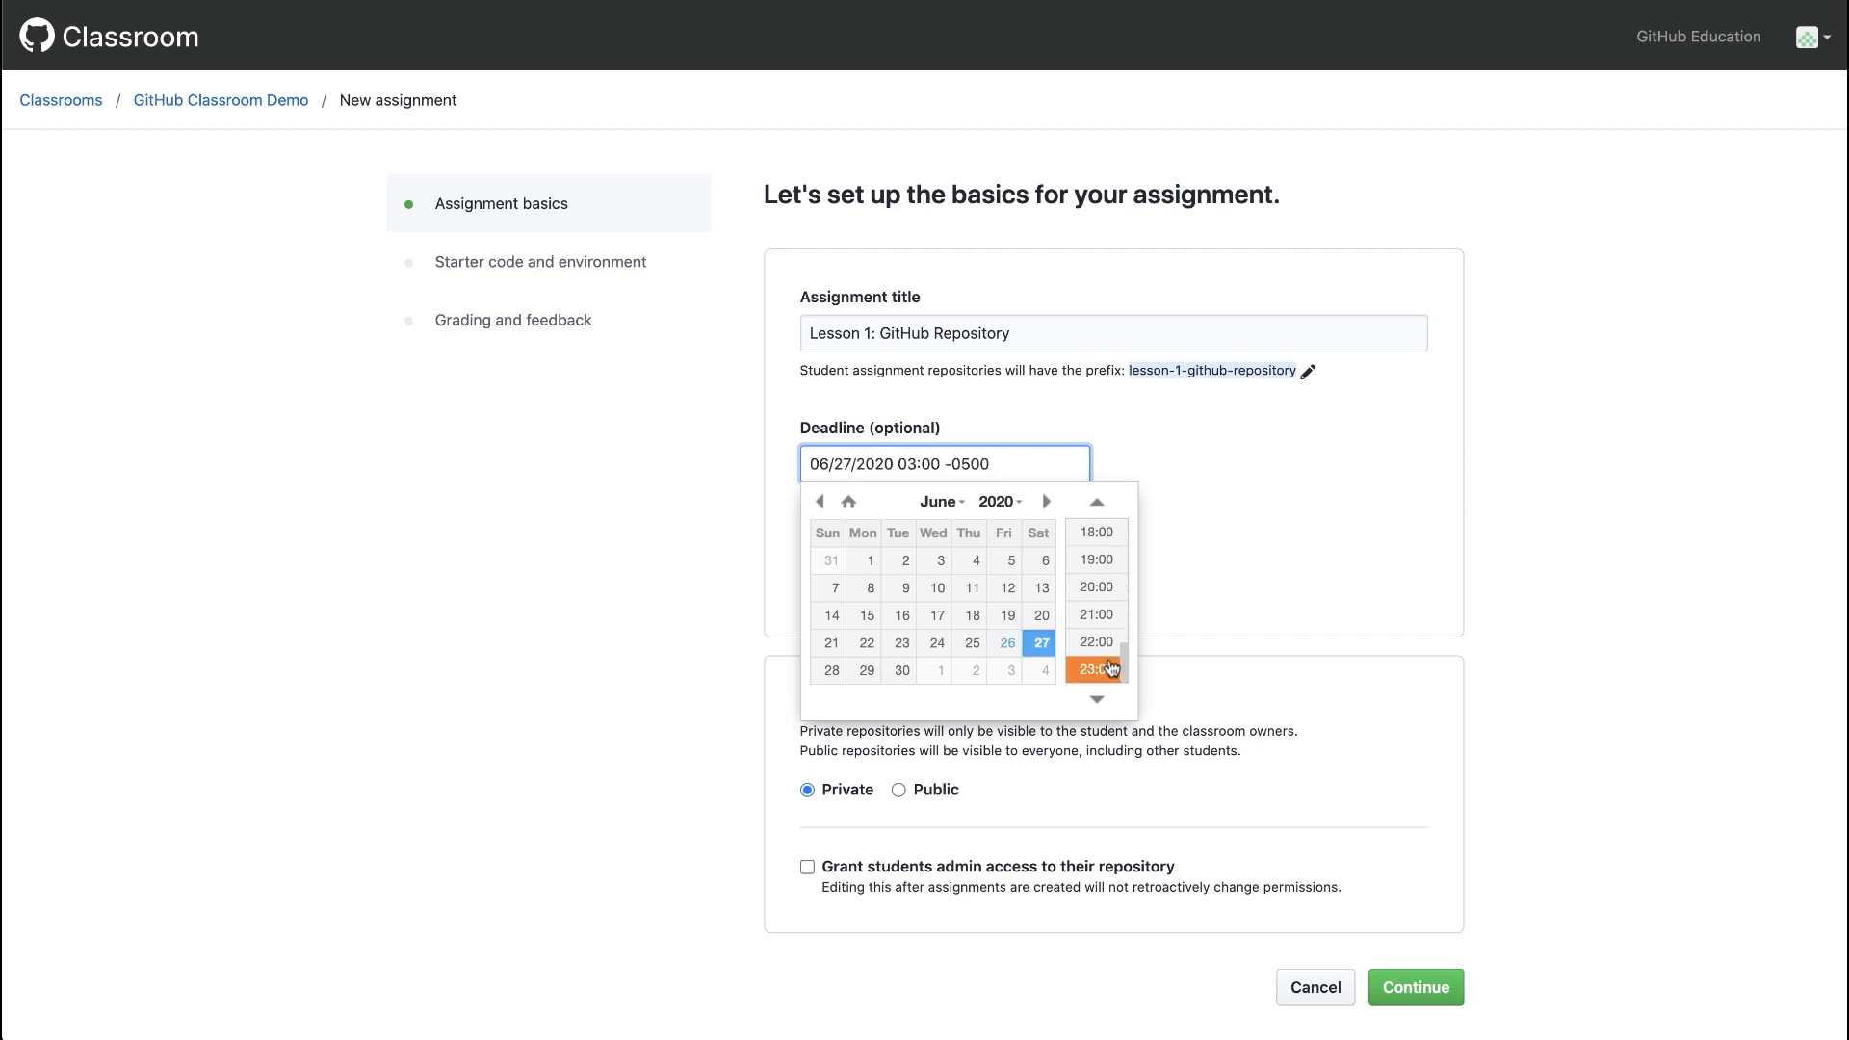
click(1094, 532)
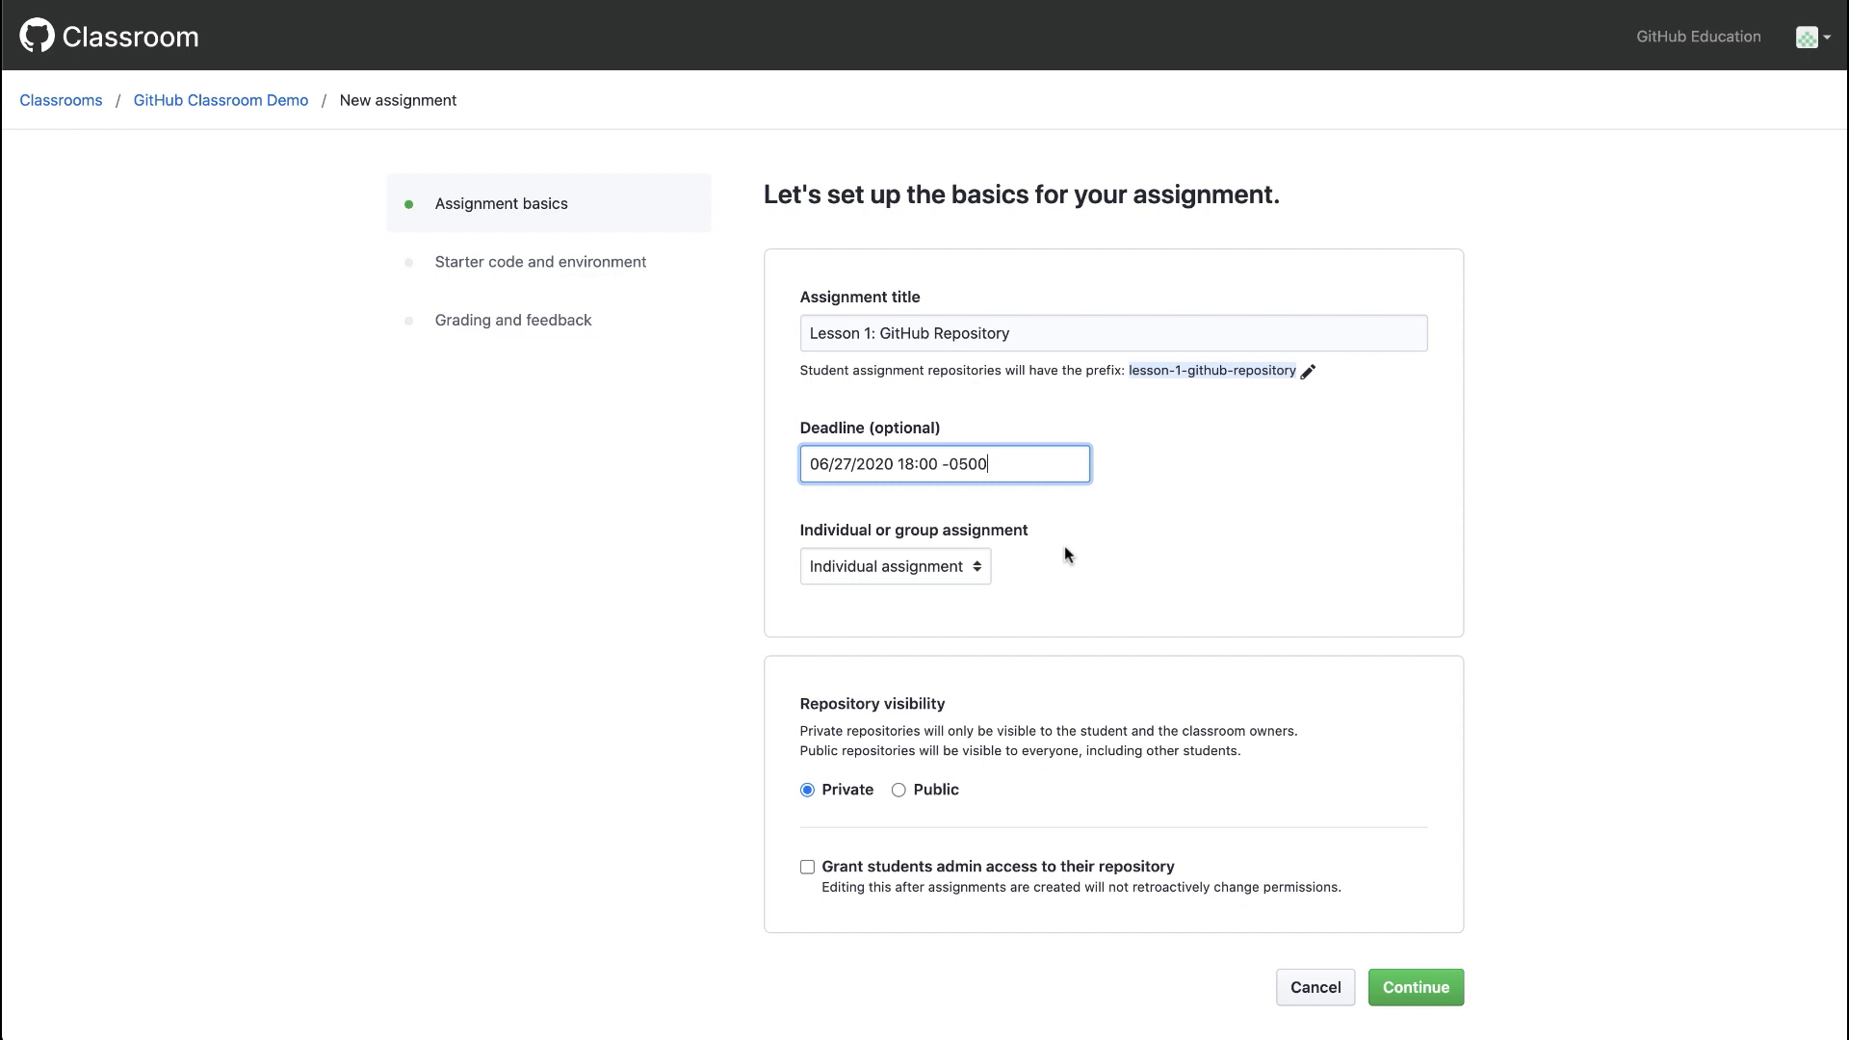
mouse_move(974, 571)
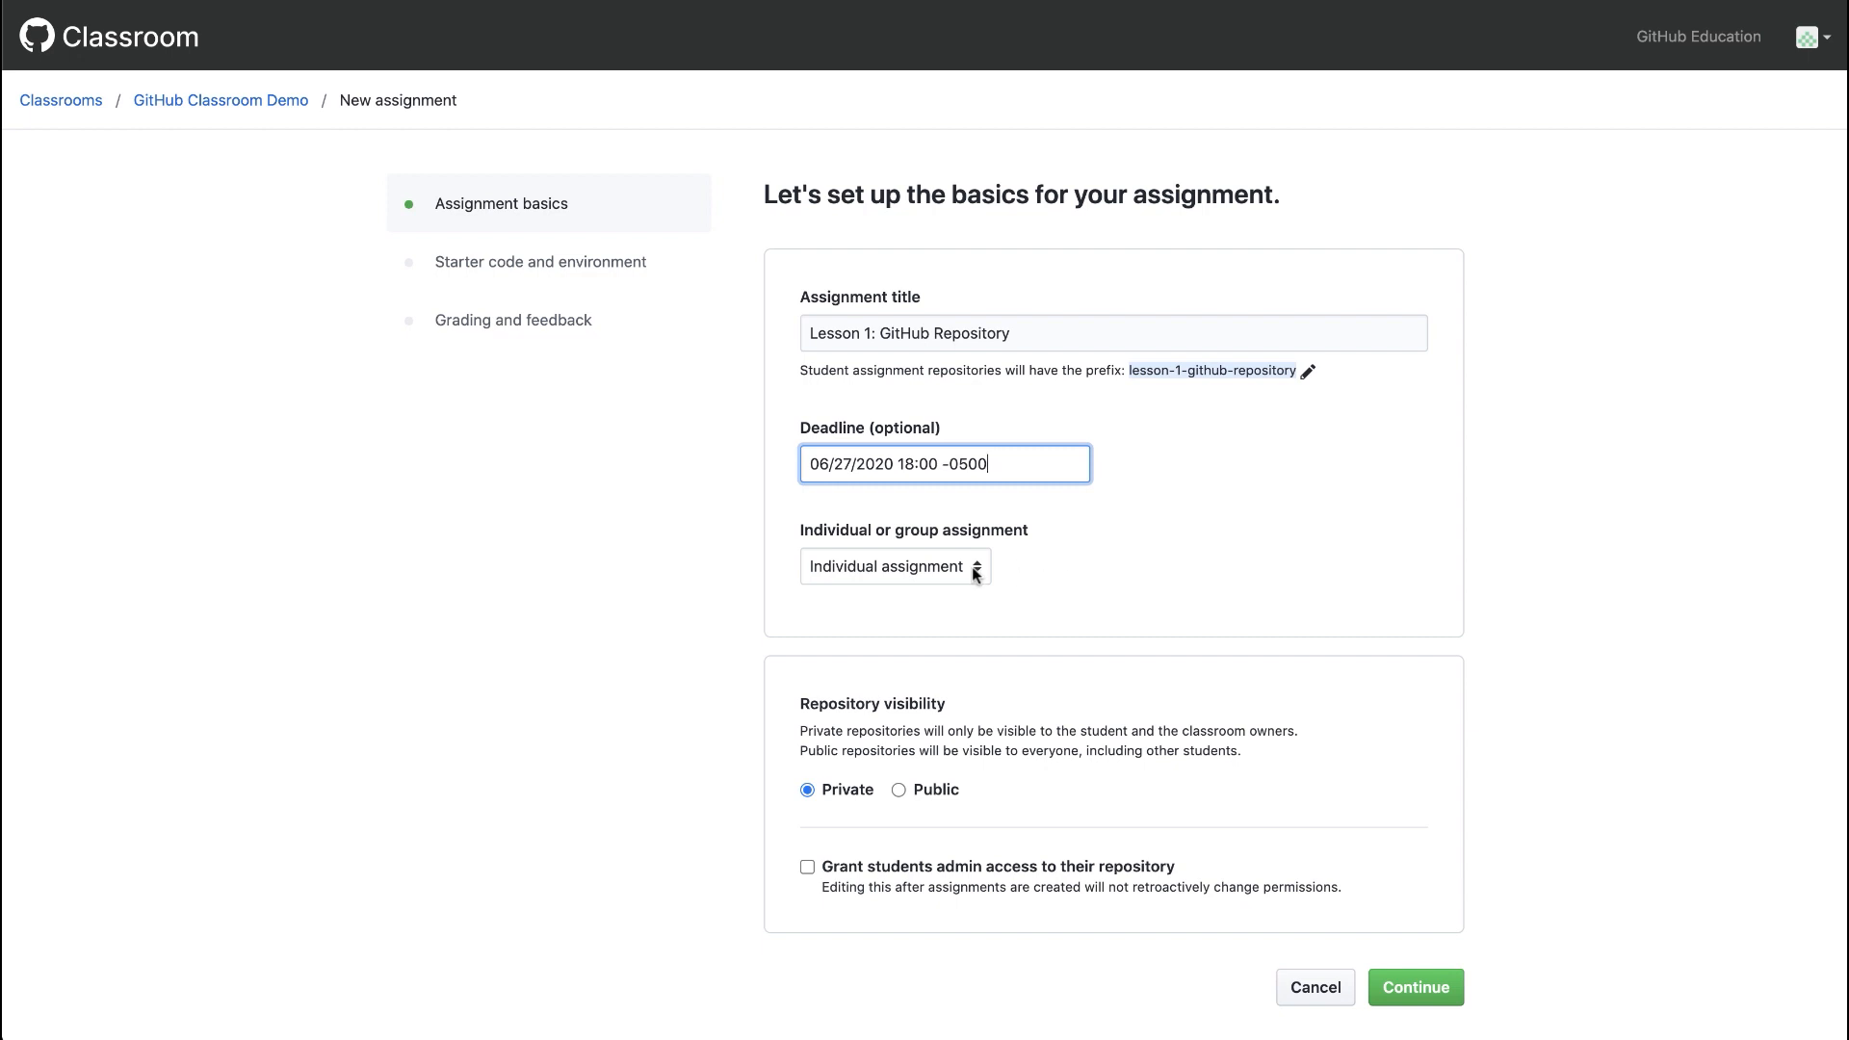
Keep the assignment individual and private, then continue past the basics form.
scroll(down, 3)
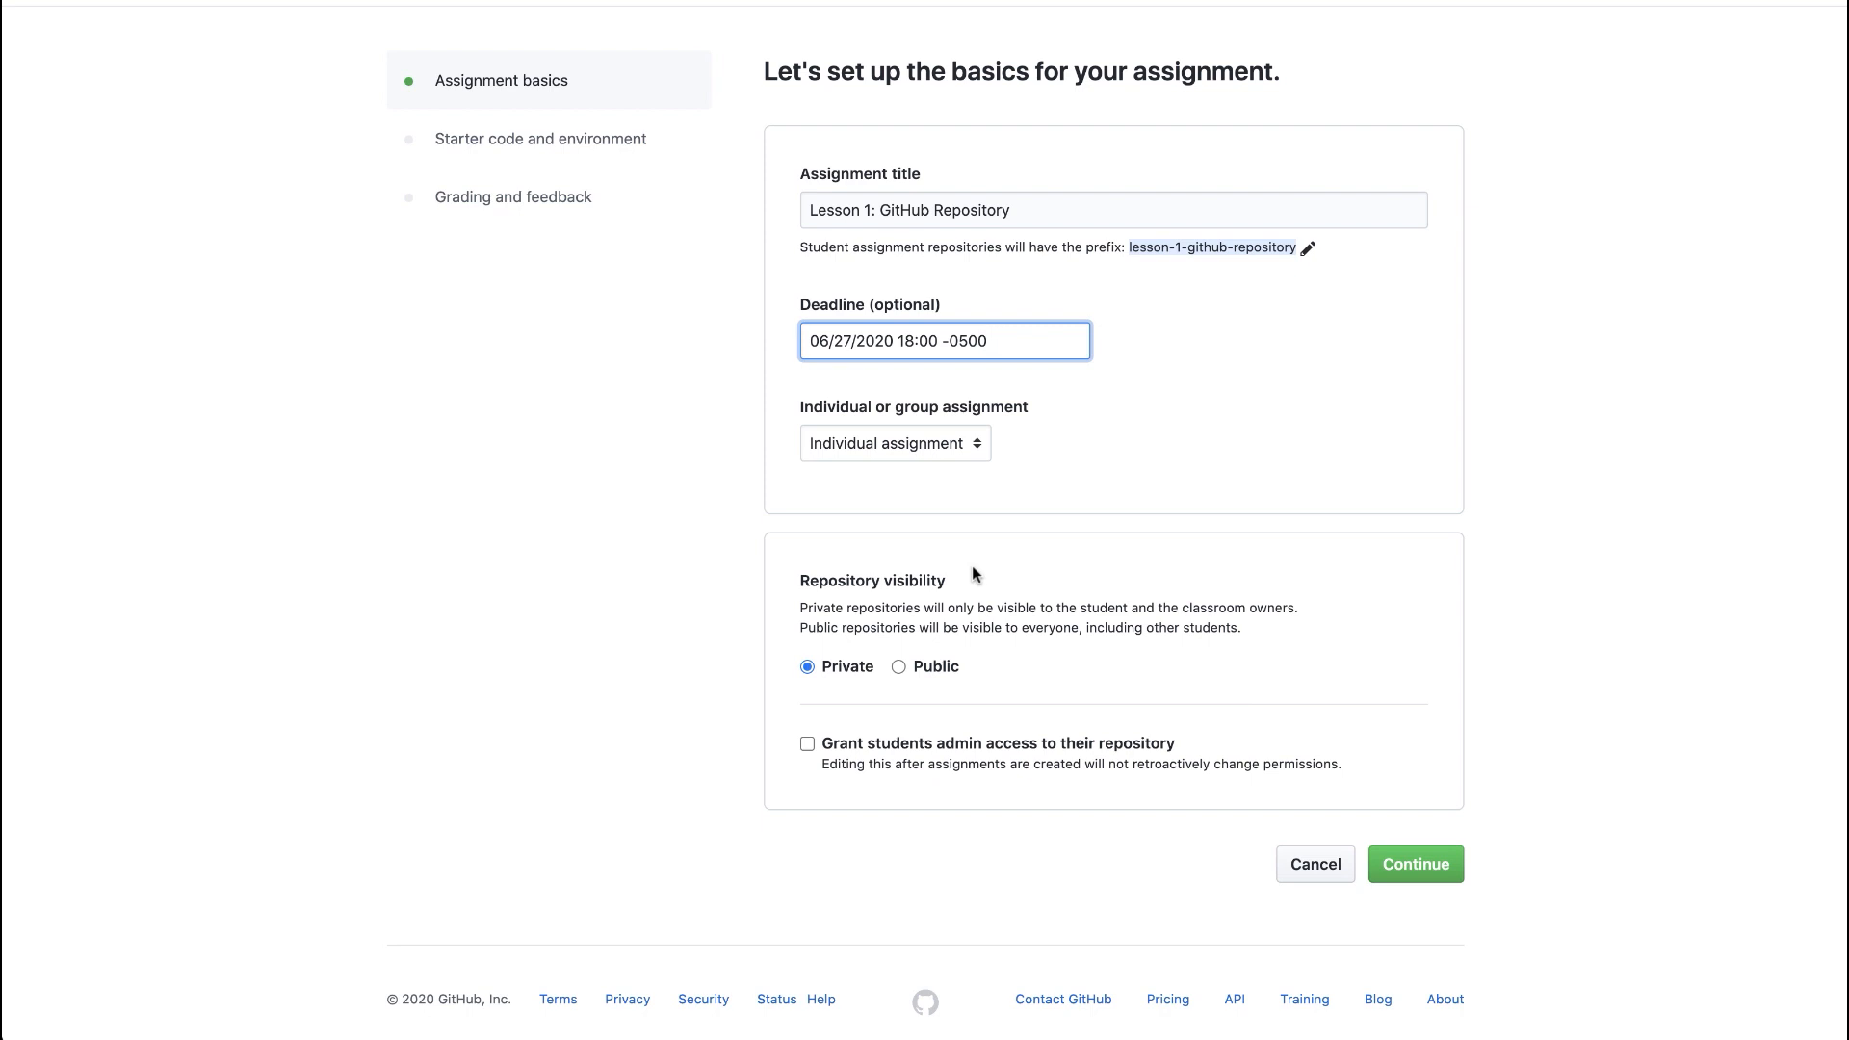
click(988, 340)
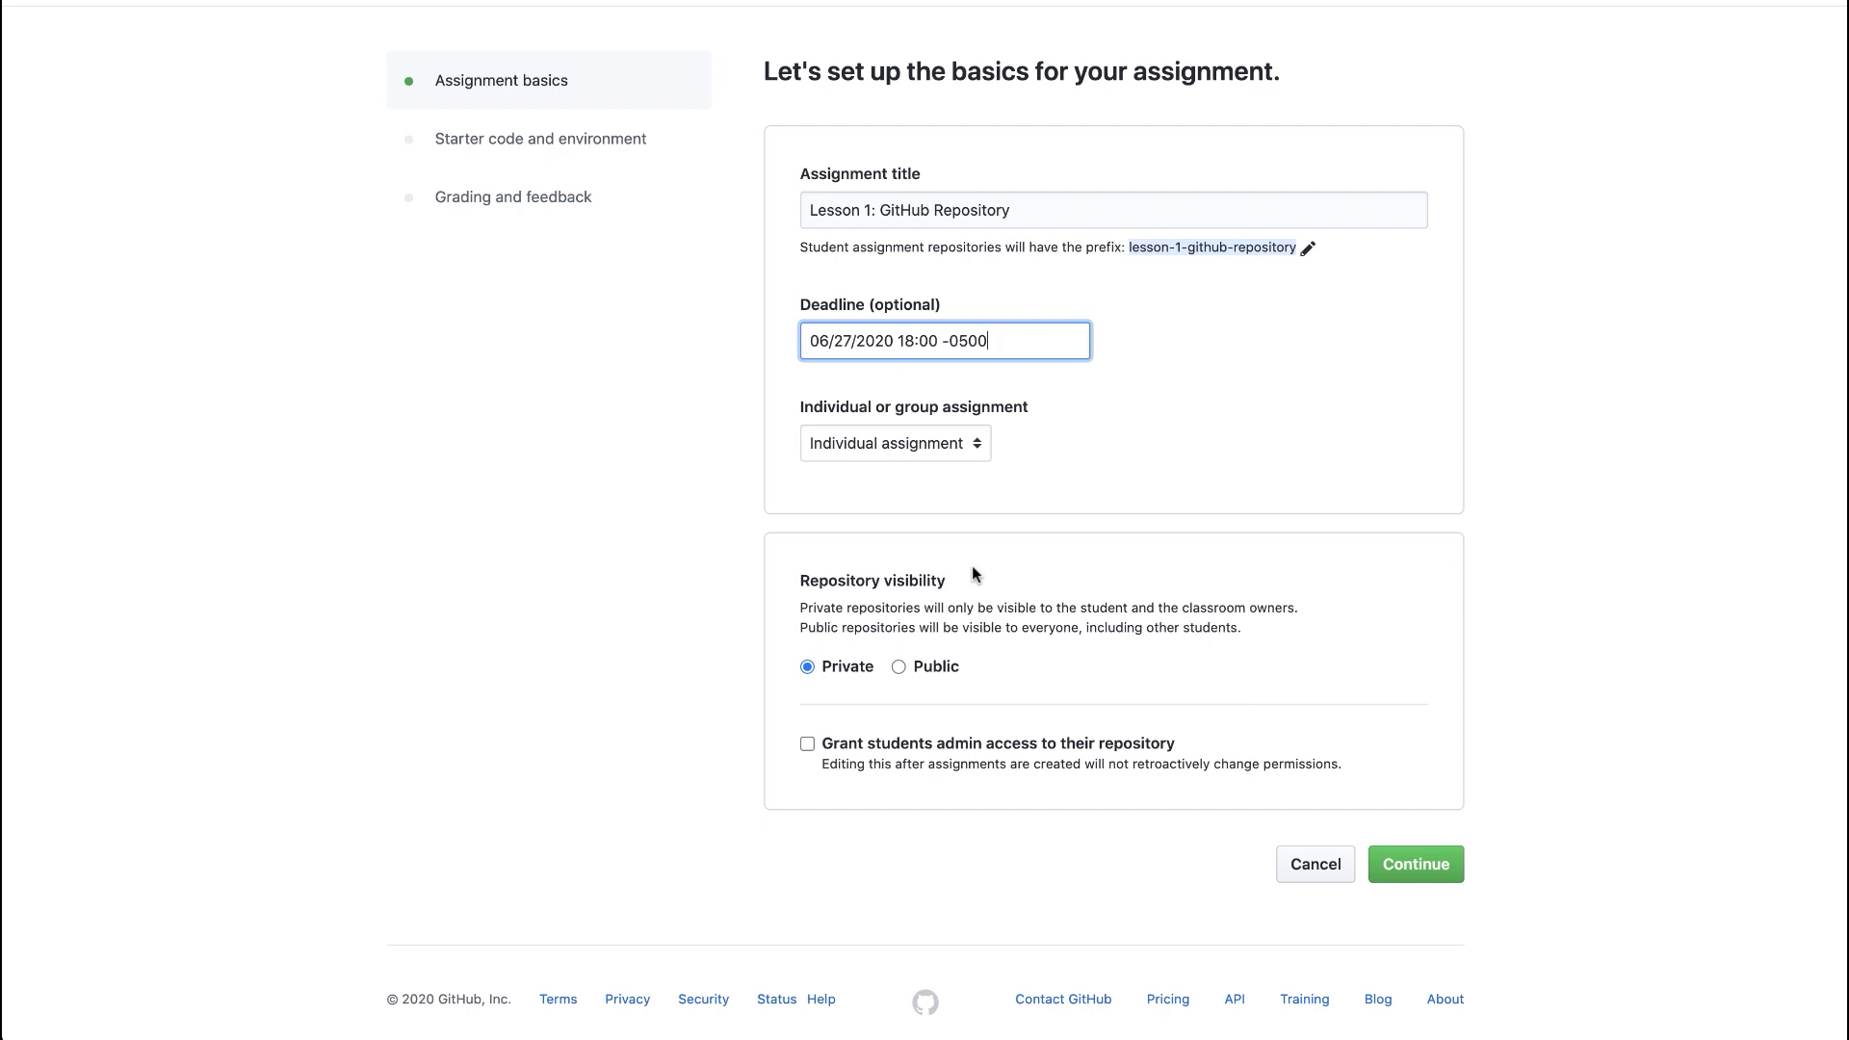
click(1415, 863)
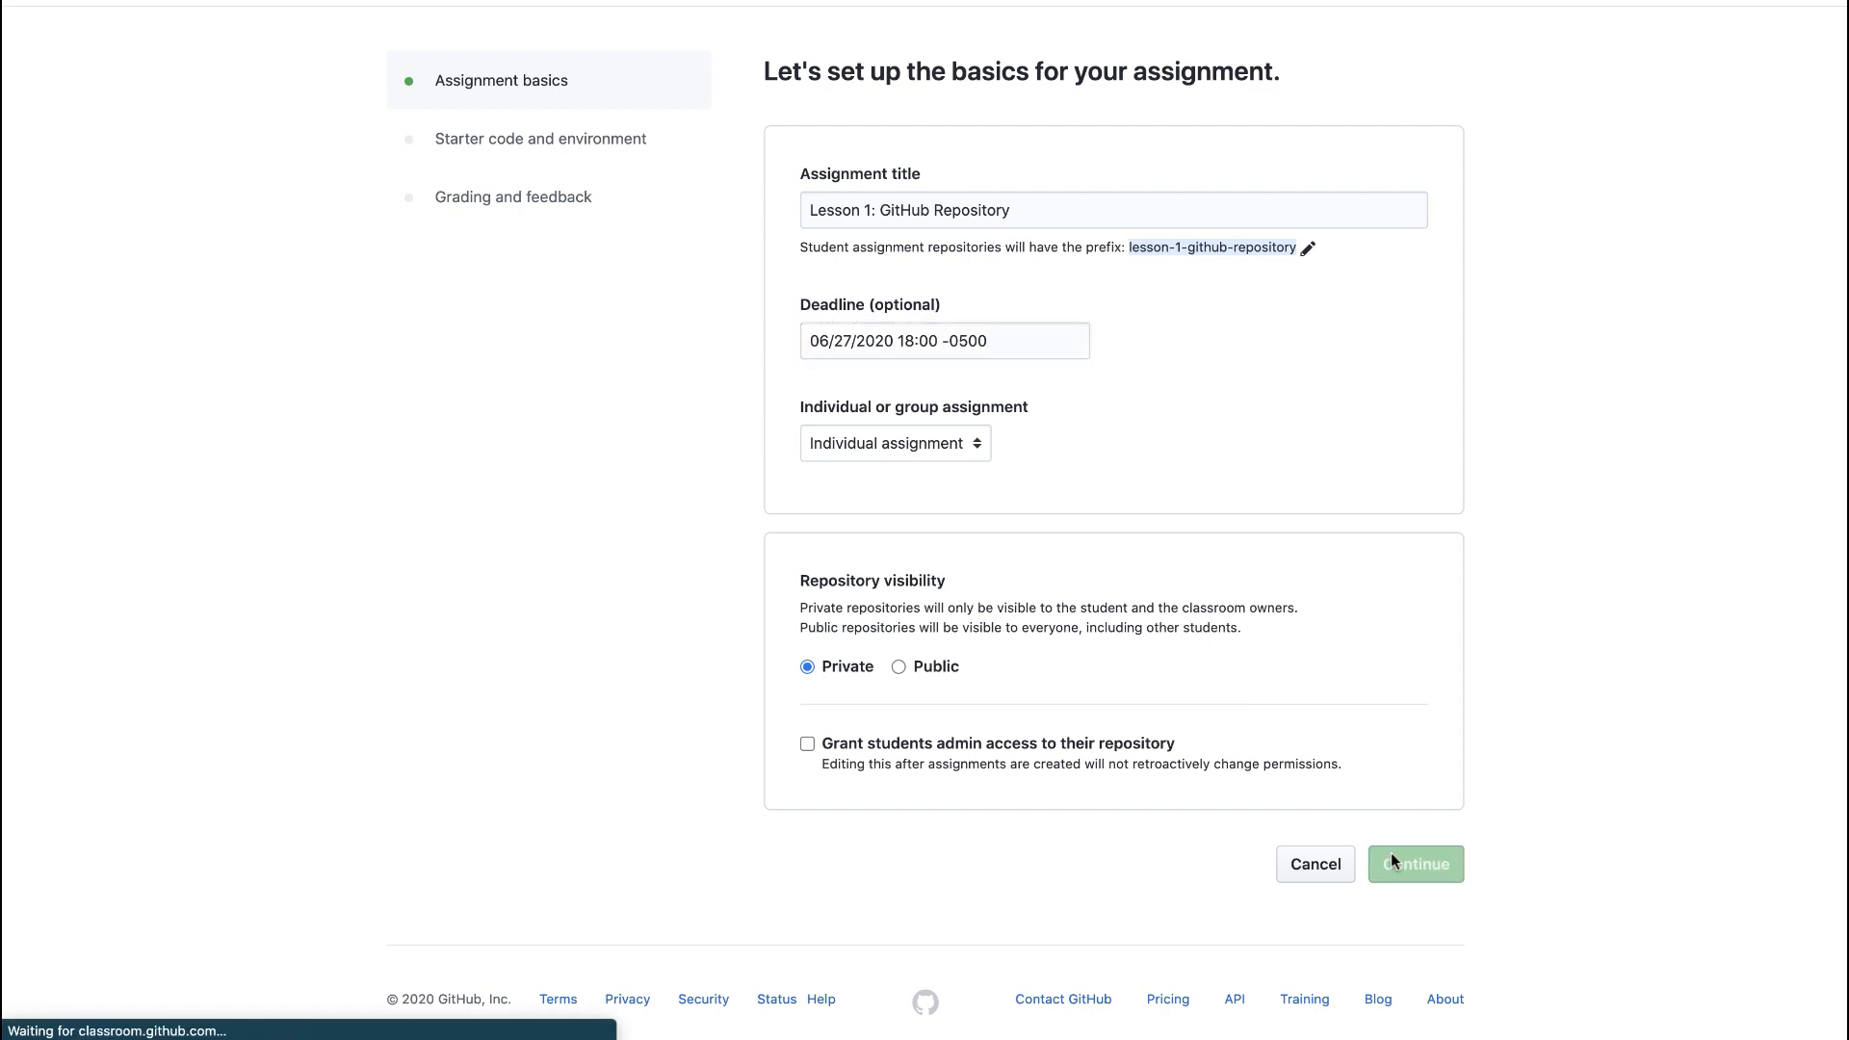
View hello.test.js in autograding-example-node, then return to the repository's main page.
click(1415, 863)
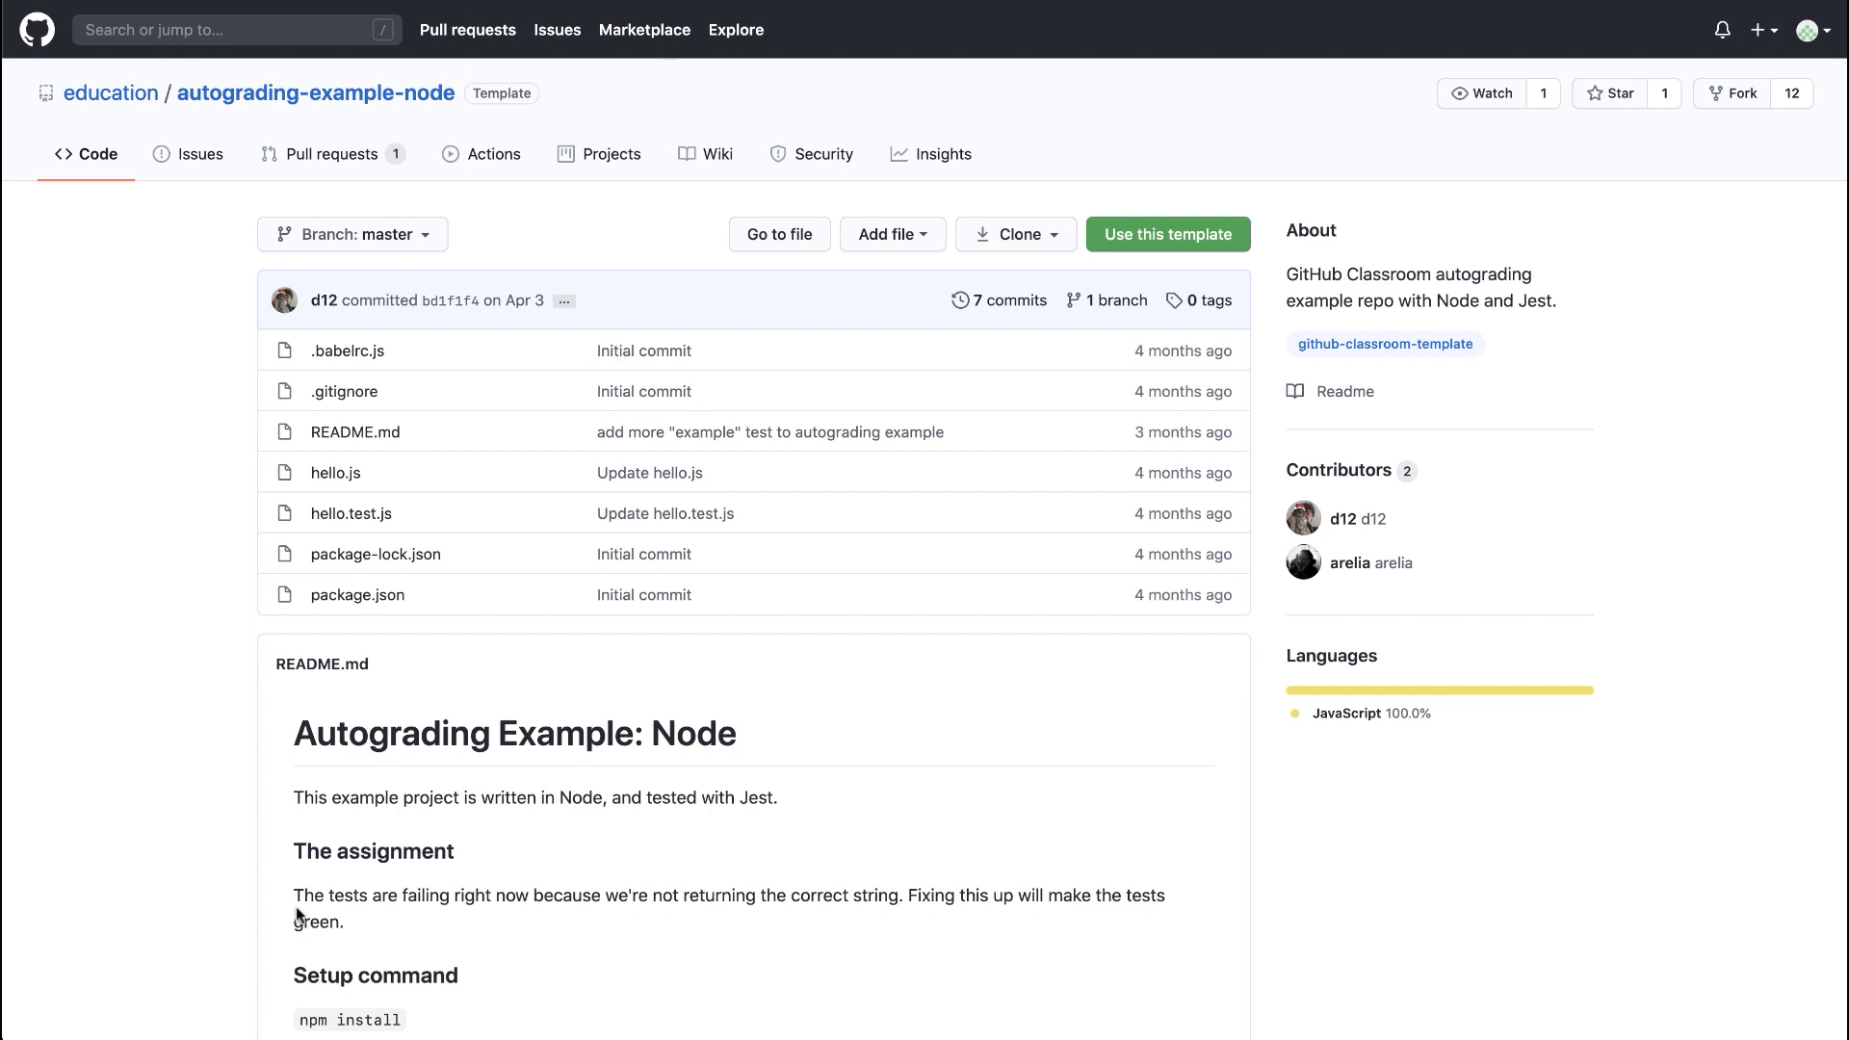
mouse_move(351, 512)
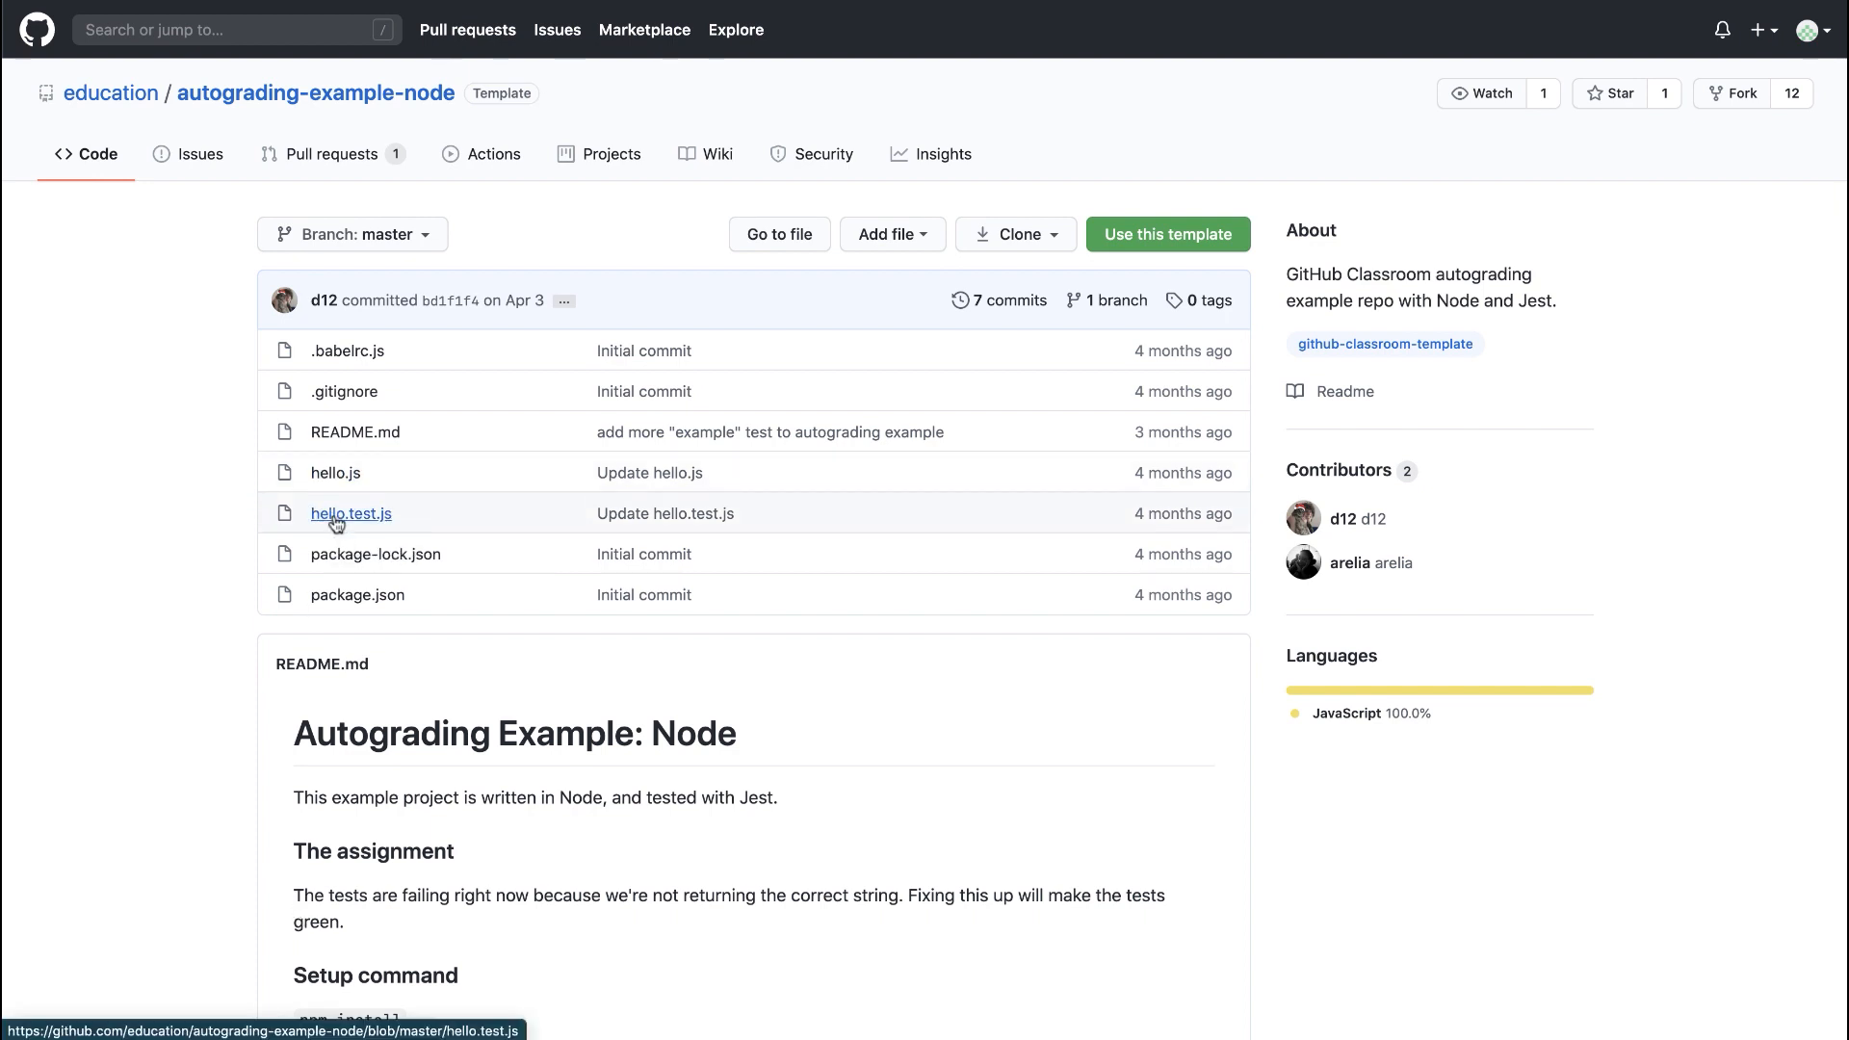
click(350, 512)
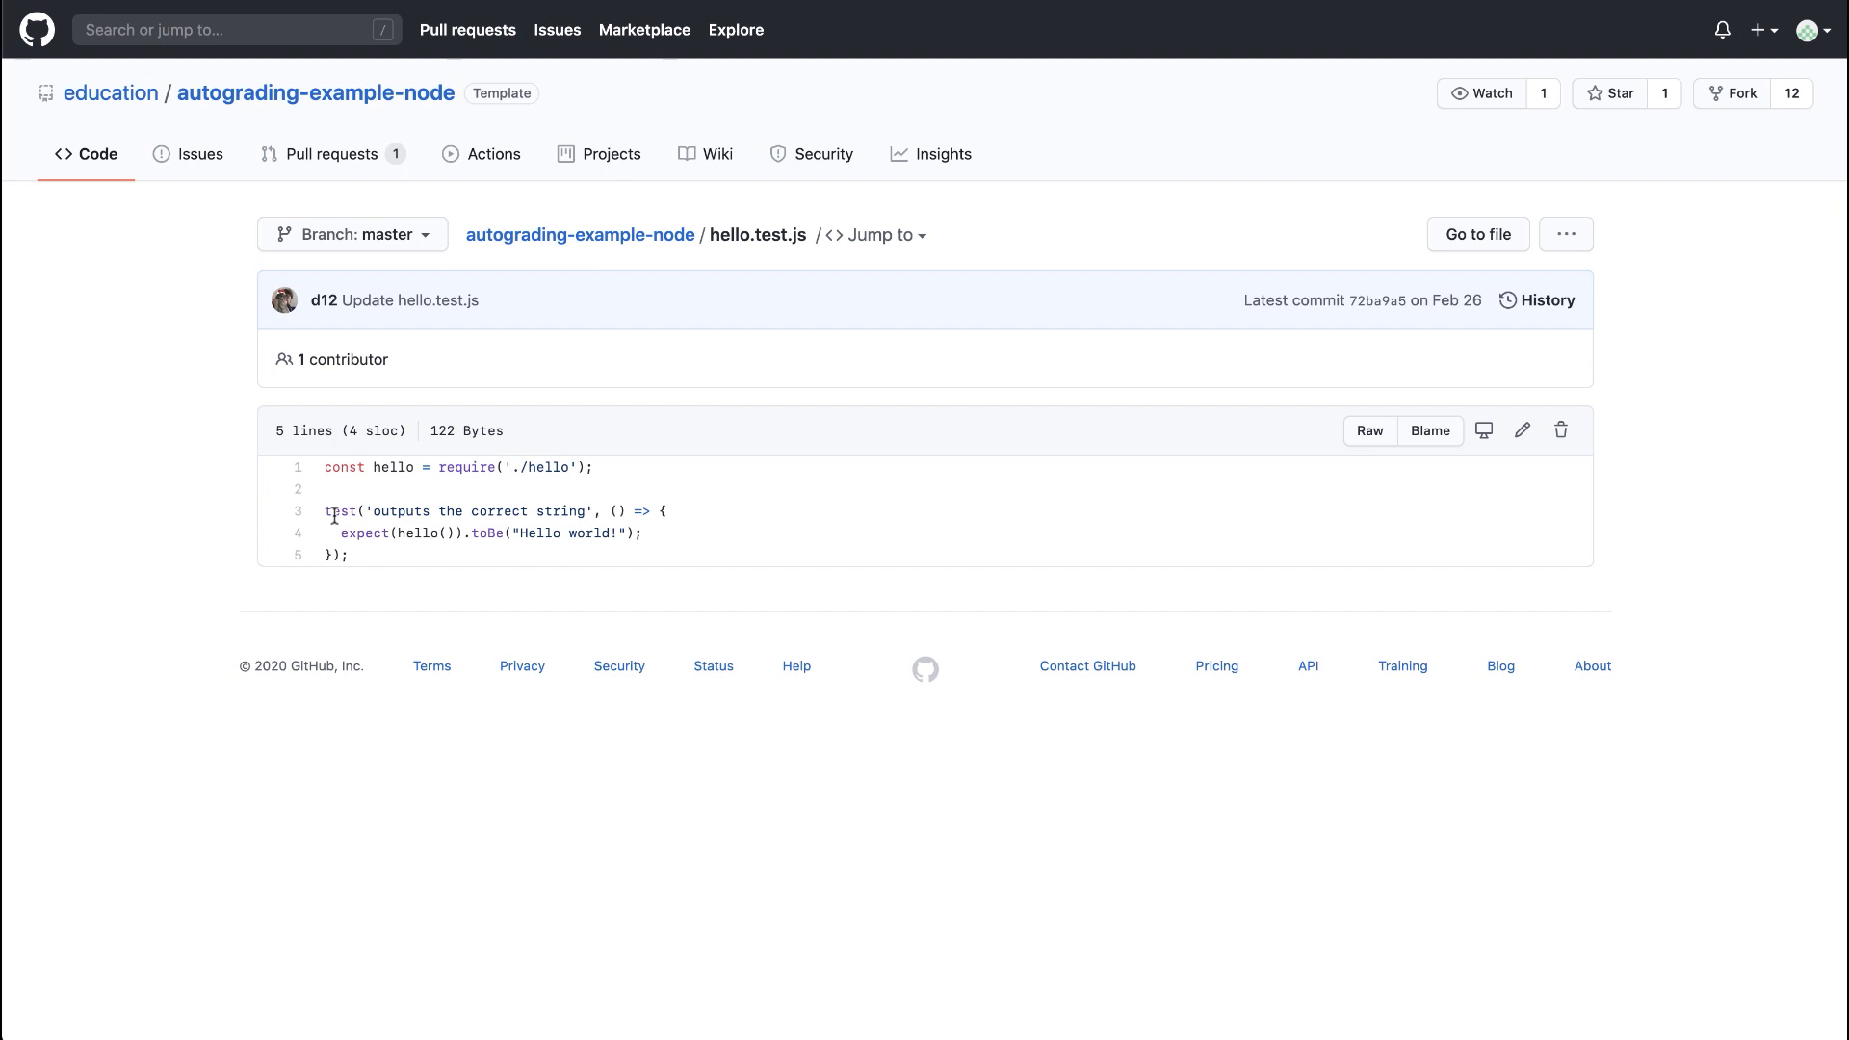
click(314, 93)
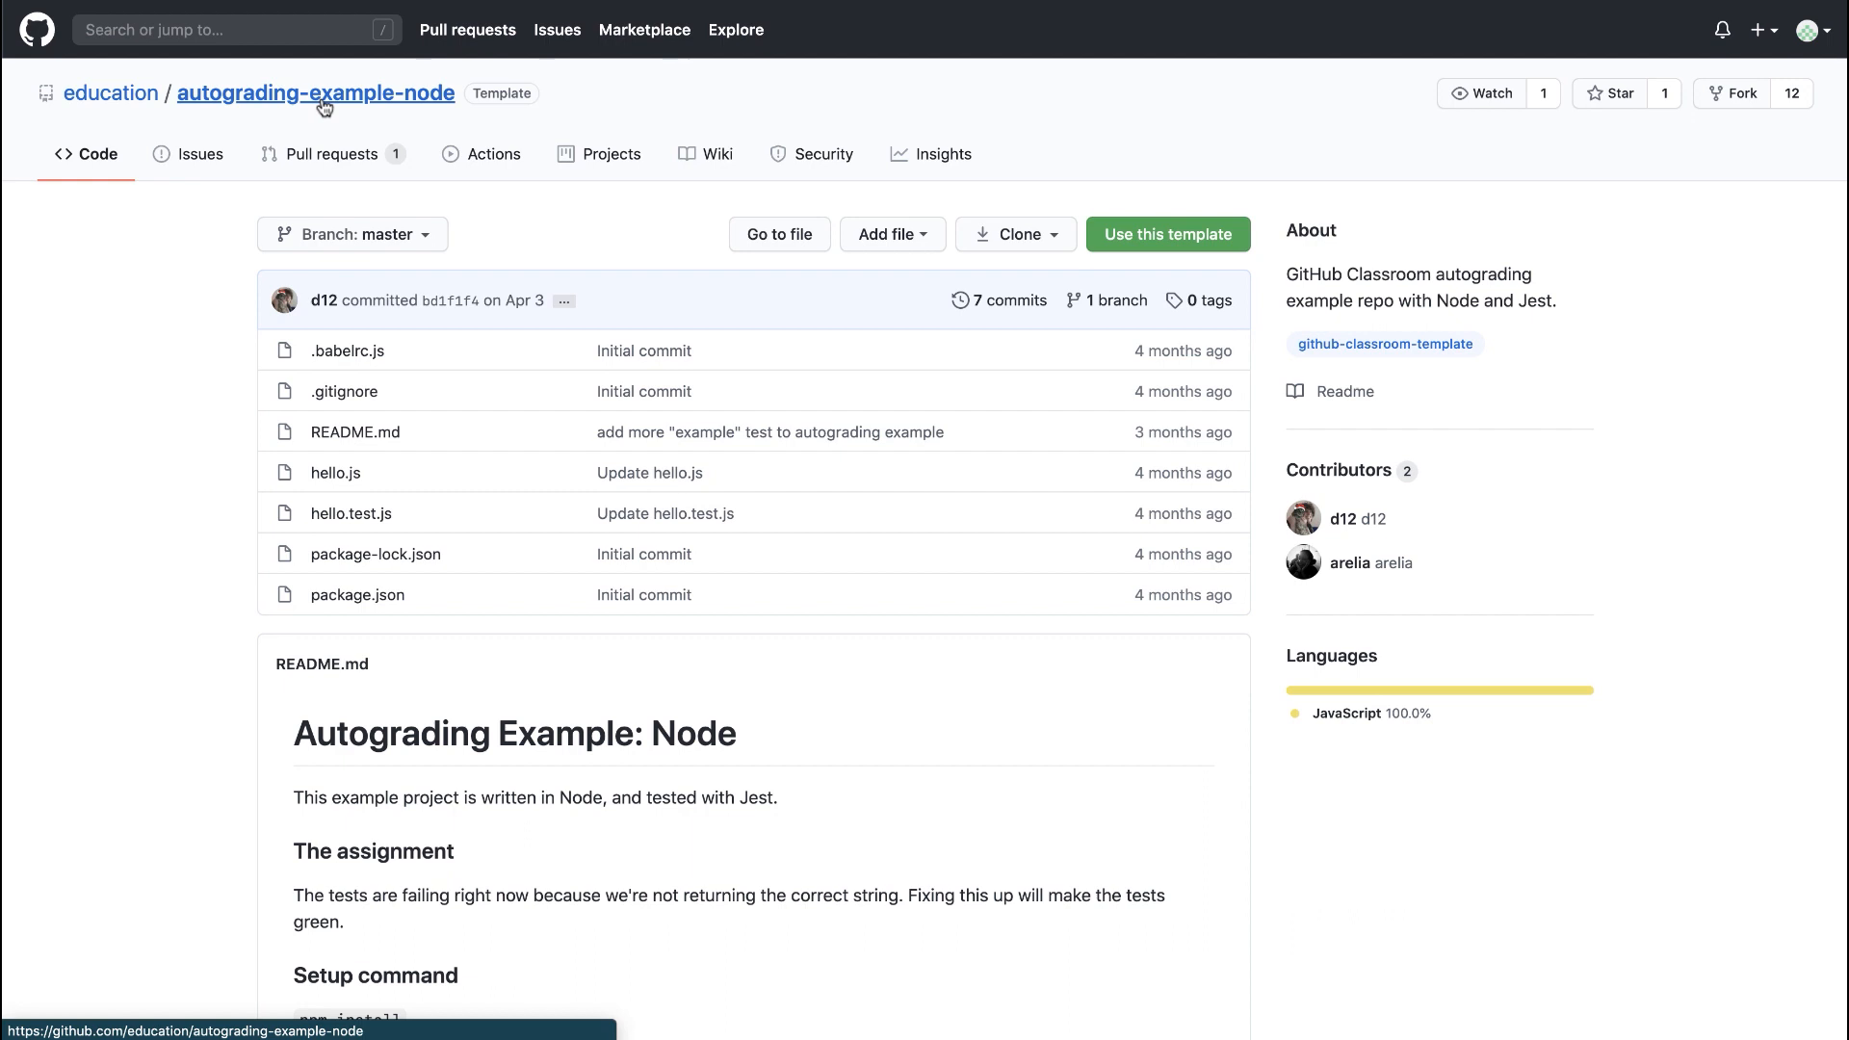
mouse_move(548, 100)
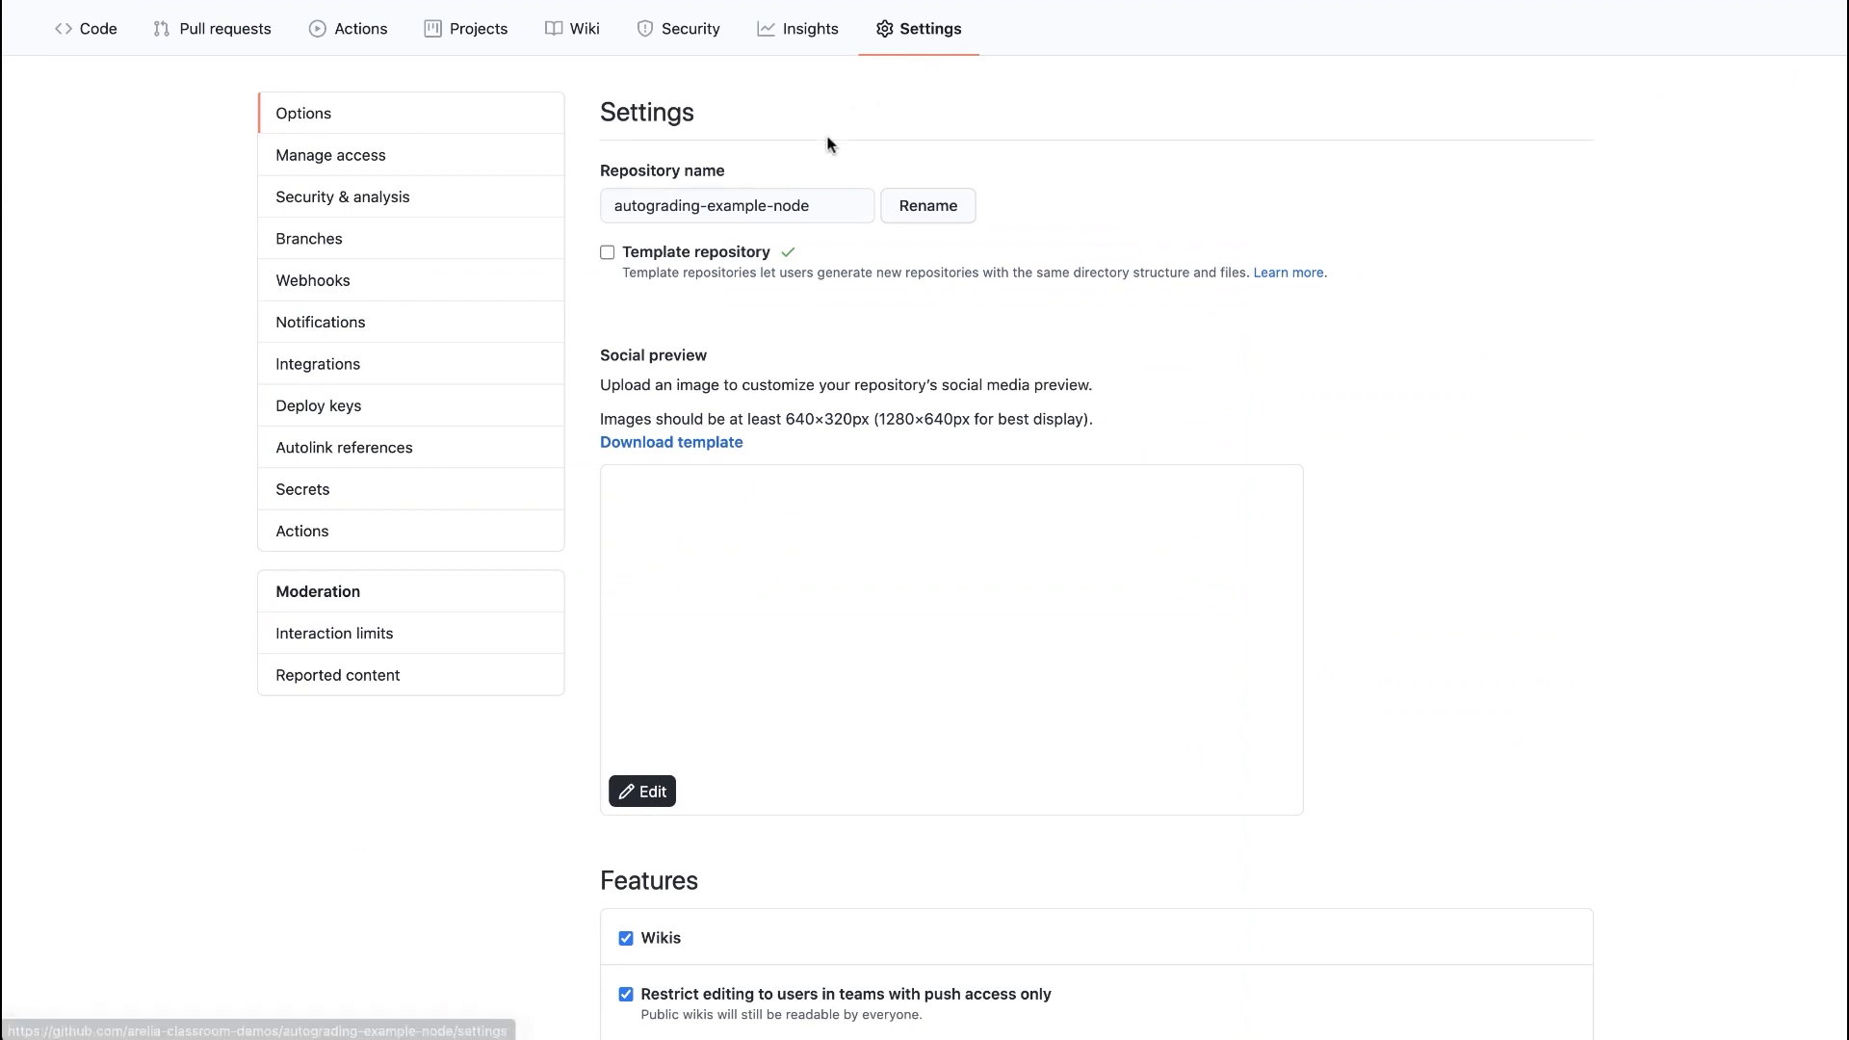
Mark autograding-example-node as a template repository in its Settings.
click(606, 253)
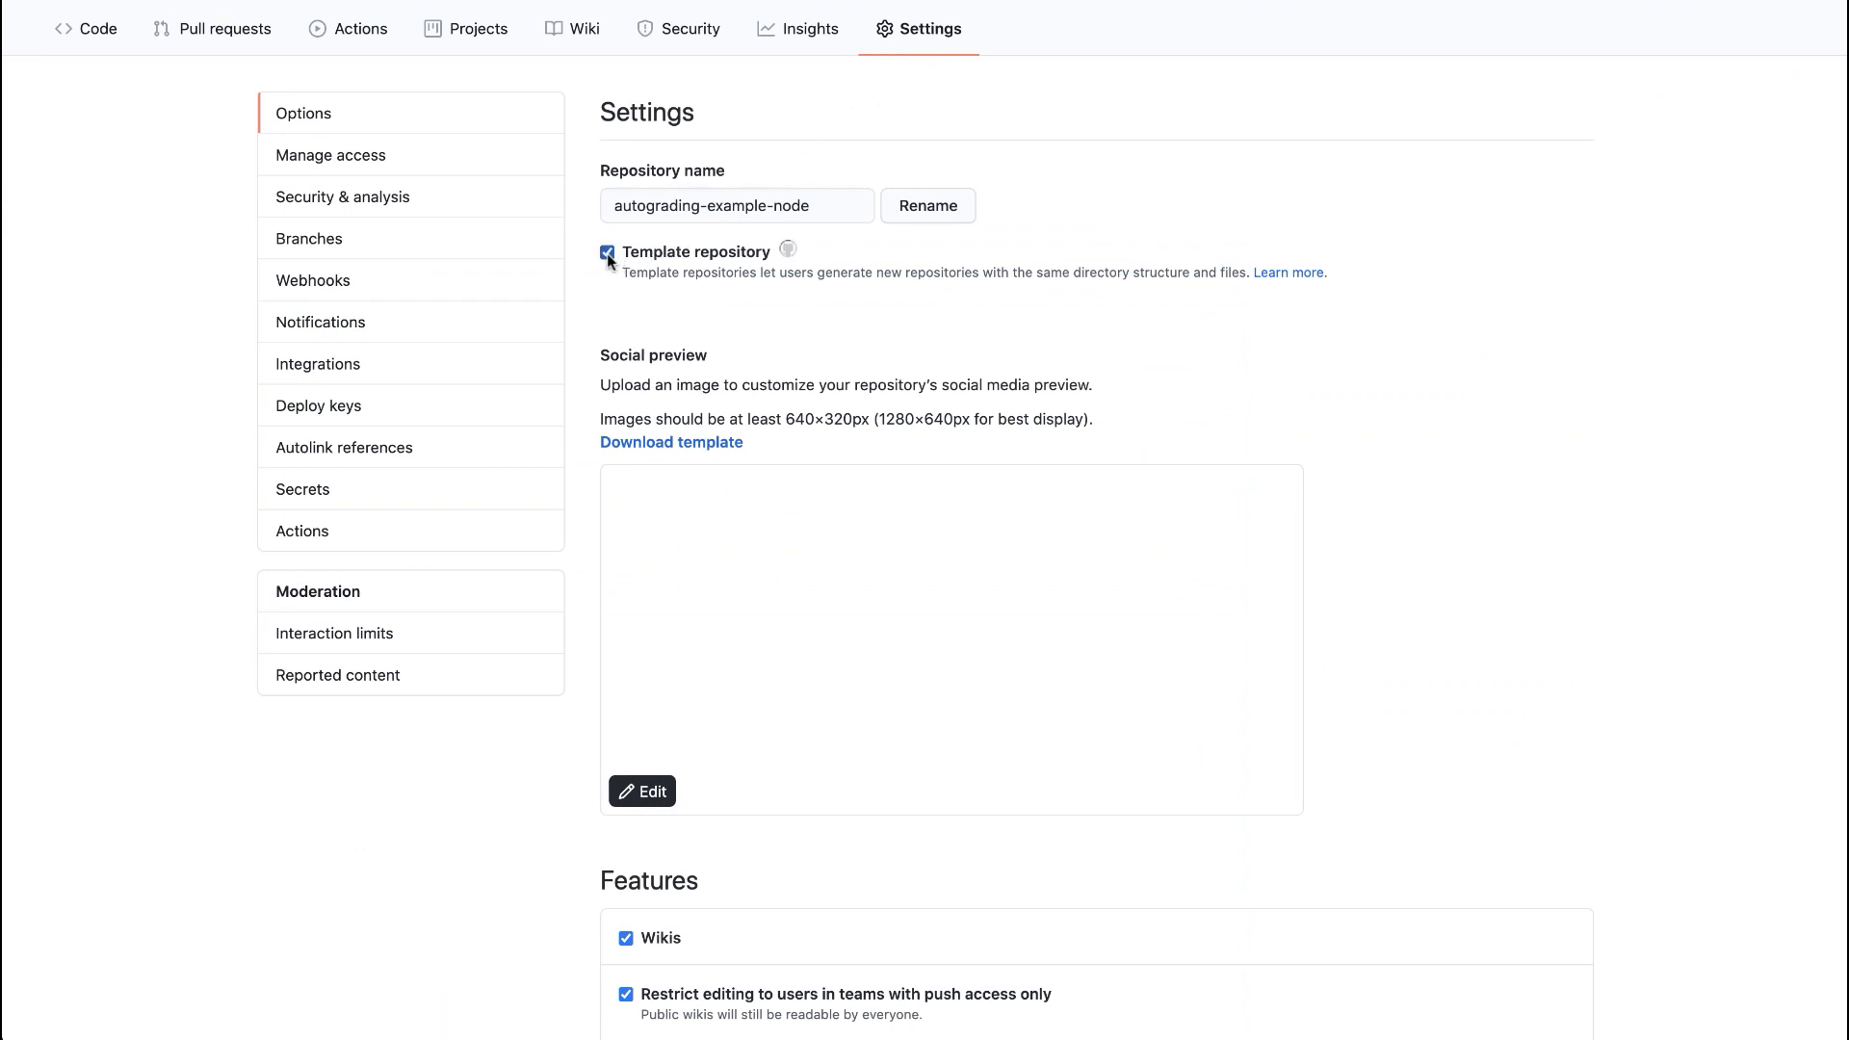
click(607, 252)
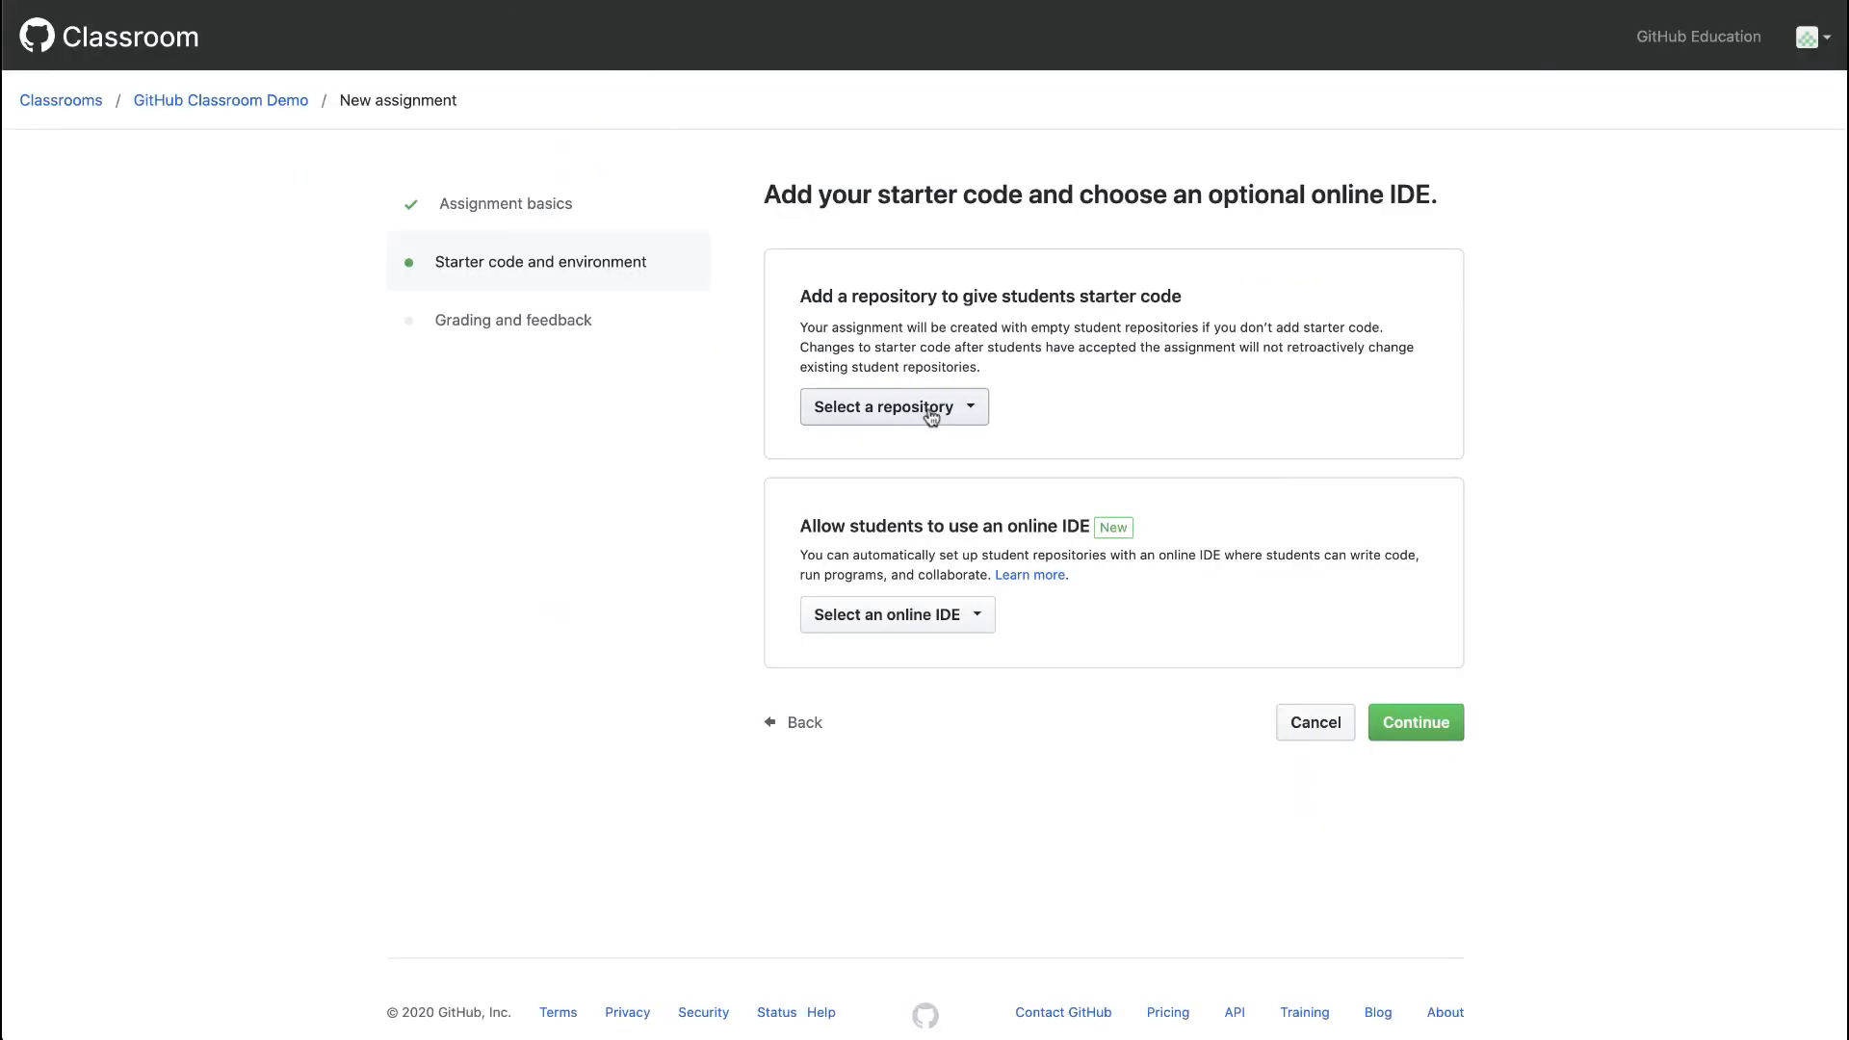
Search 'edu/autogr' and choose education/autograding-example-node as template starter code.
click(891, 407)
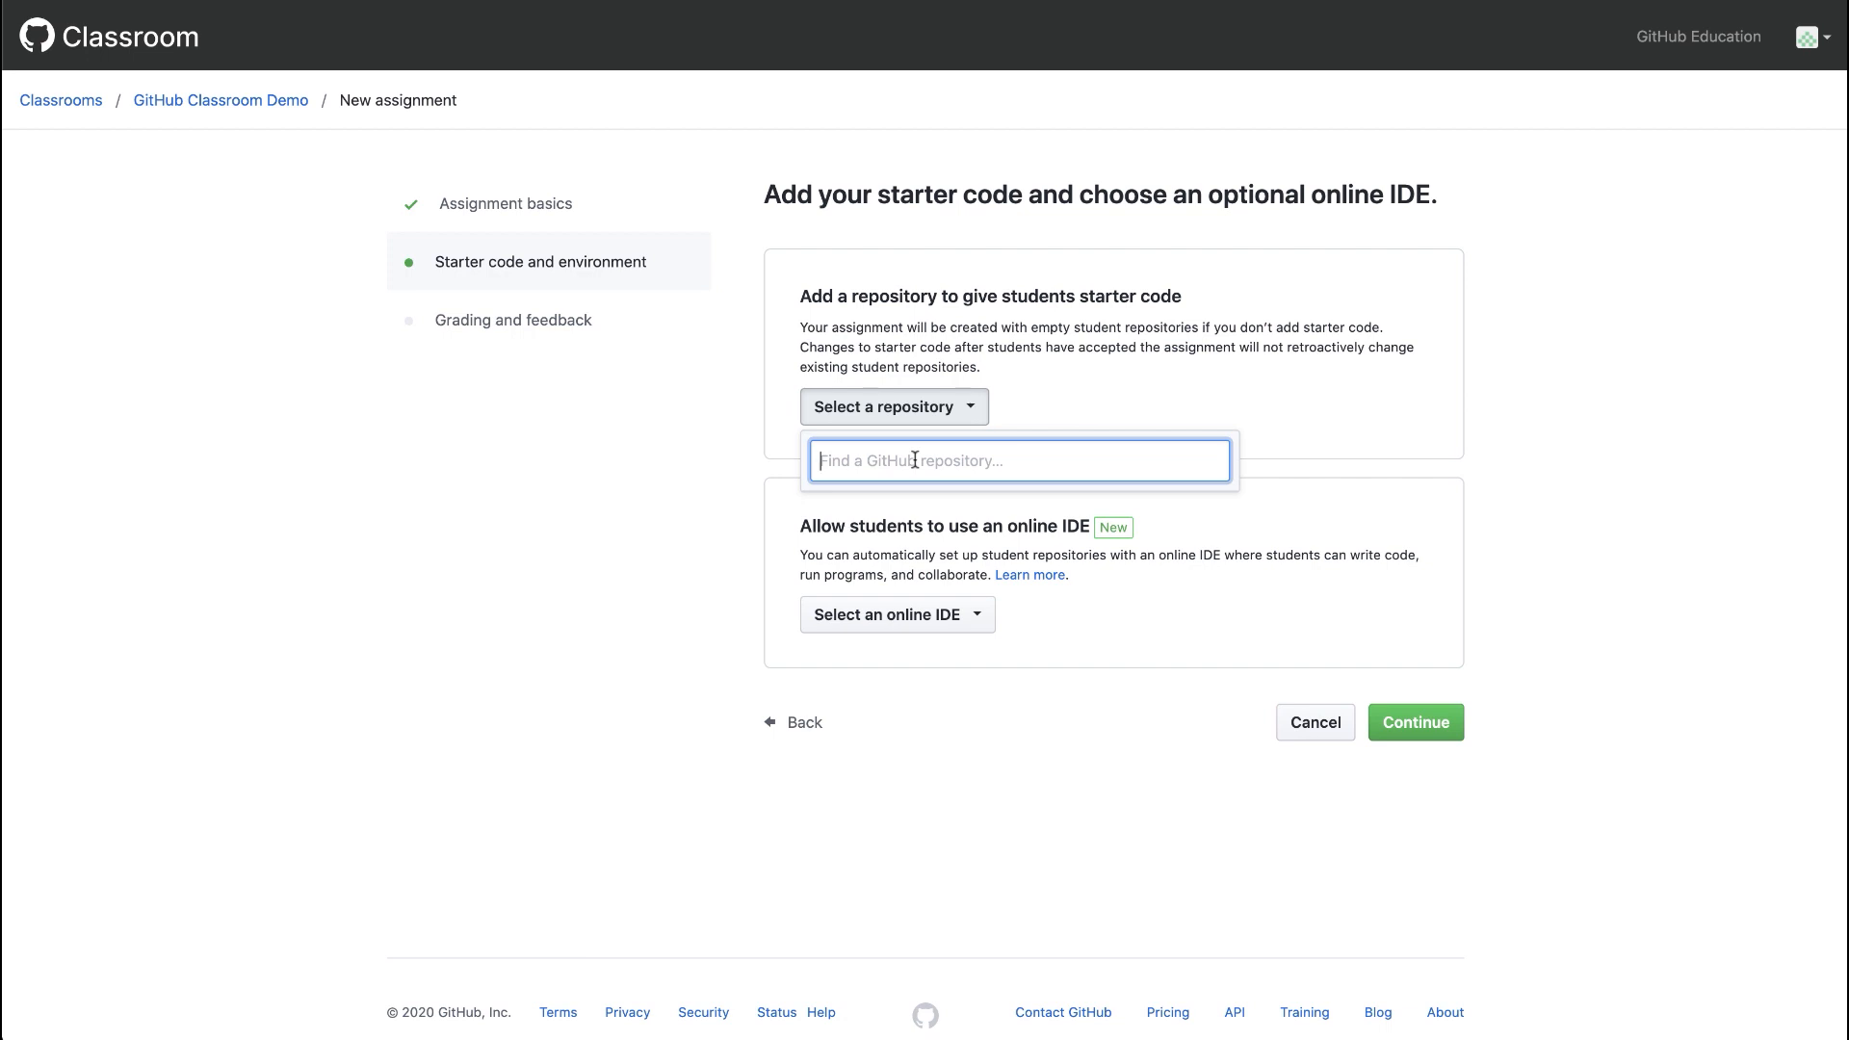
text(education)
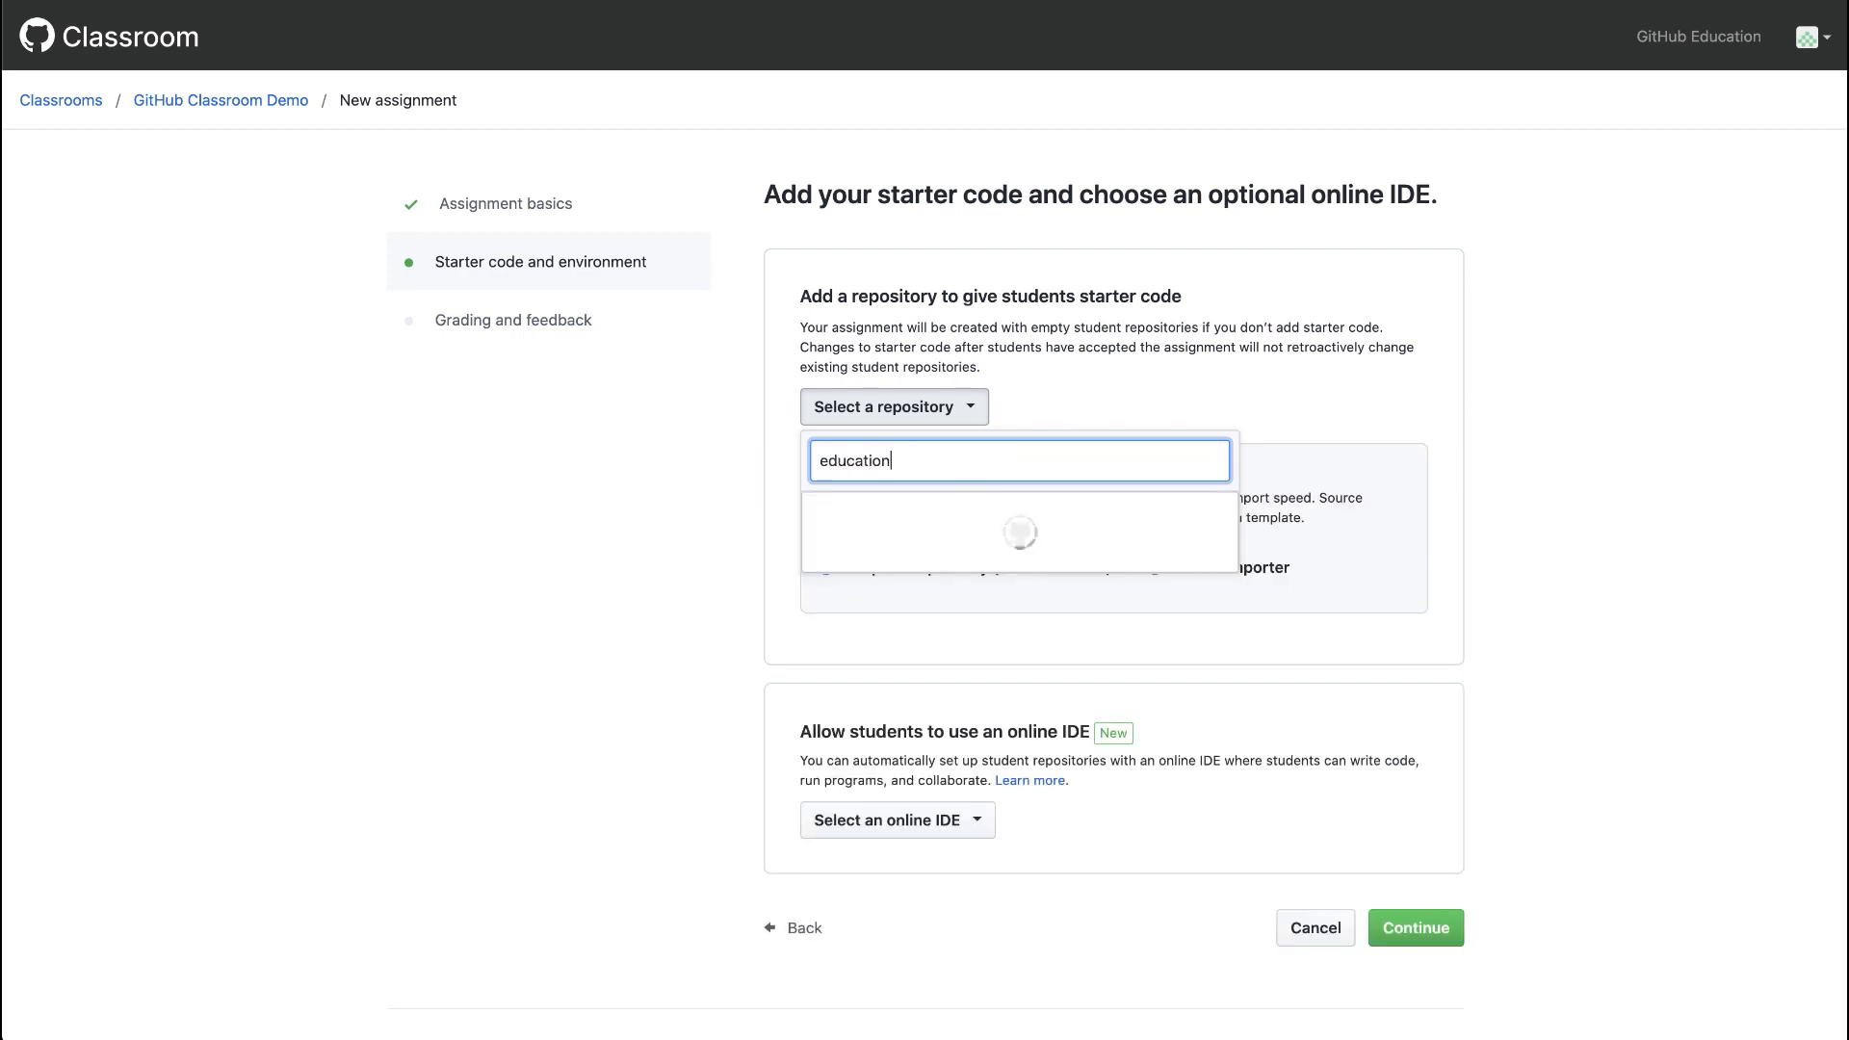
text(/autogr)
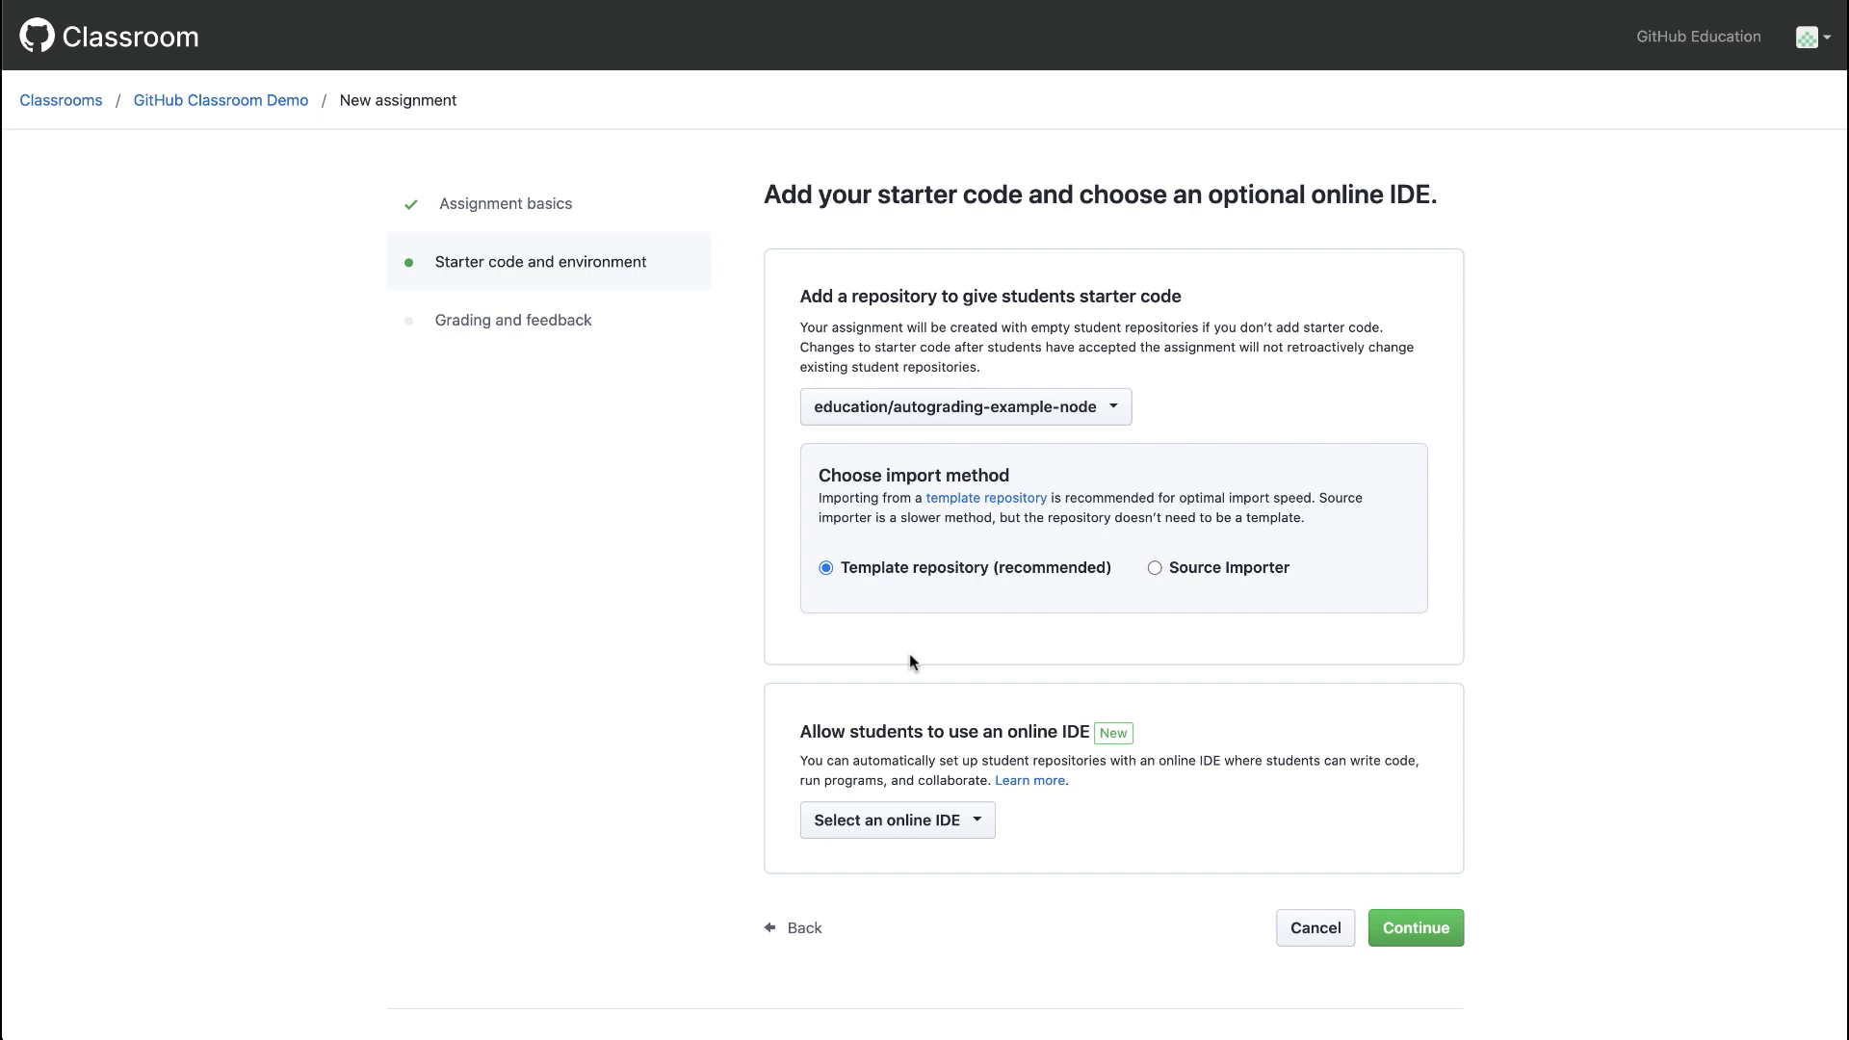
click(895, 821)
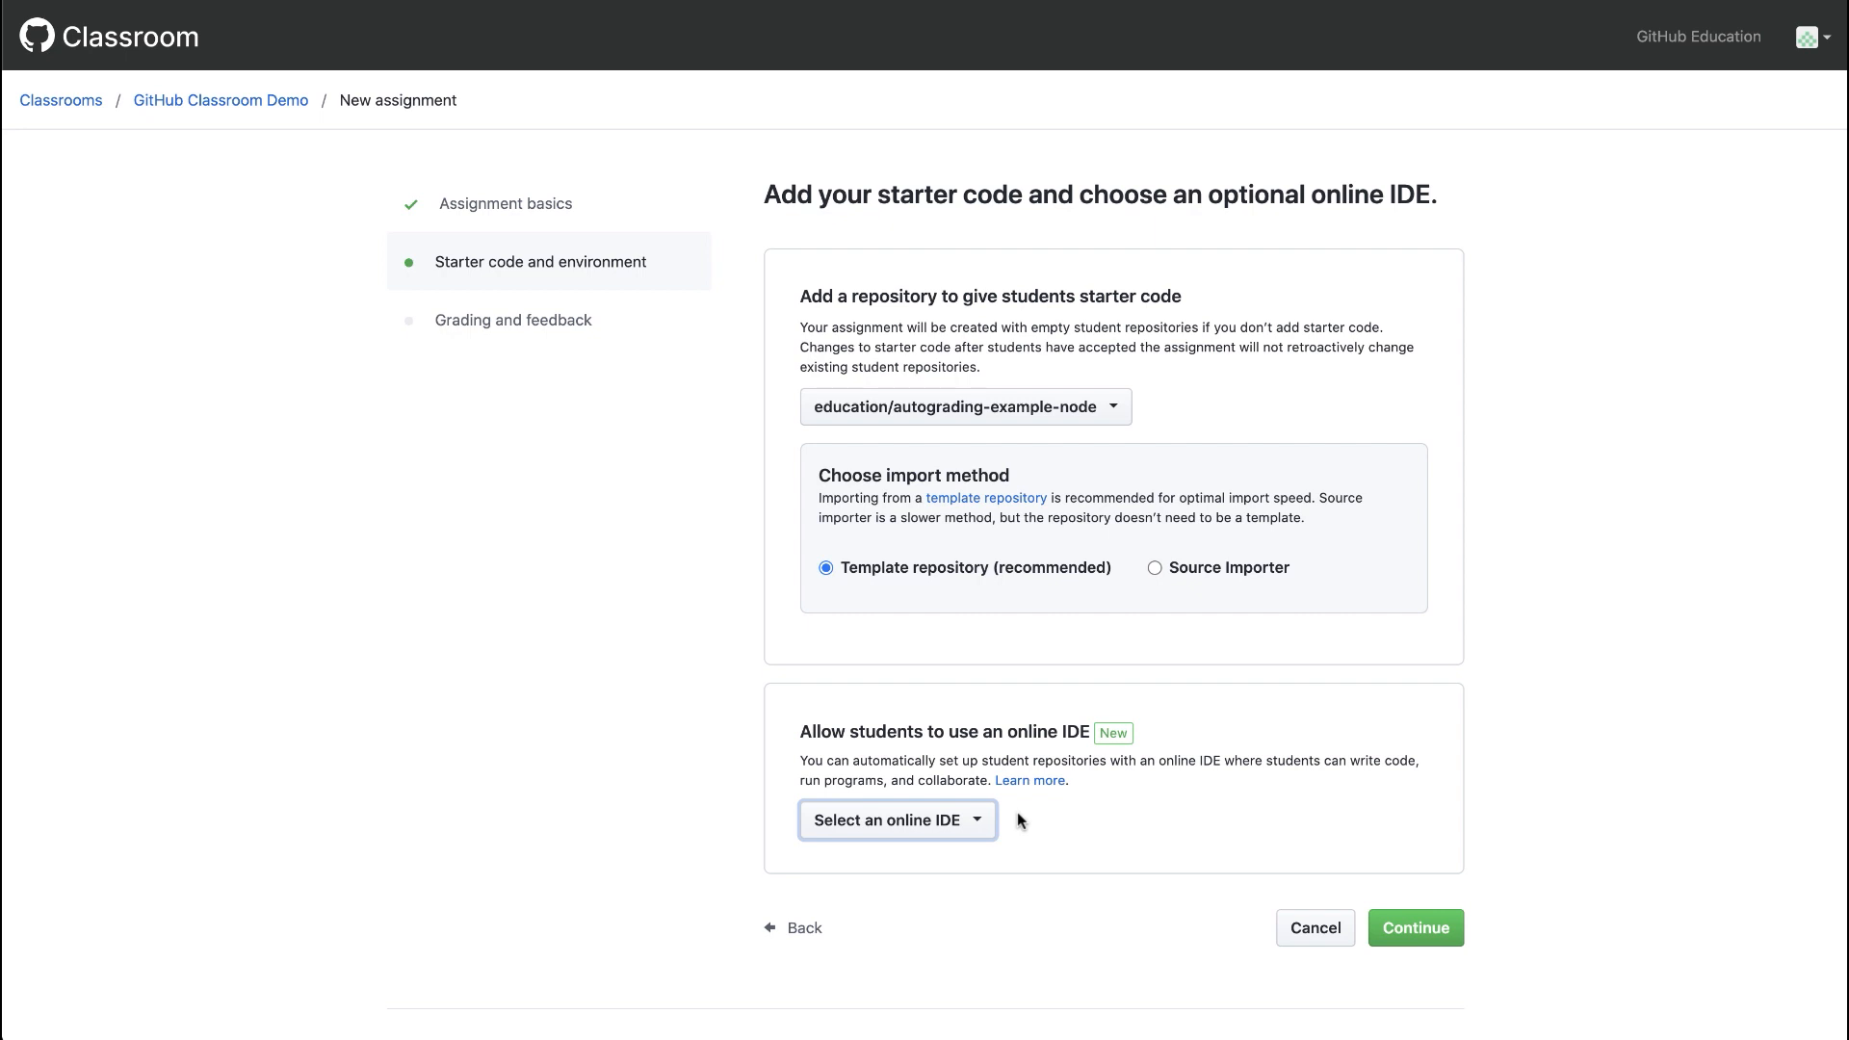
Leave no online IDE selected and continue to the grading and feedback step.
click(895, 821)
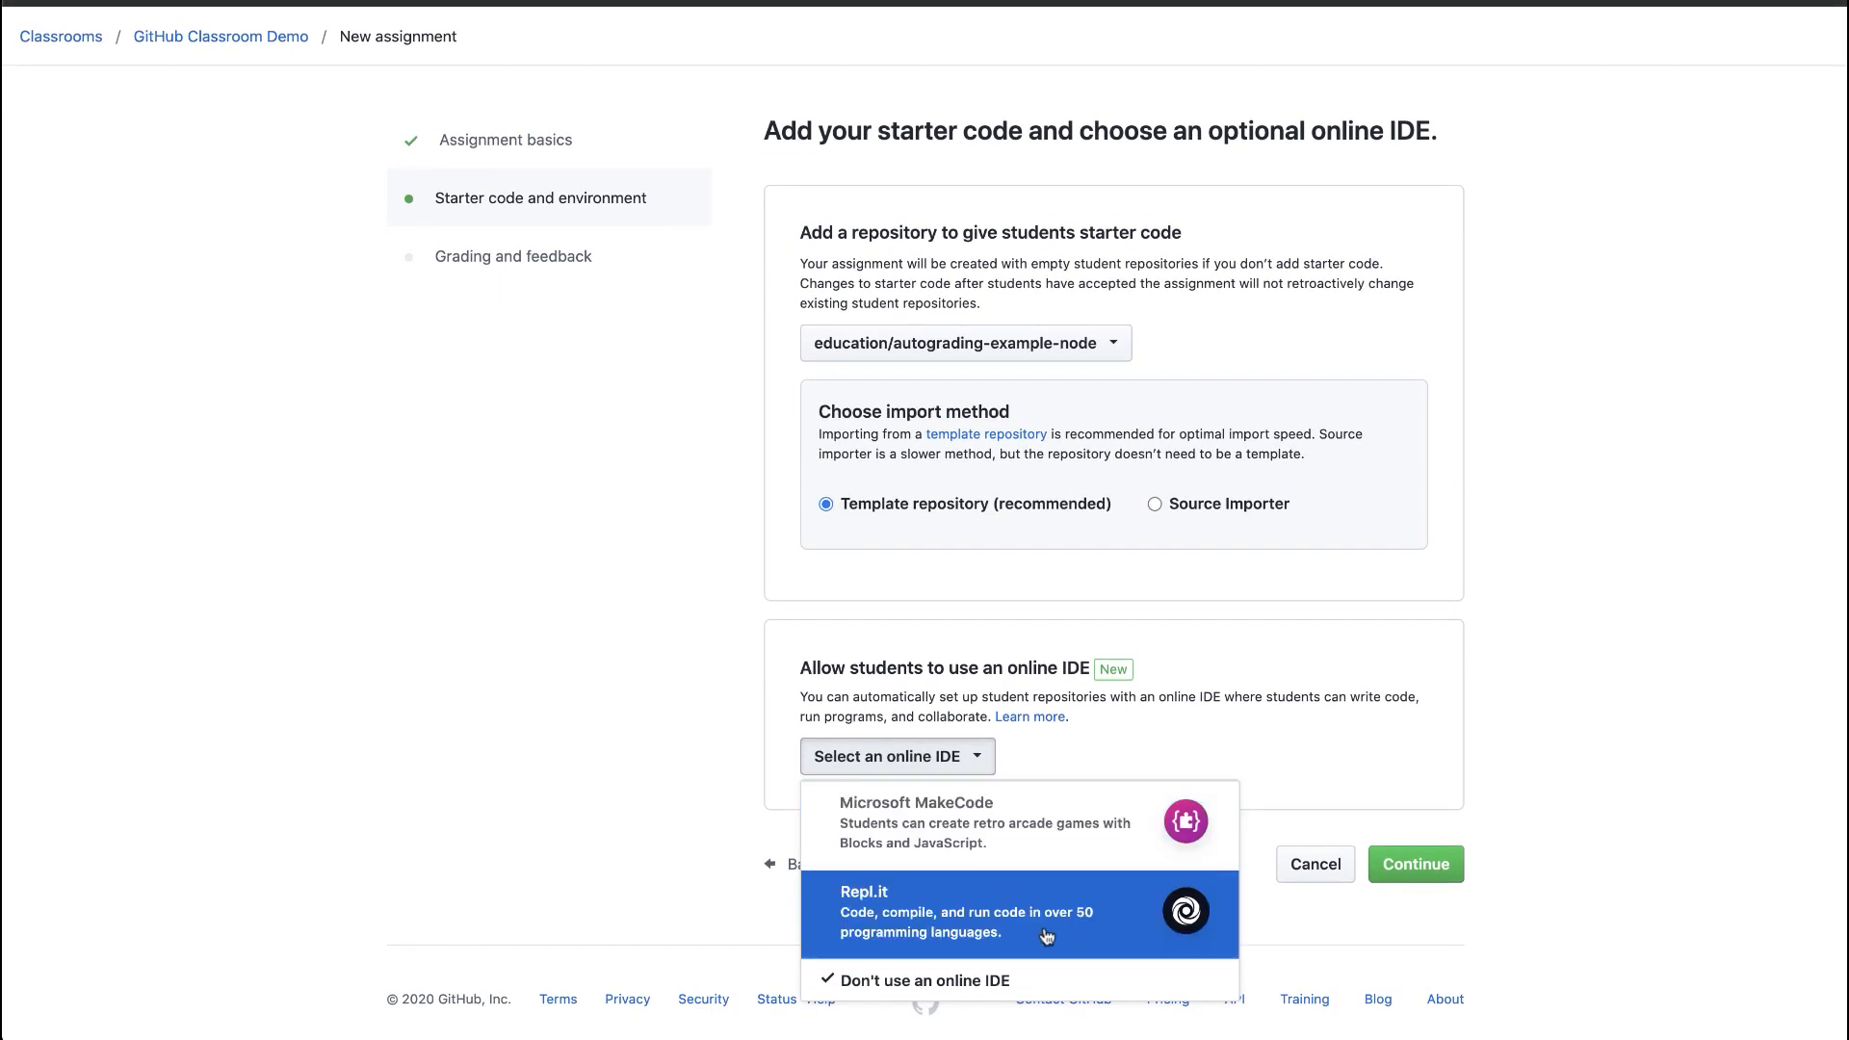
mouse_move(1404, 952)
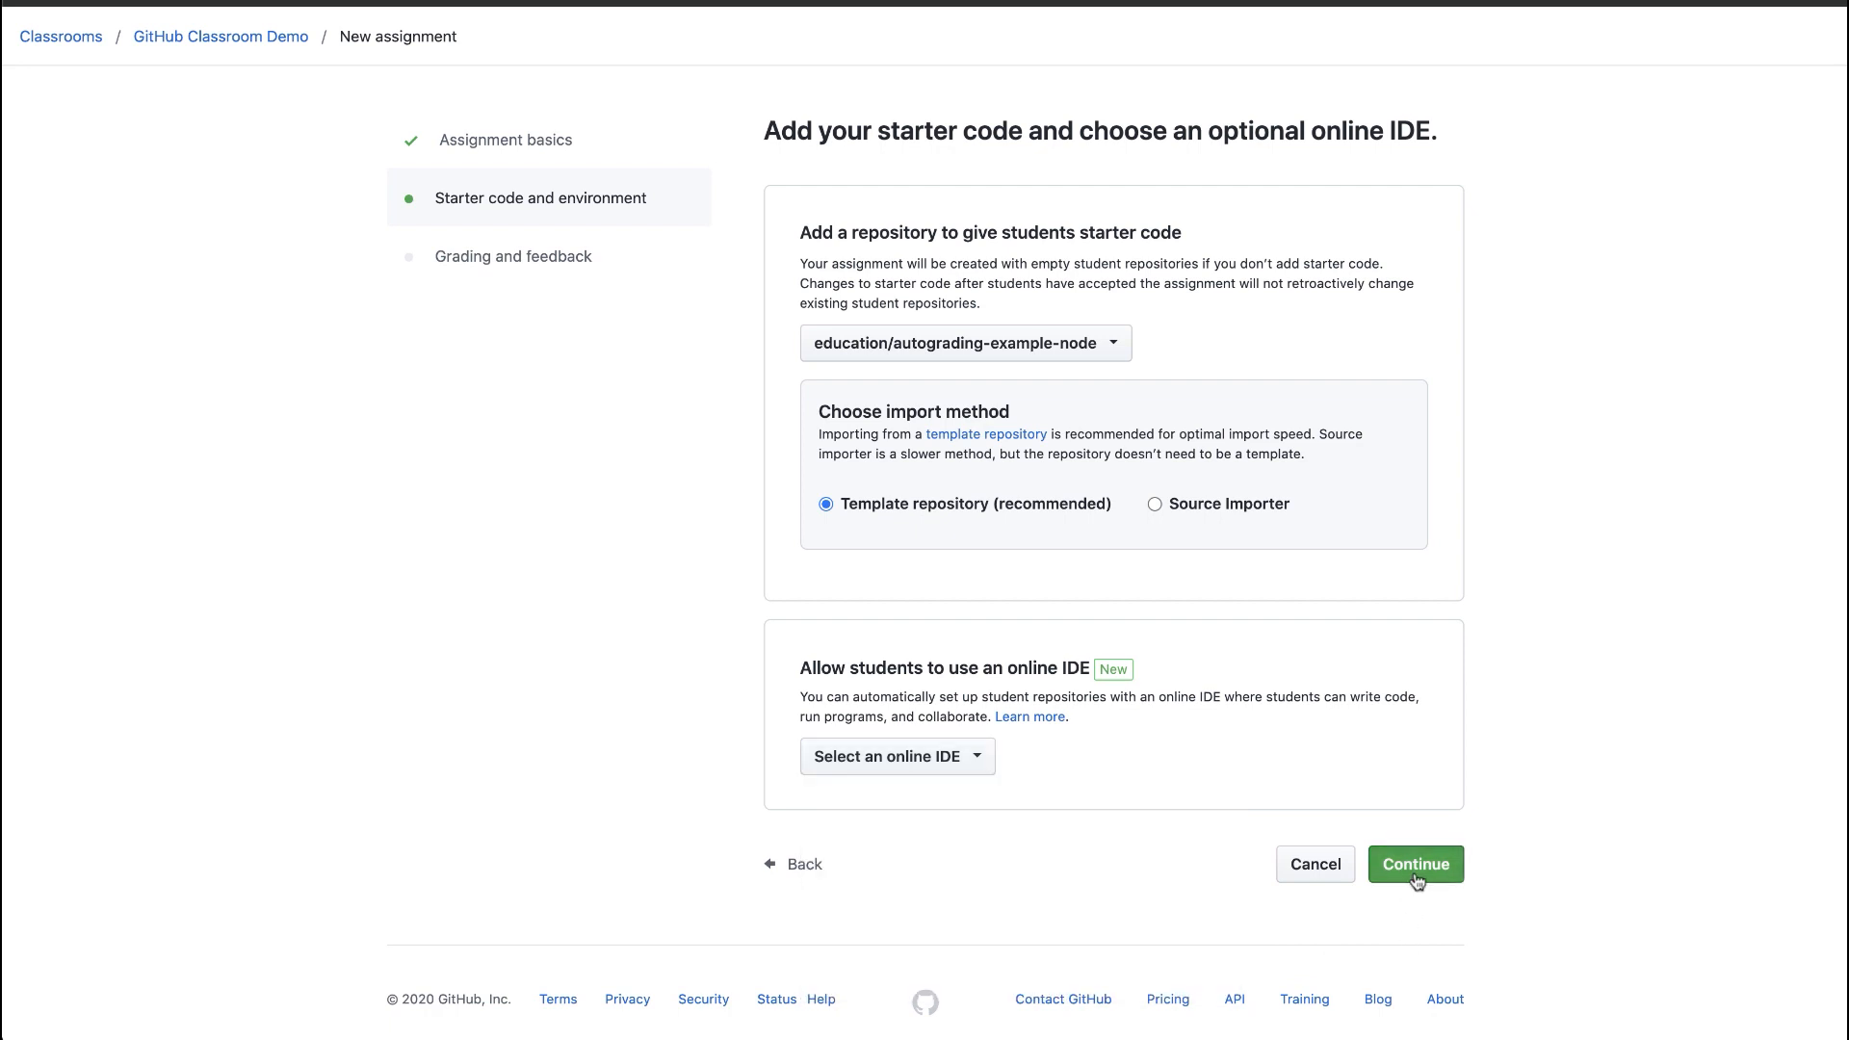
click(1416, 865)
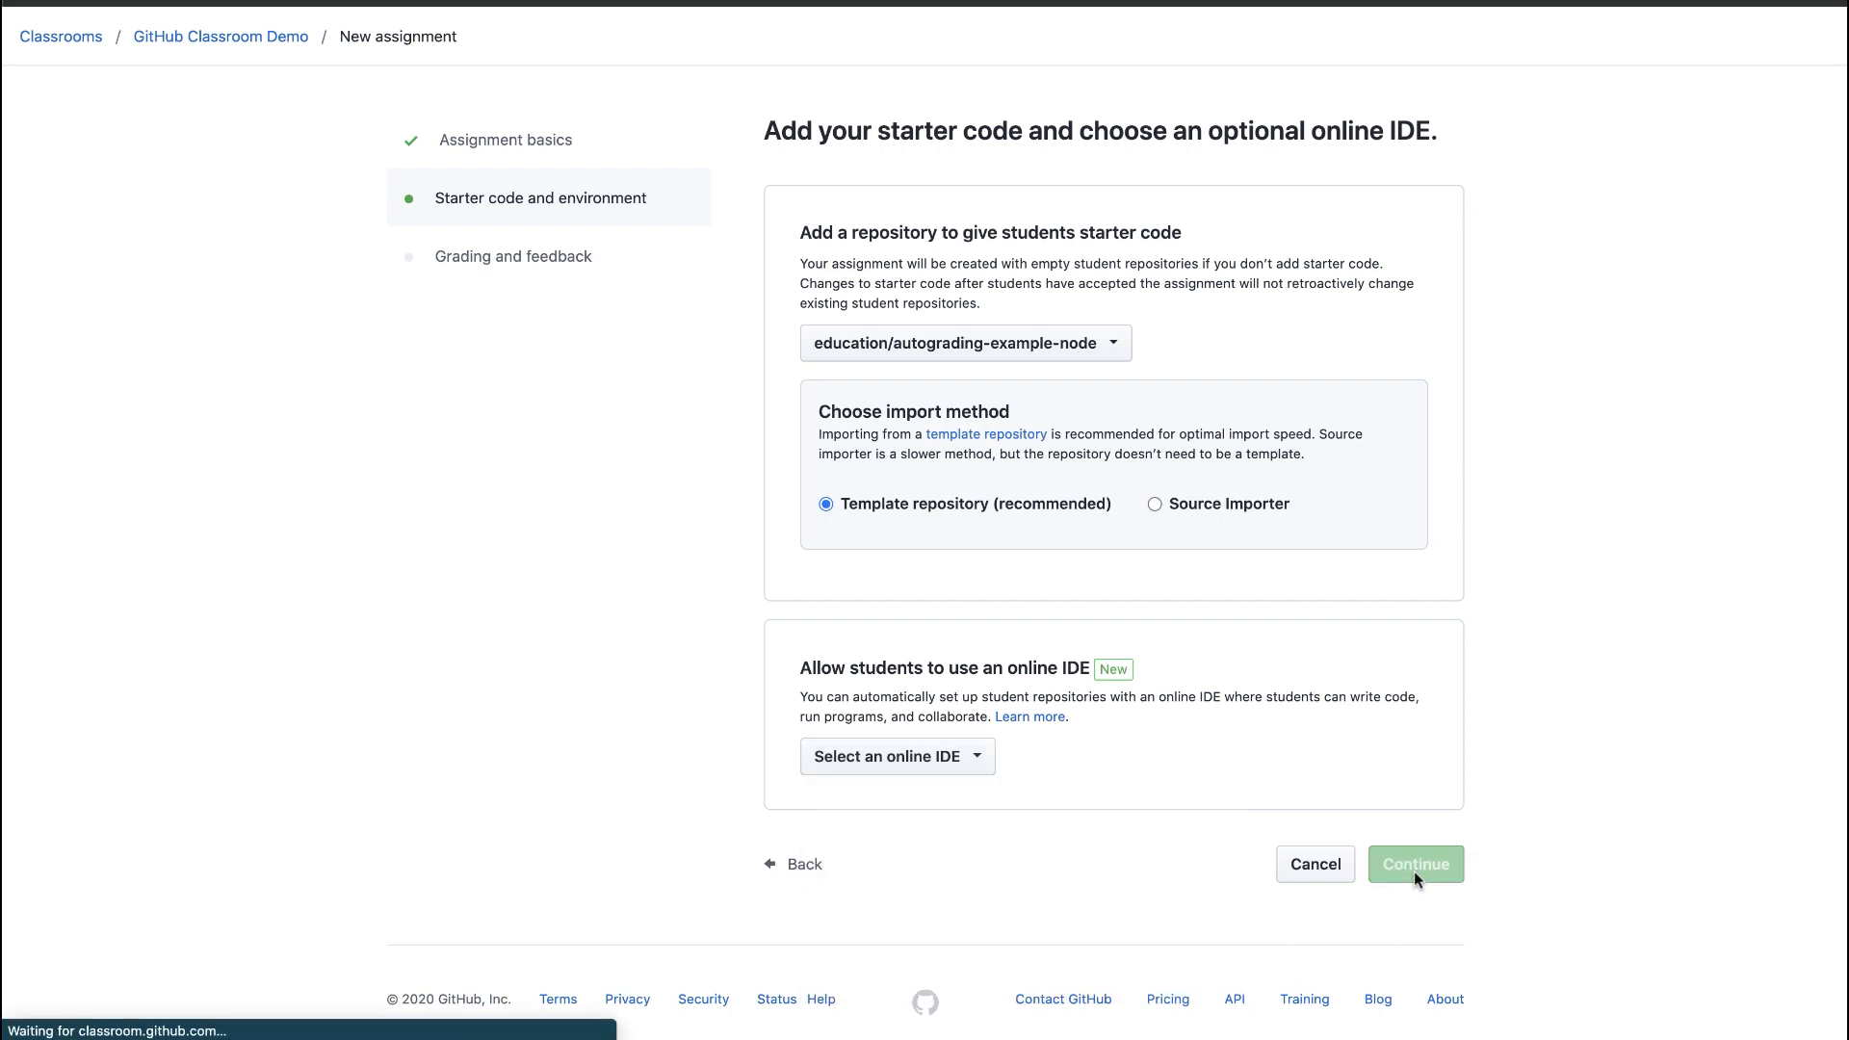
click(1416, 862)
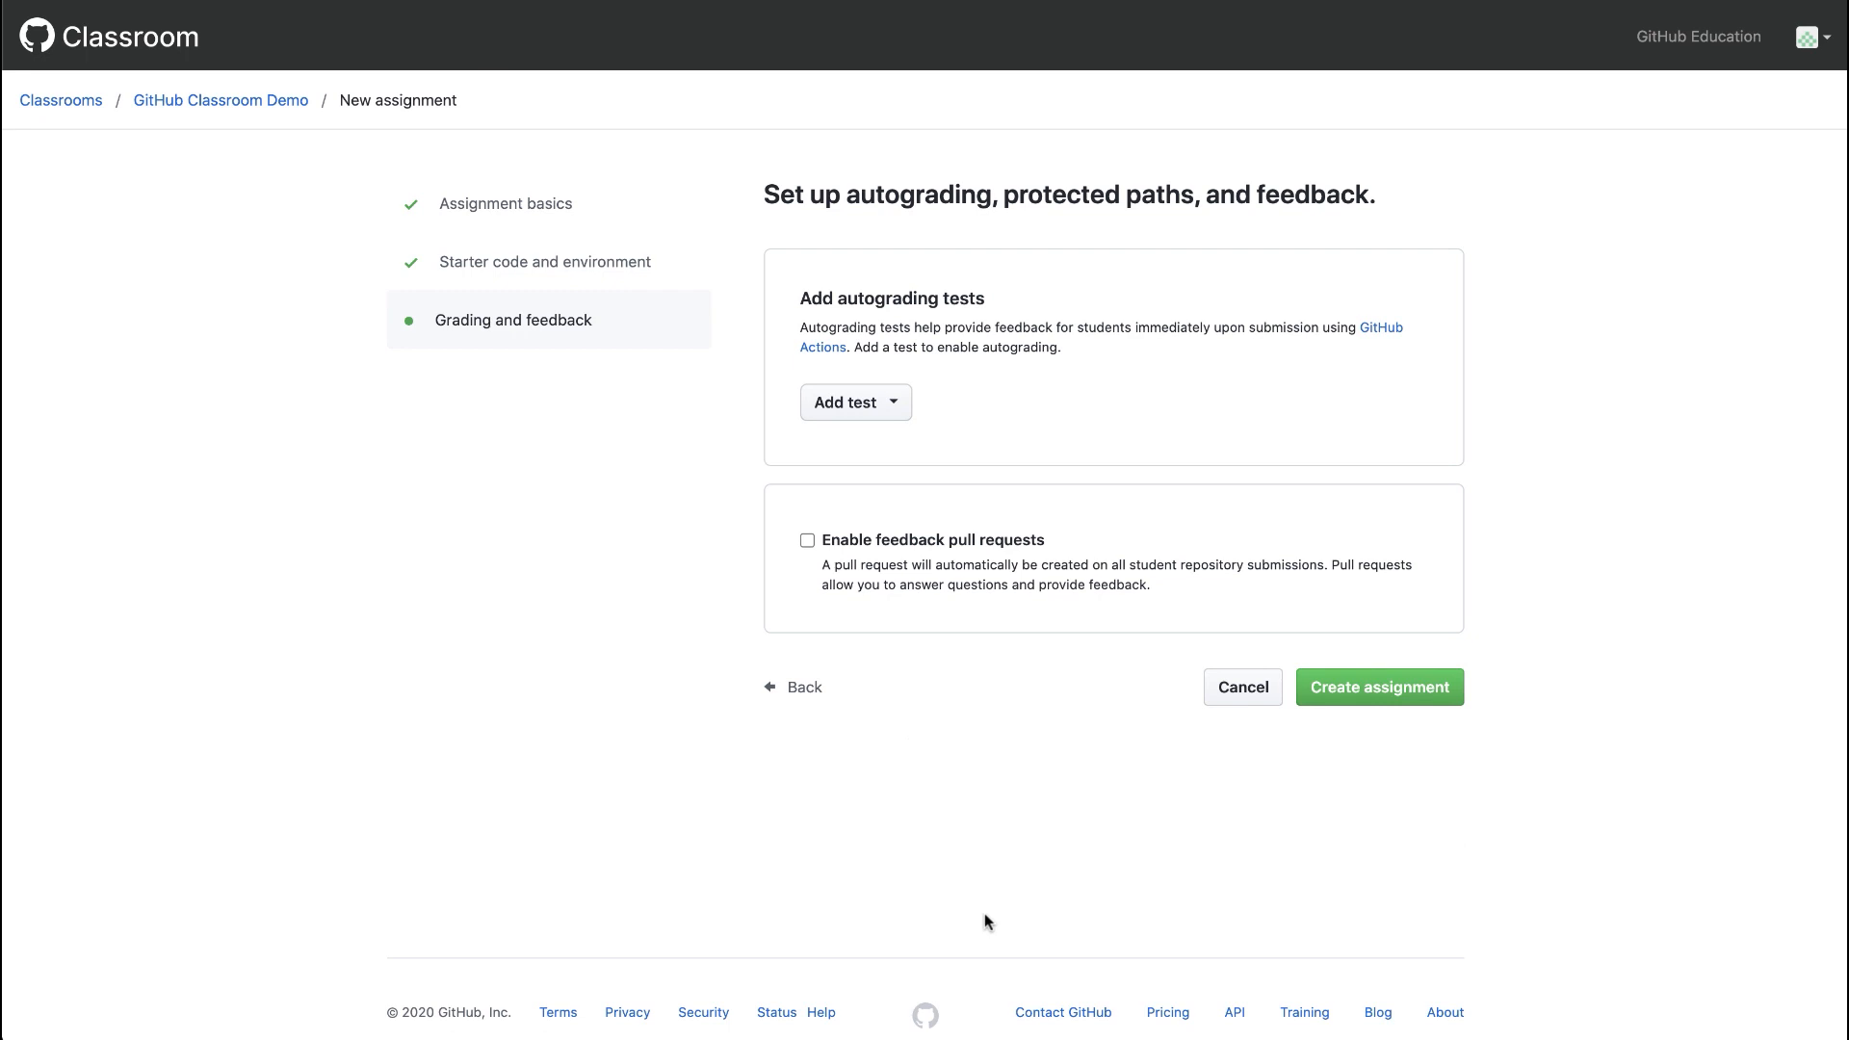
mouse_move(930, 408)
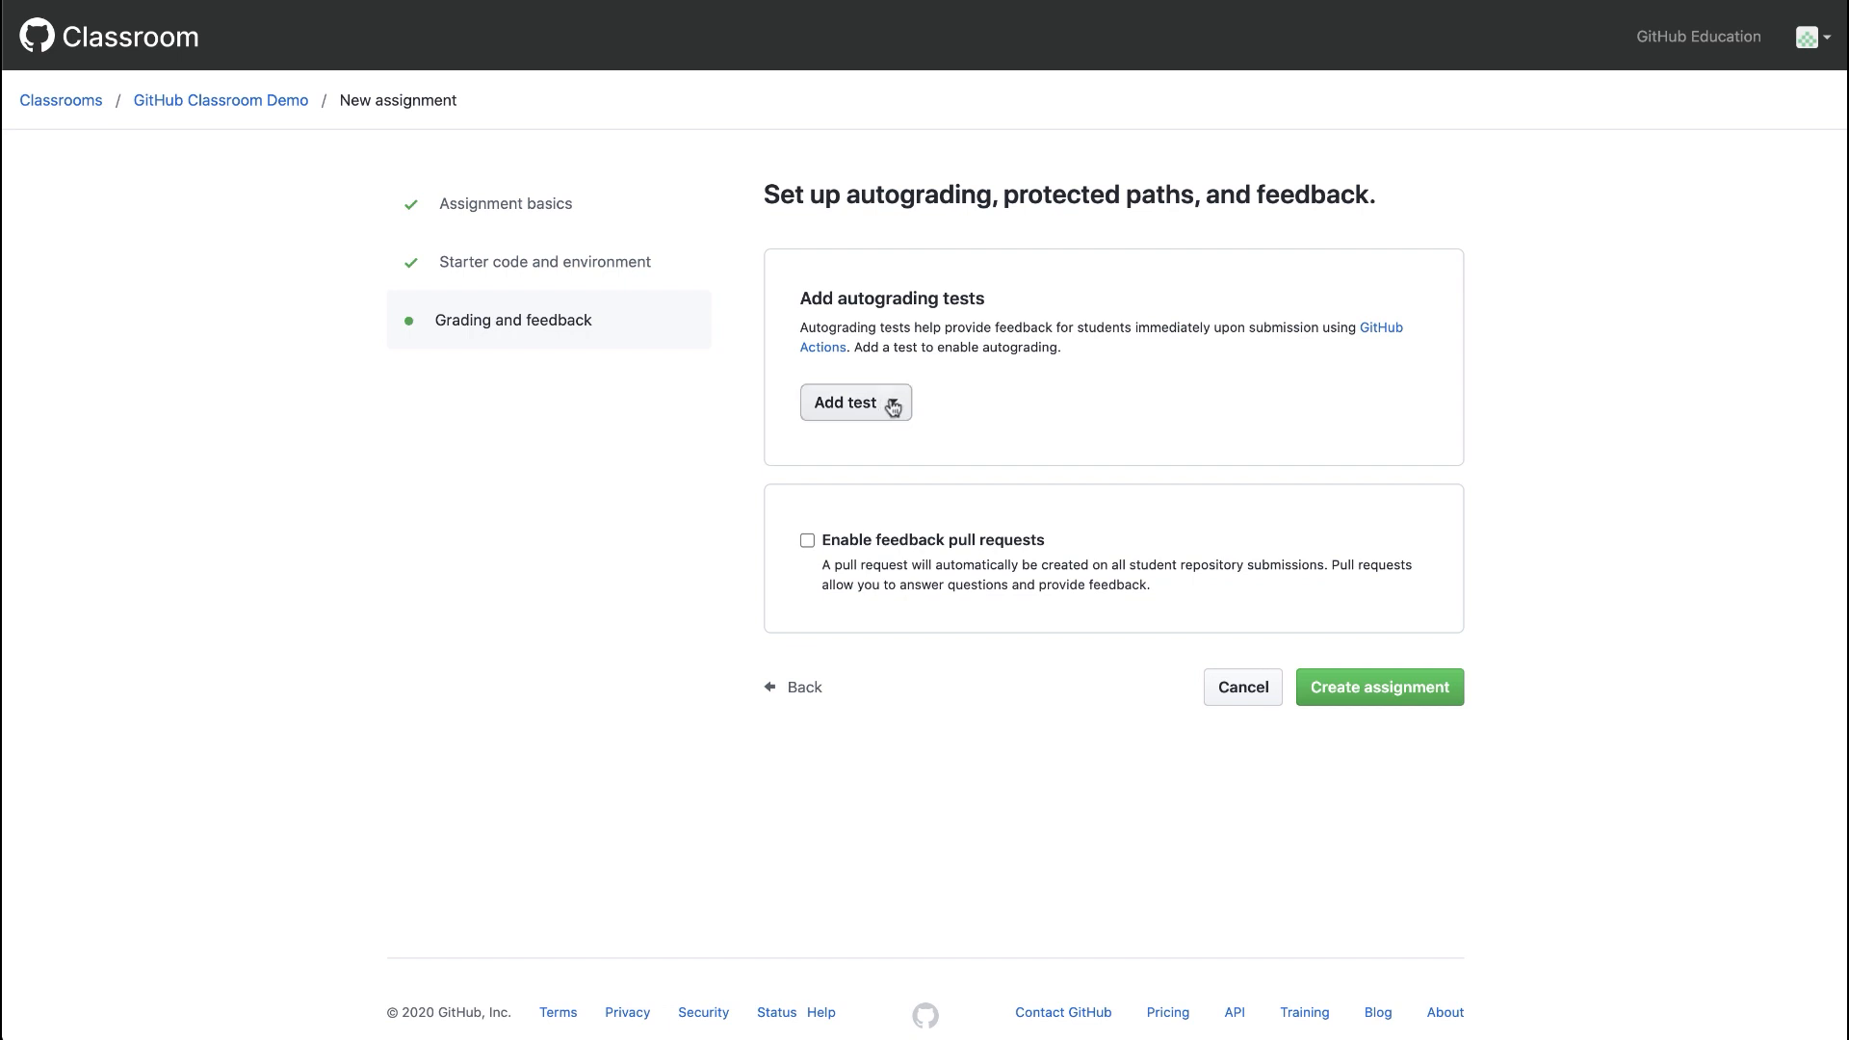
Add a Run Node test named 'test' with timeout 5 and 5 points, and save it.
click(853, 401)
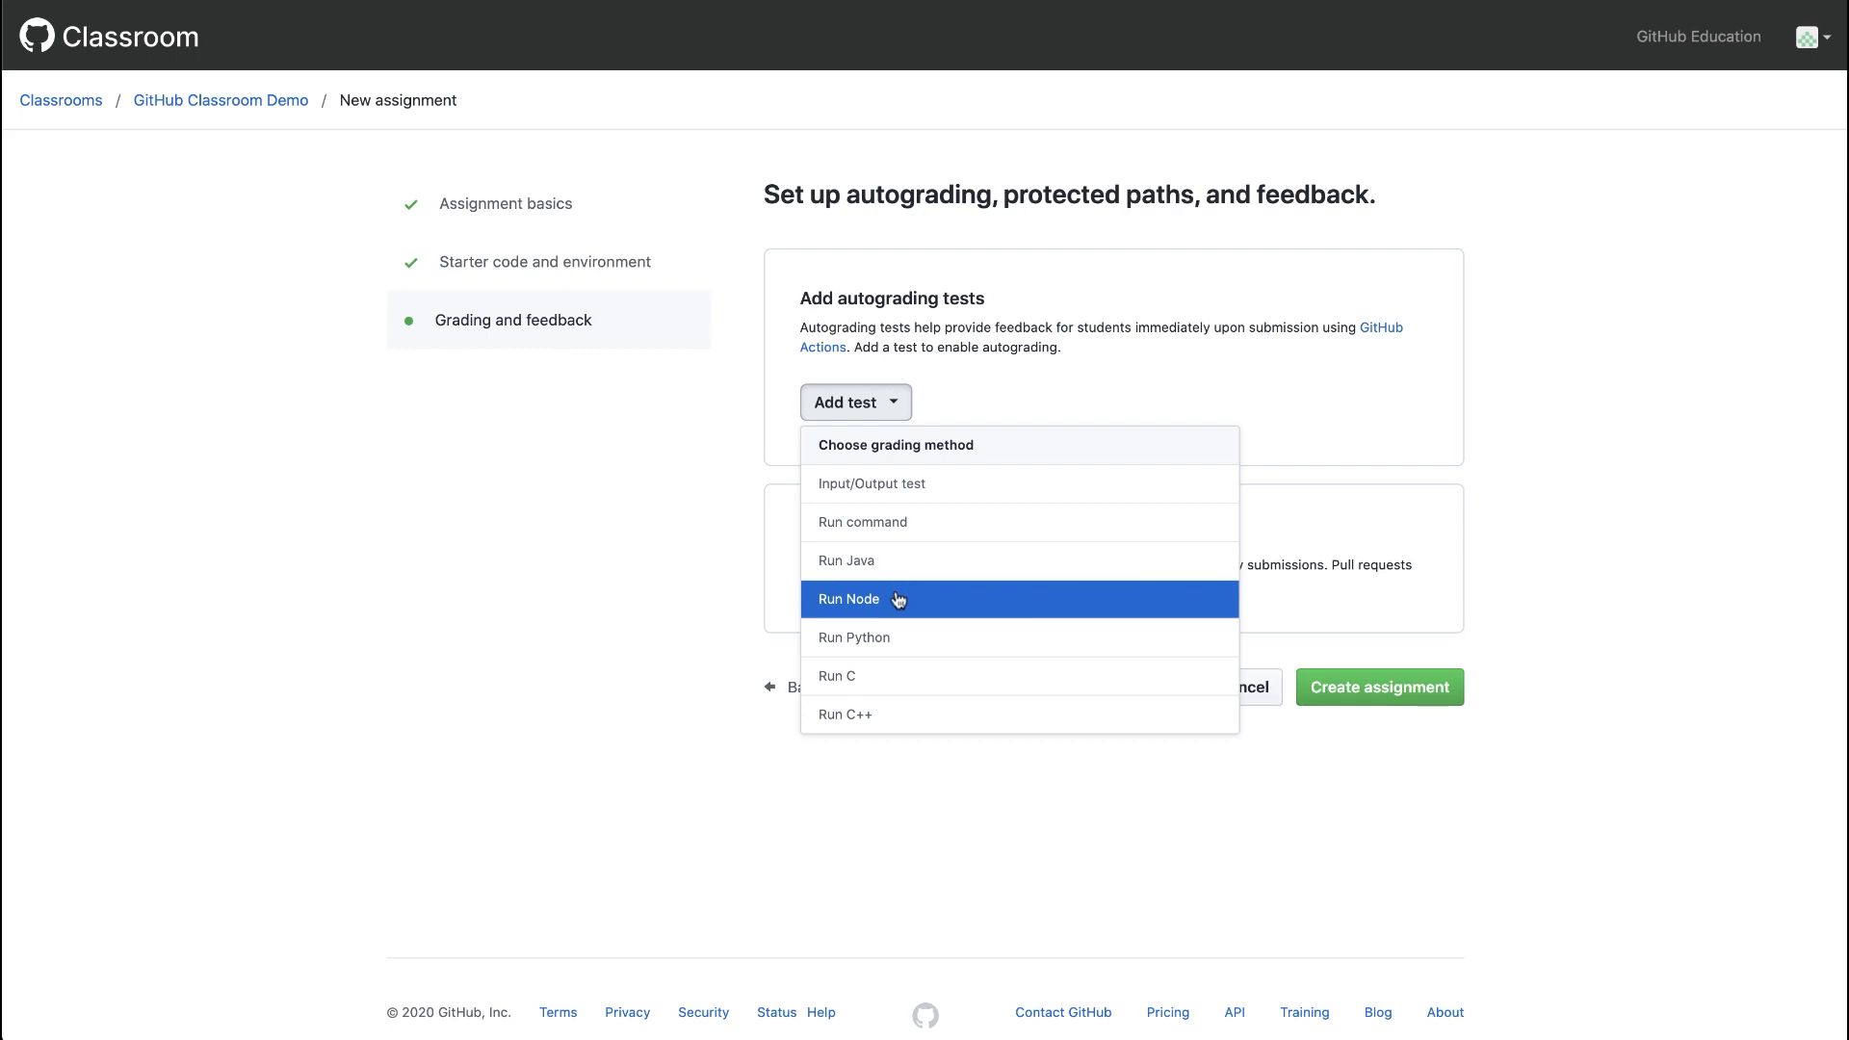
click(848, 599)
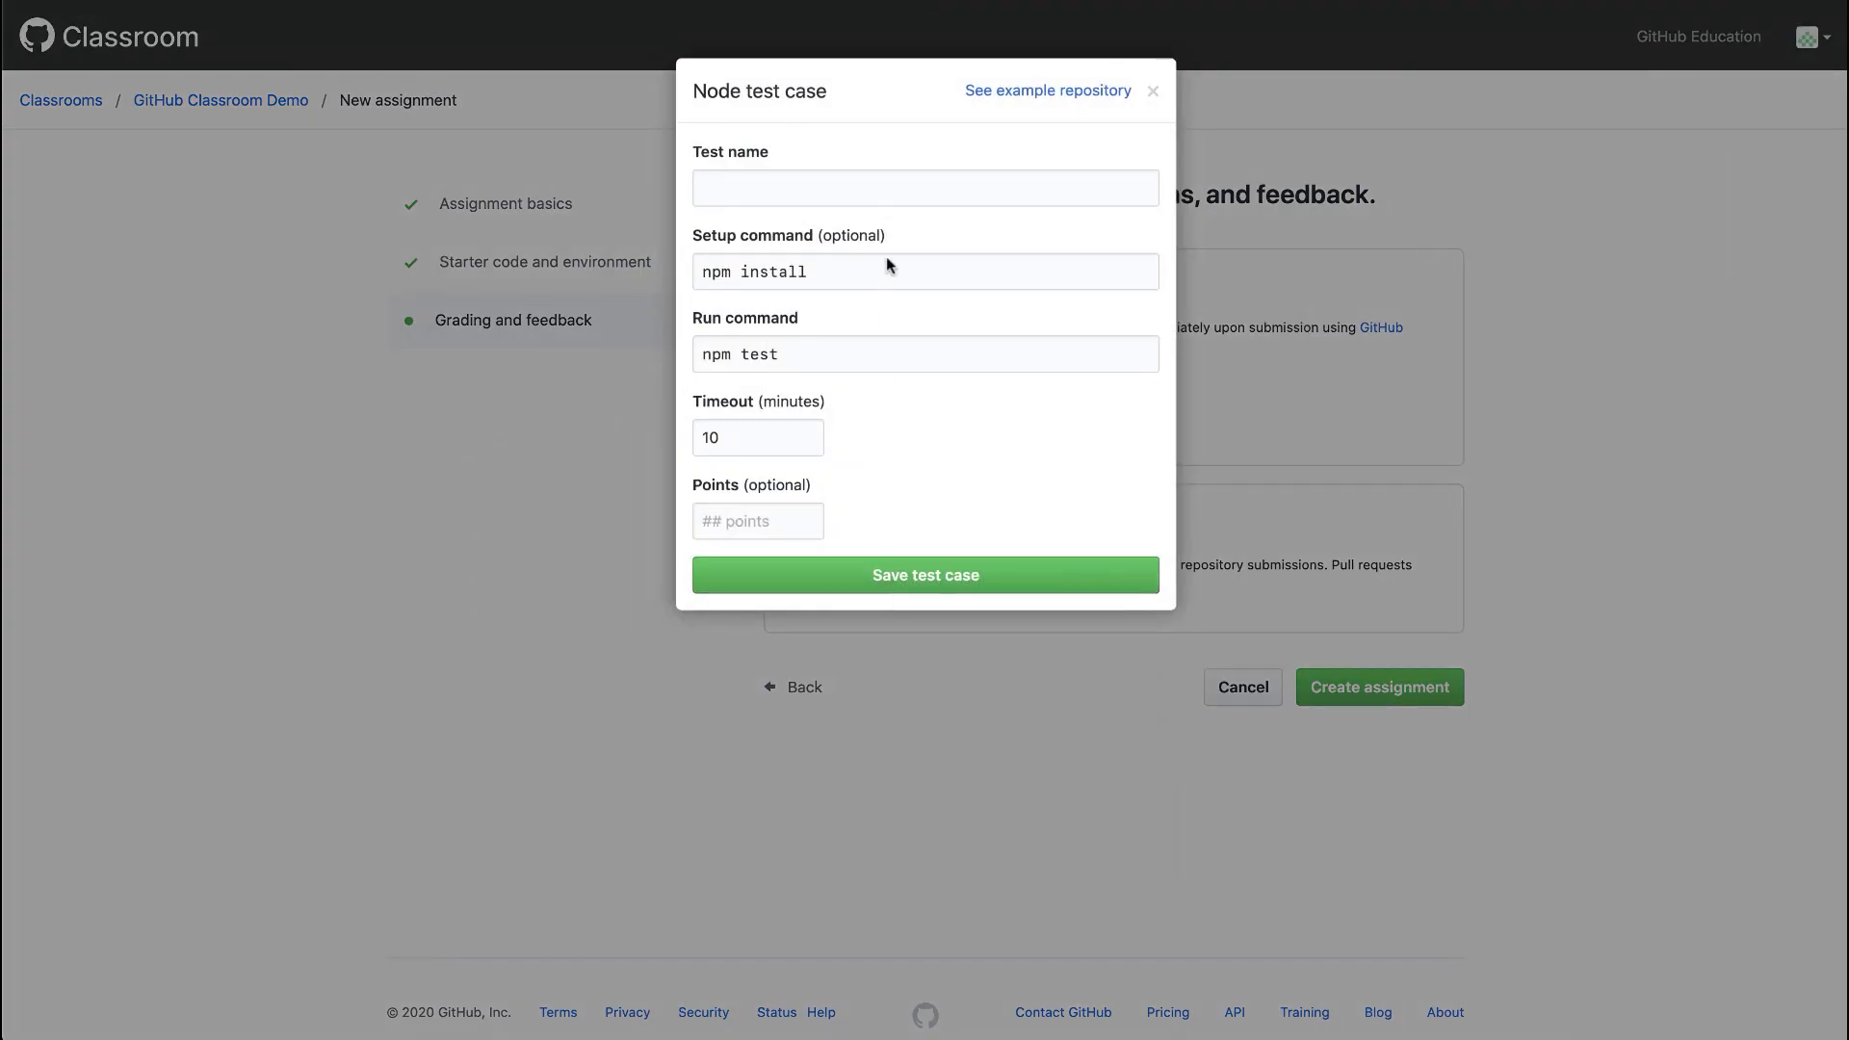
click(924, 187)
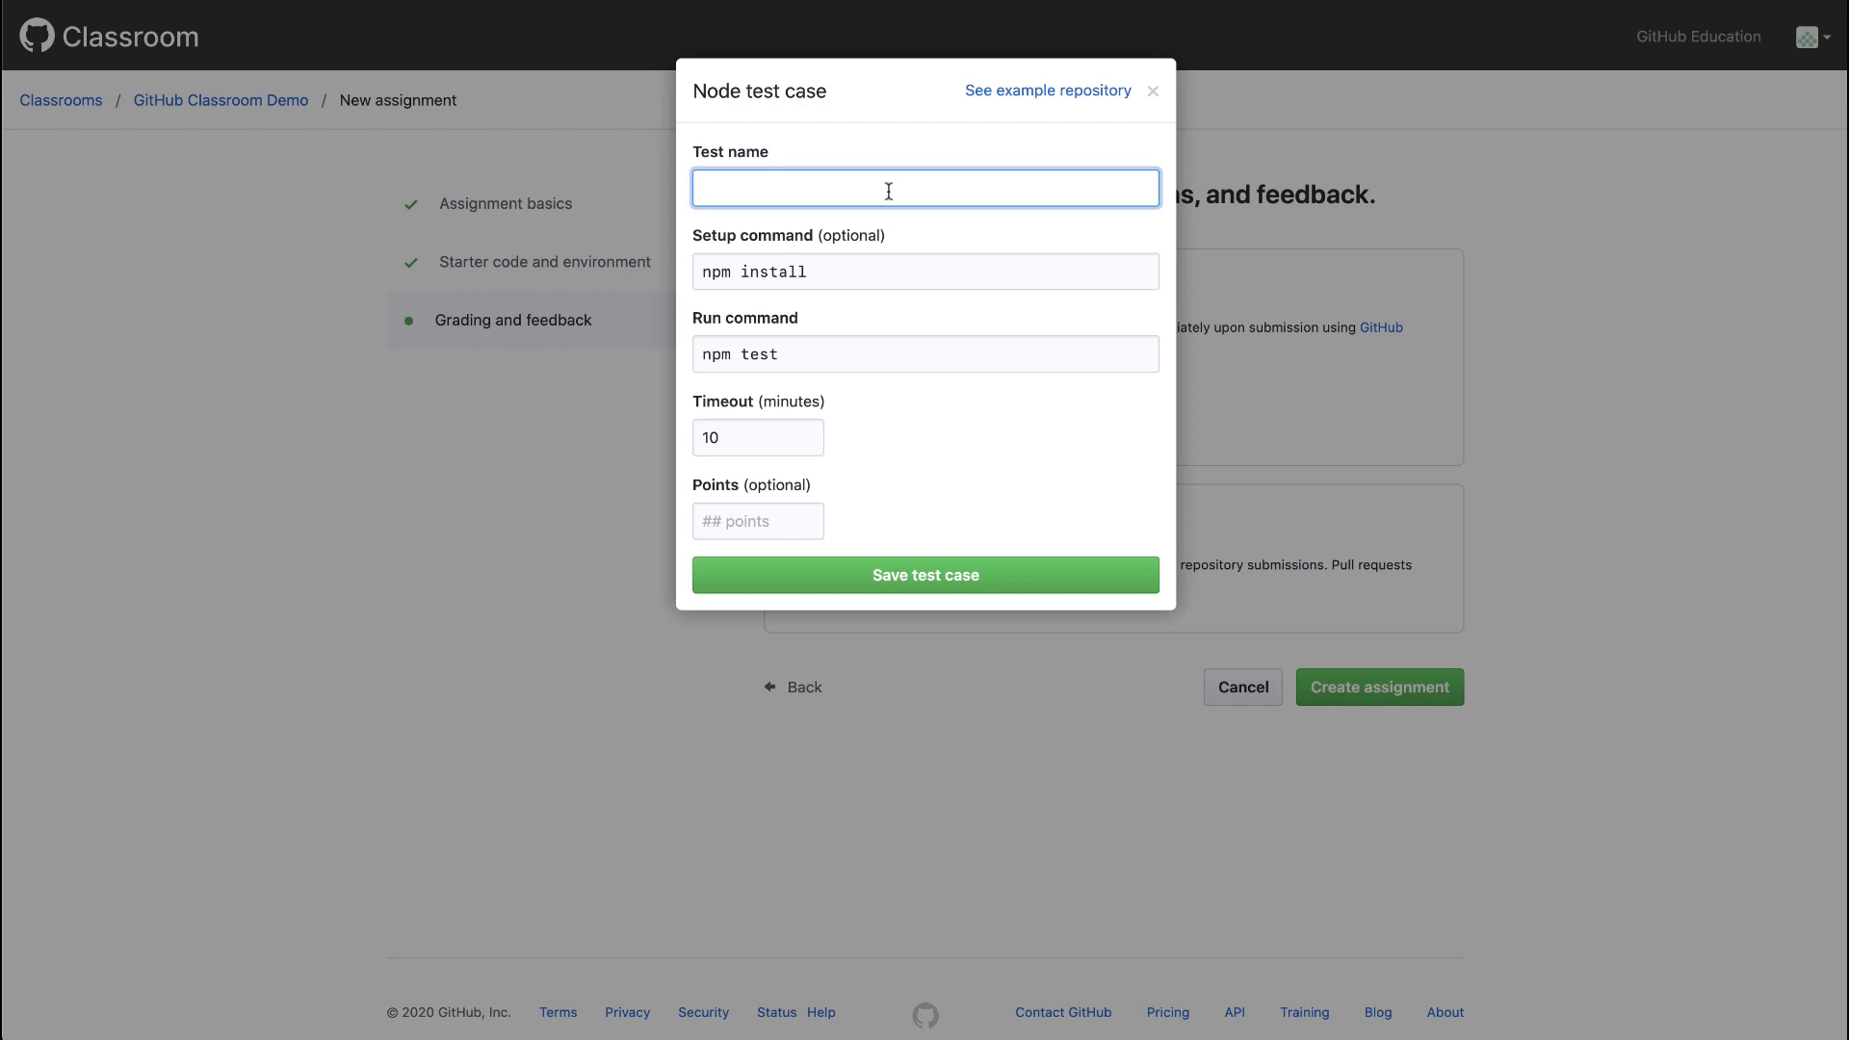
text(test)
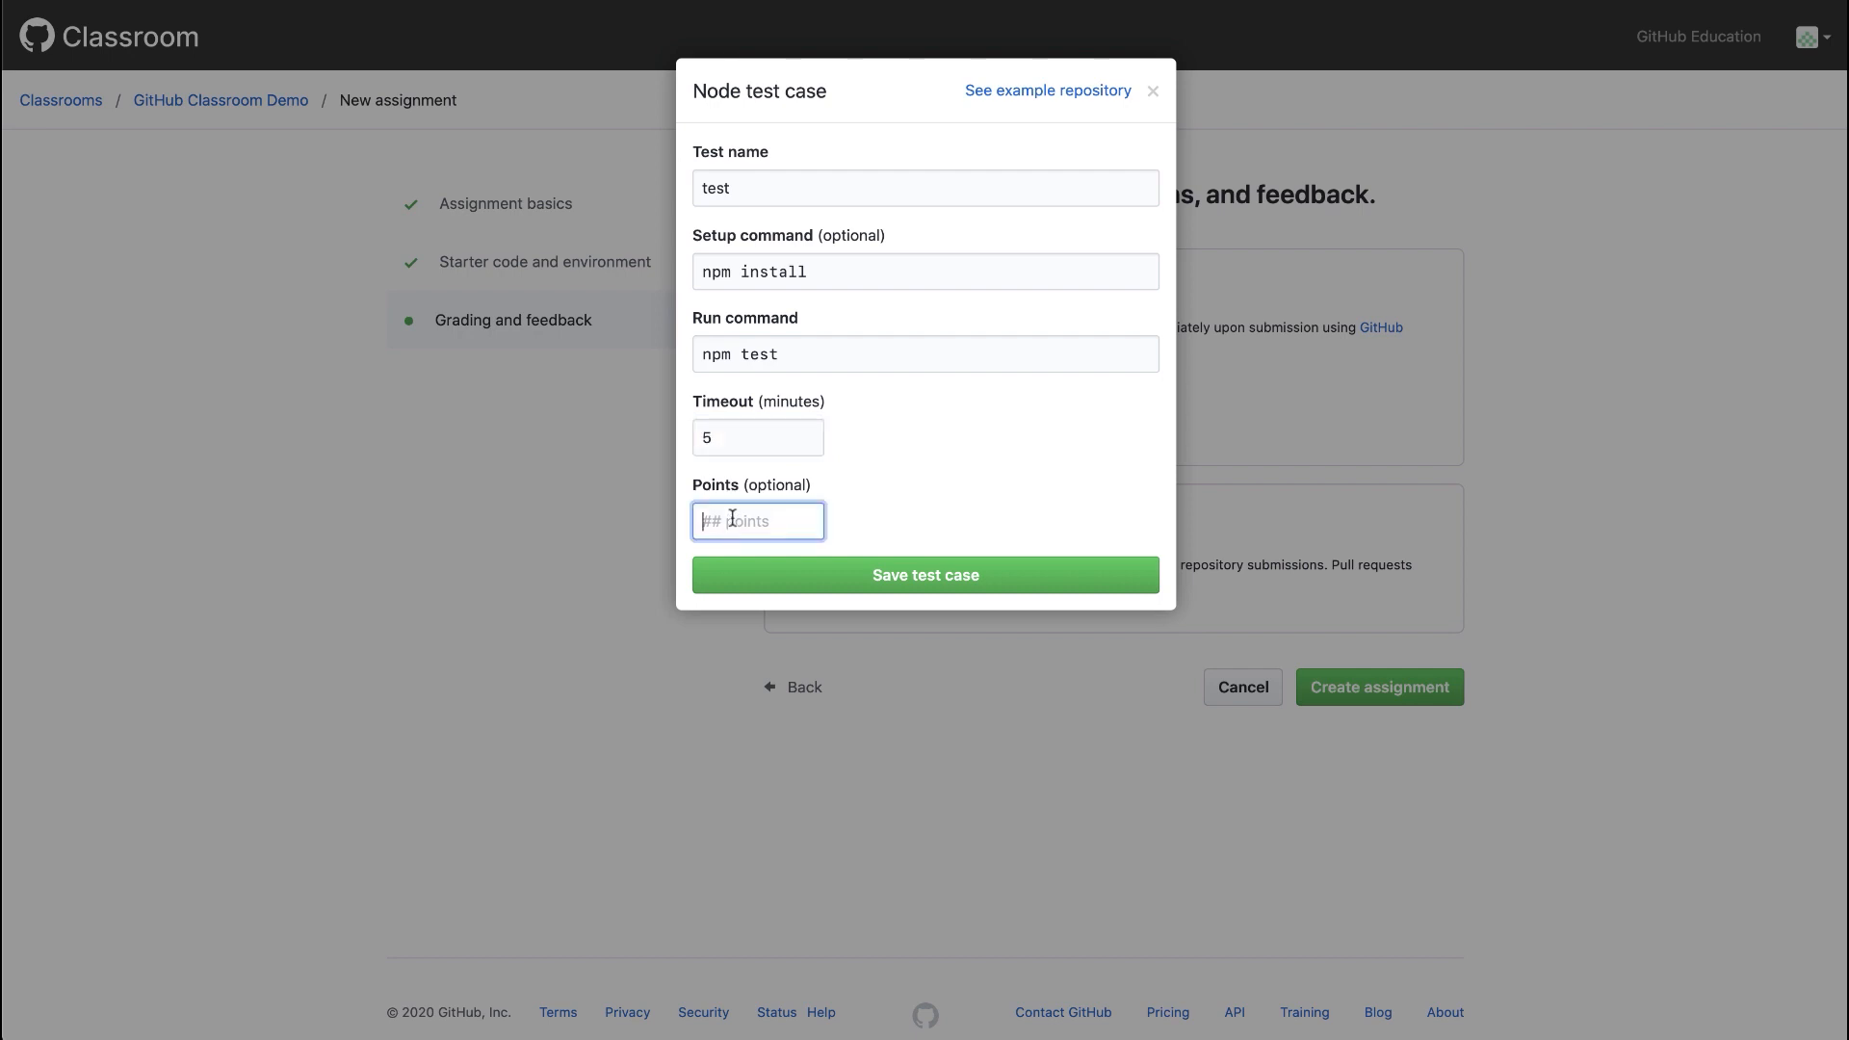
text(5)
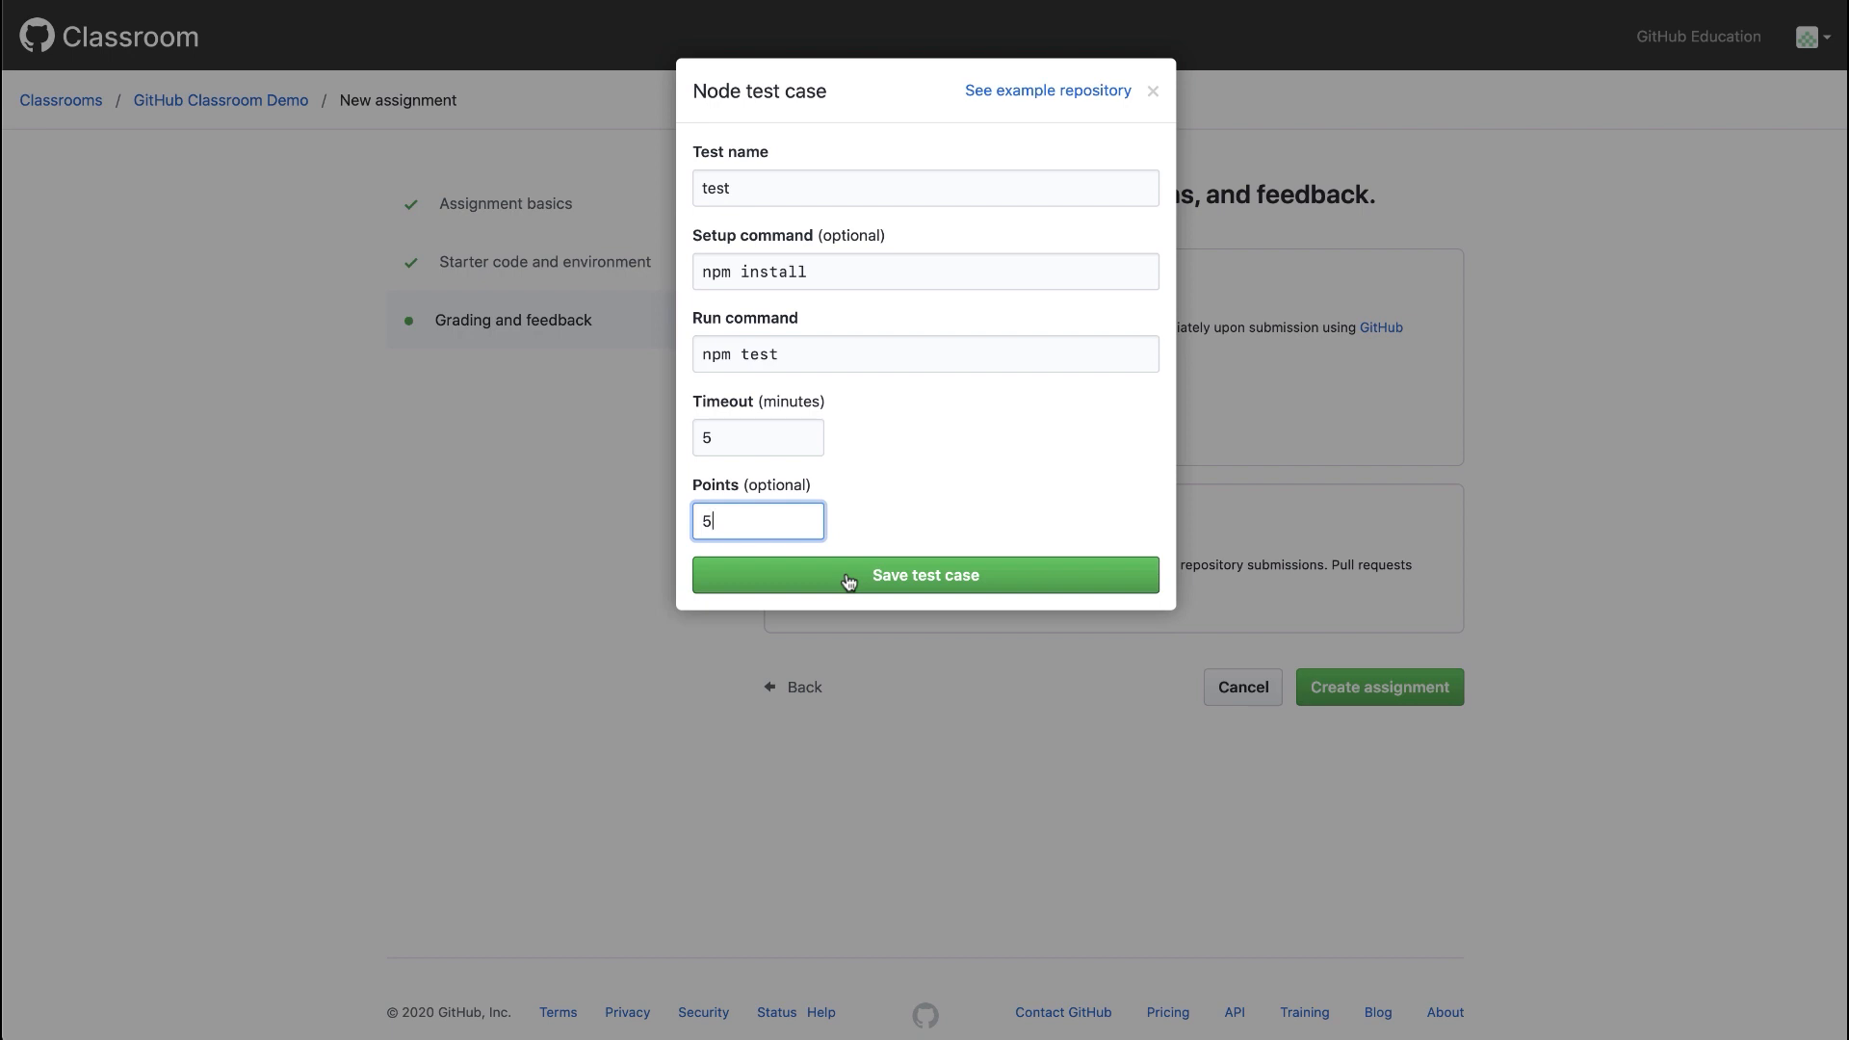
click(924, 576)
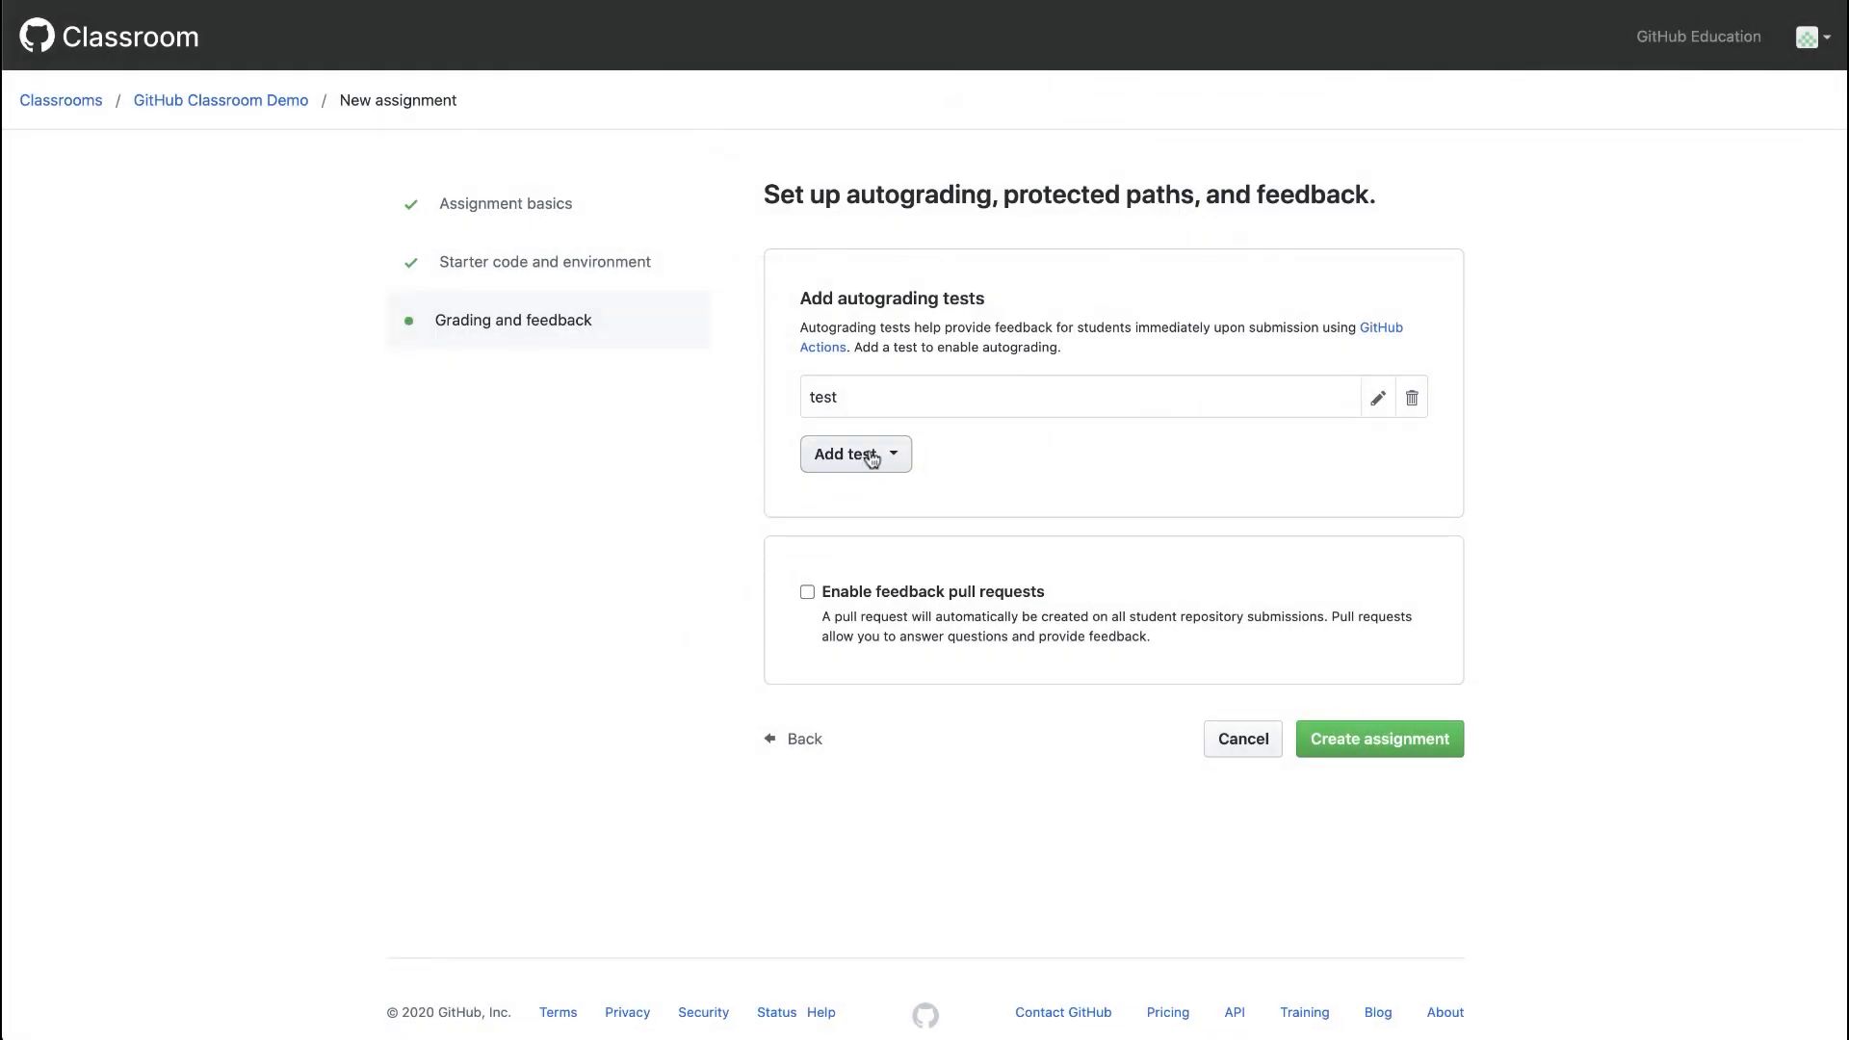
click(848, 454)
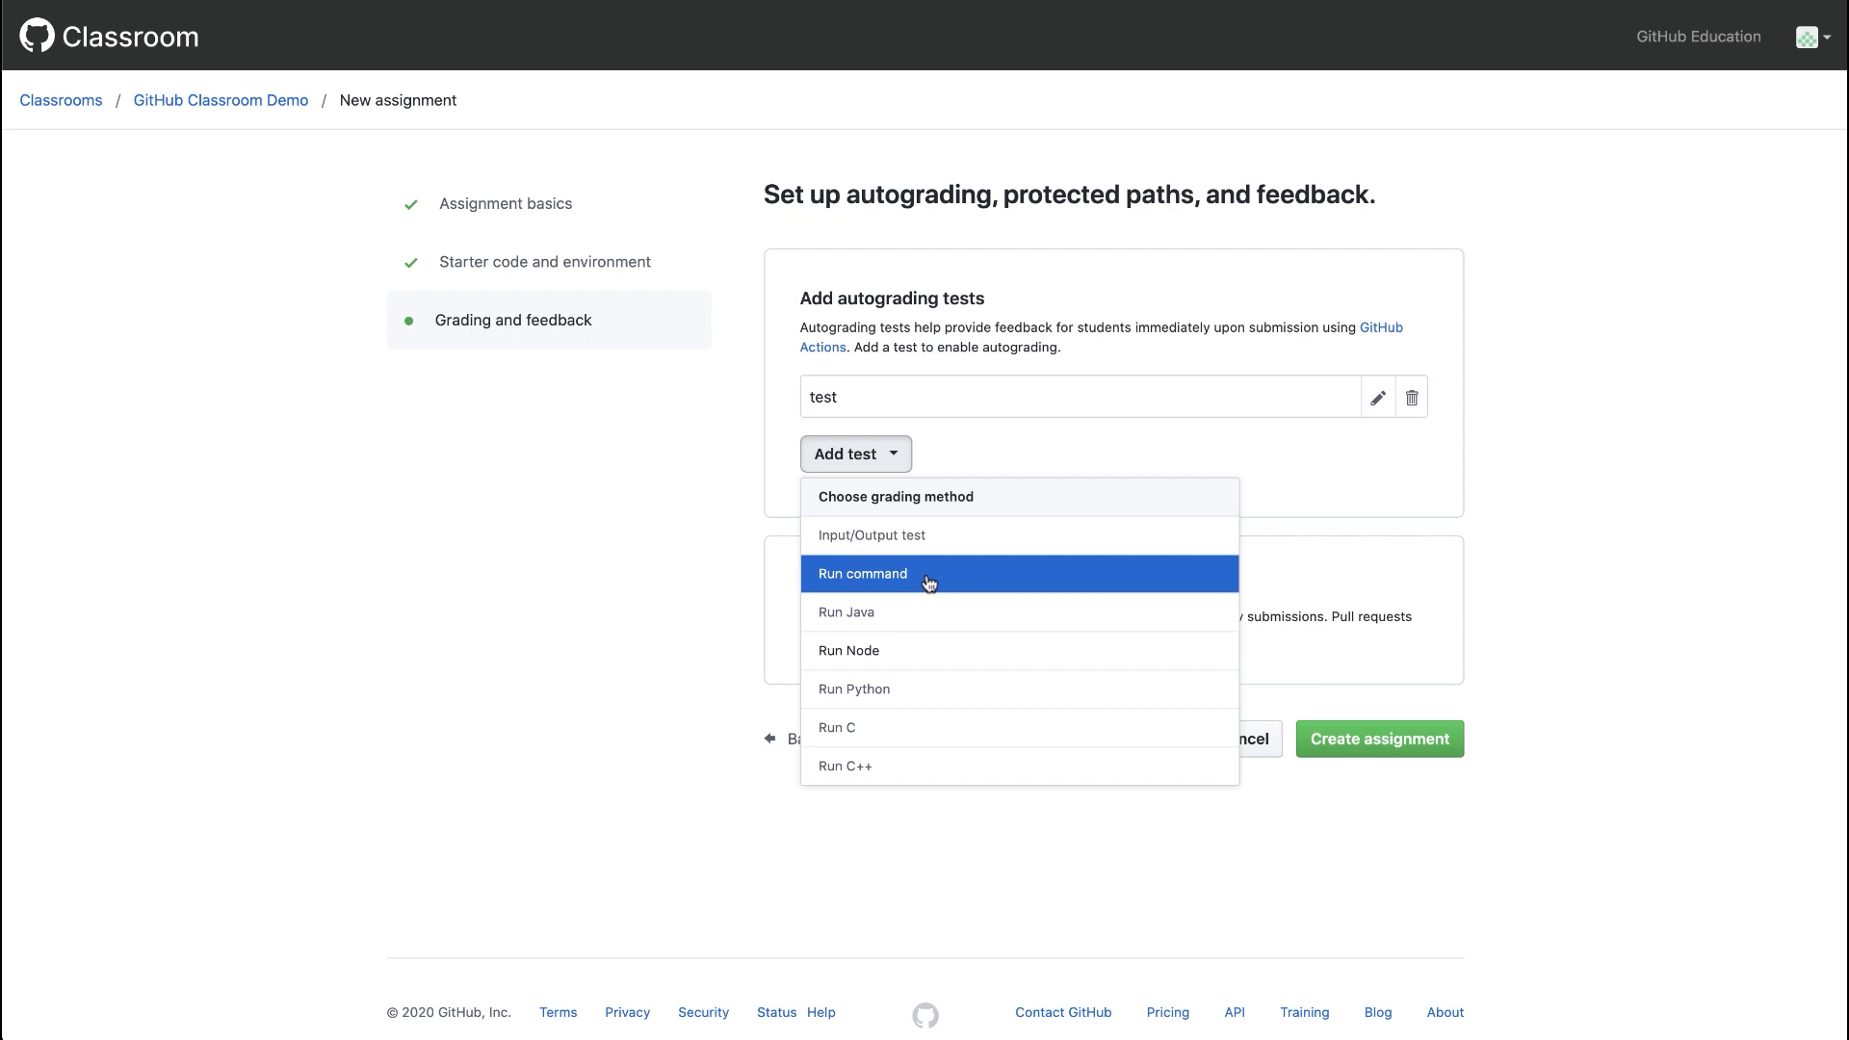
Add a Run command test 'test 2' with setup 'bundle install' and run 'rails test', and save it.
click(861, 574)
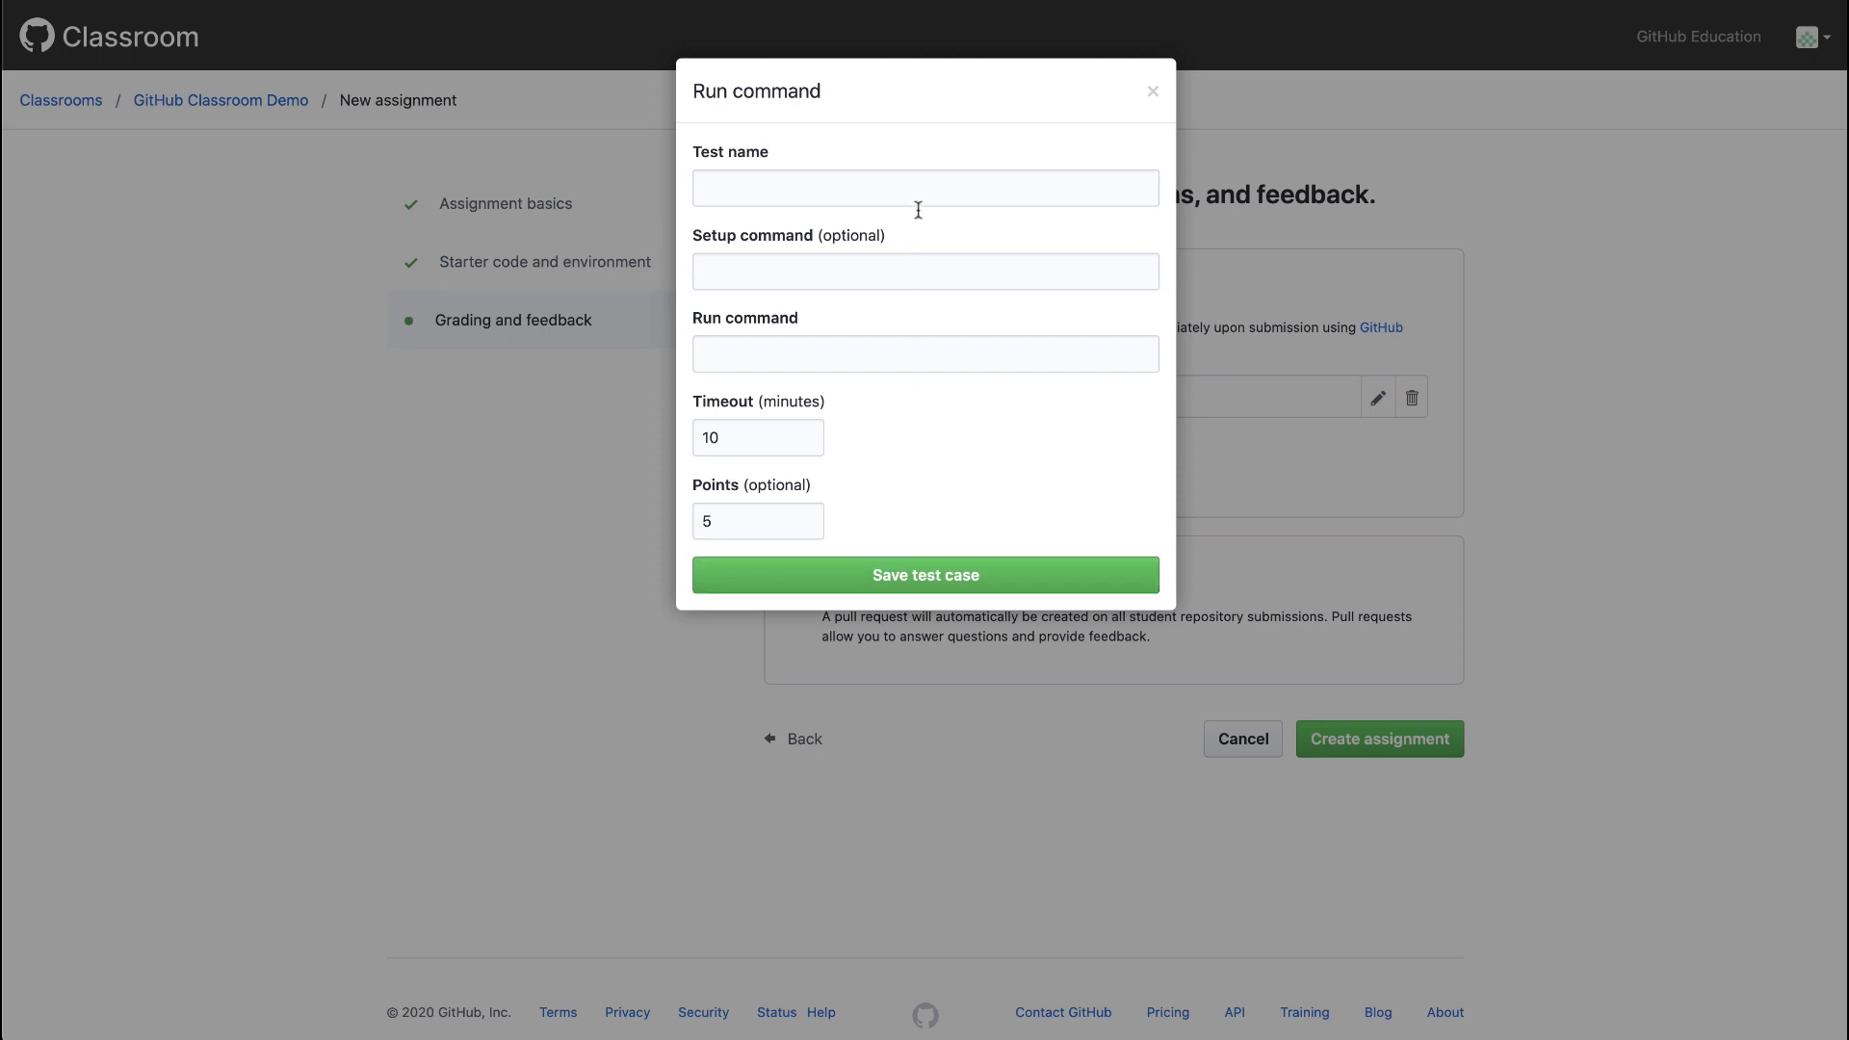
text(t)
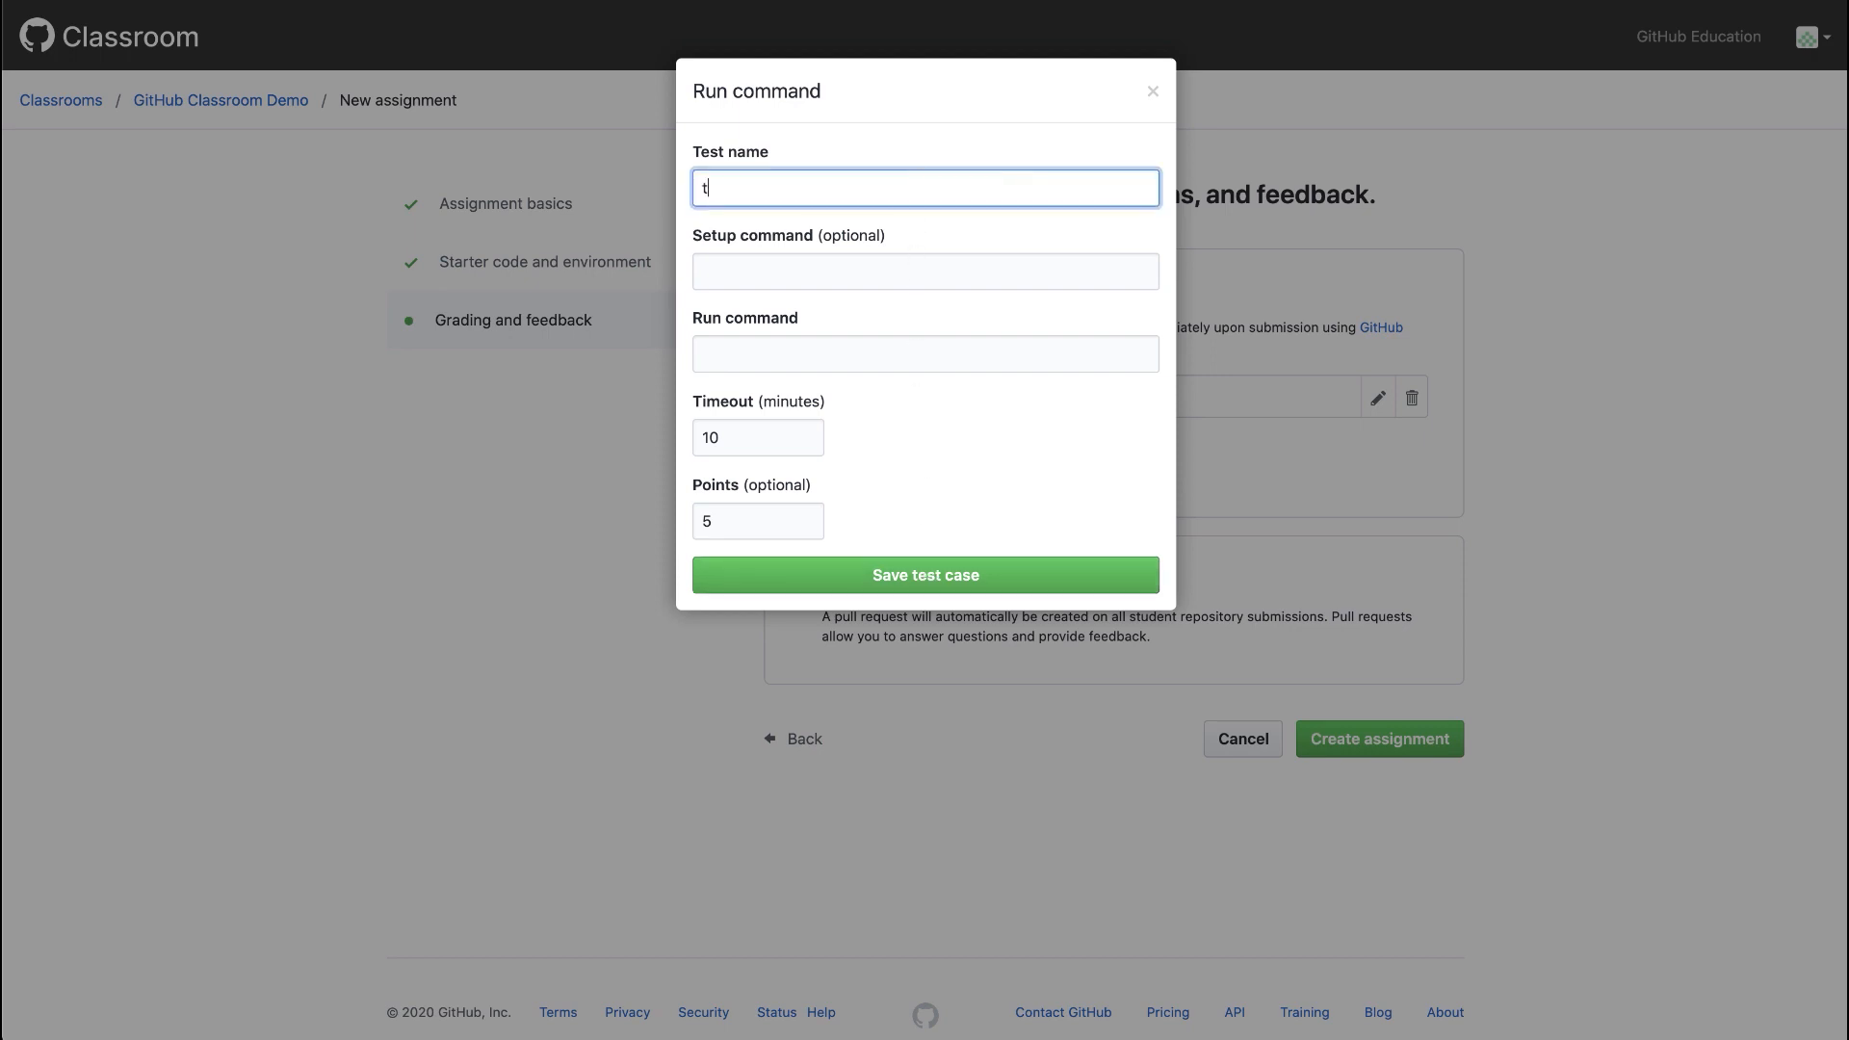
click(924, 270)
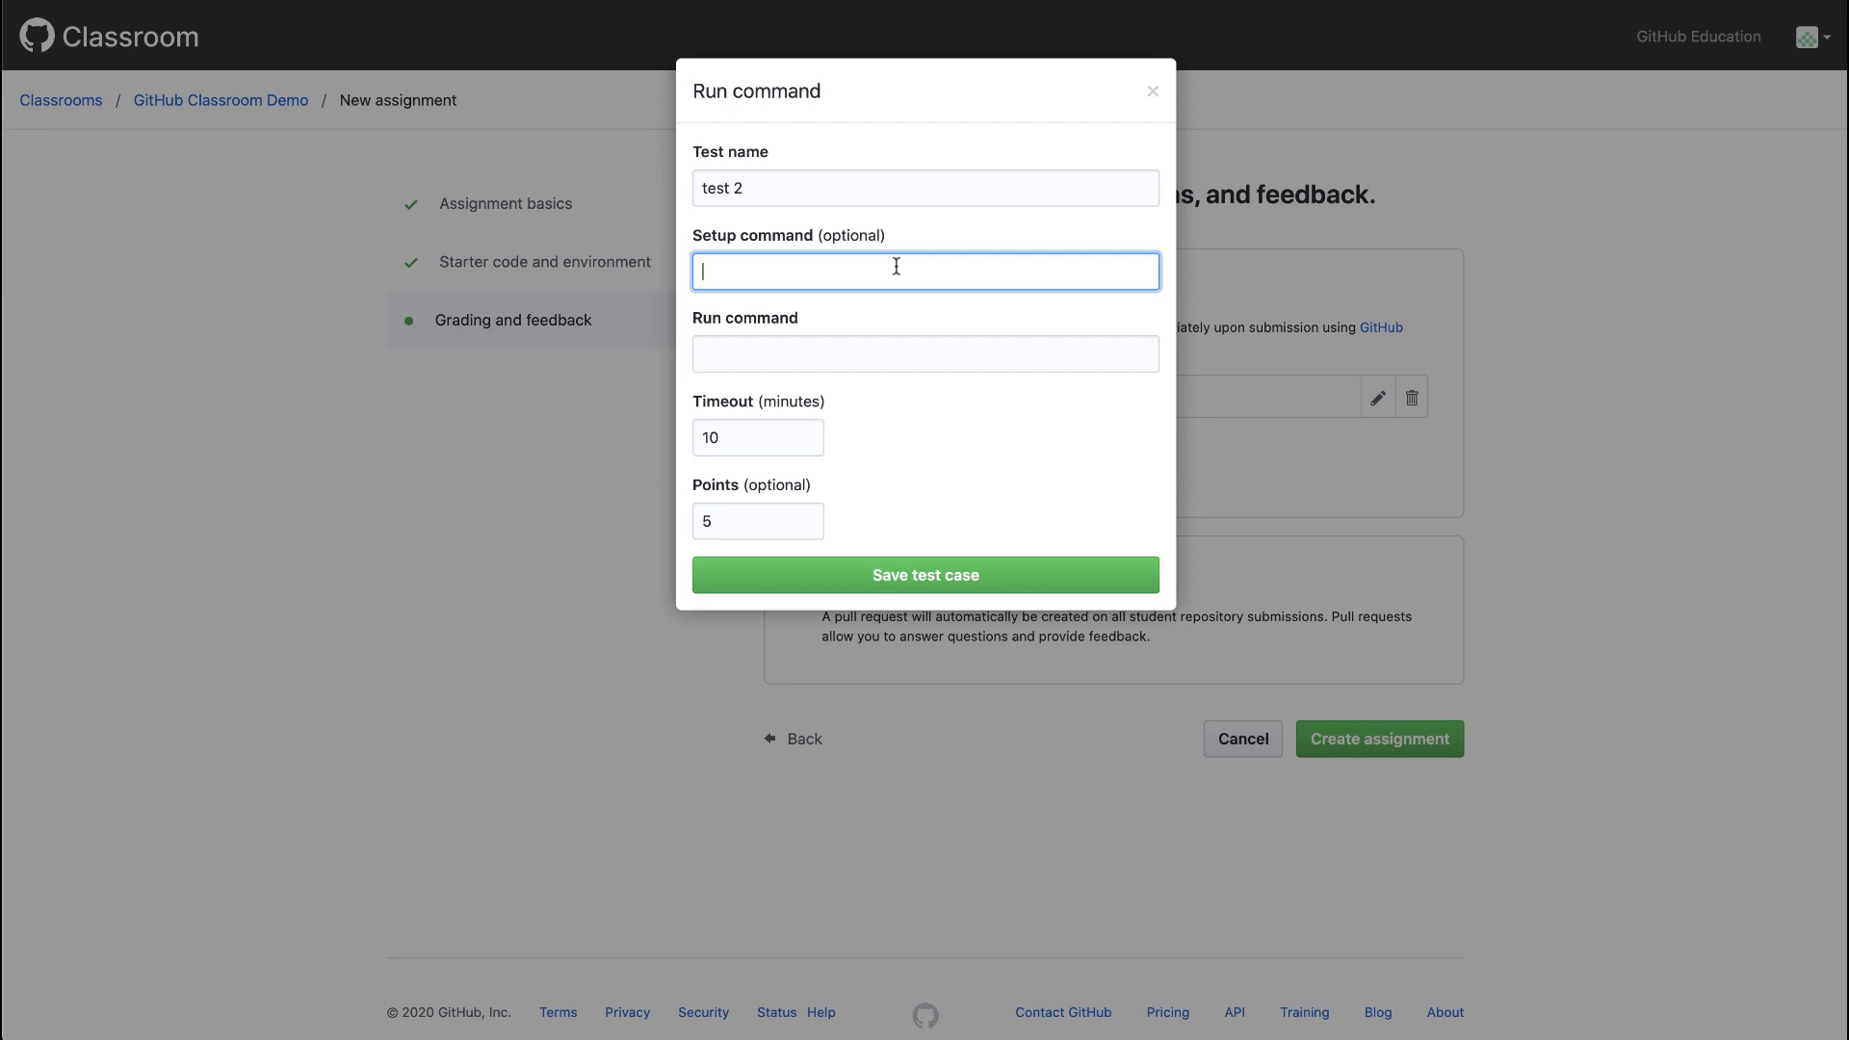
text(bundle install)
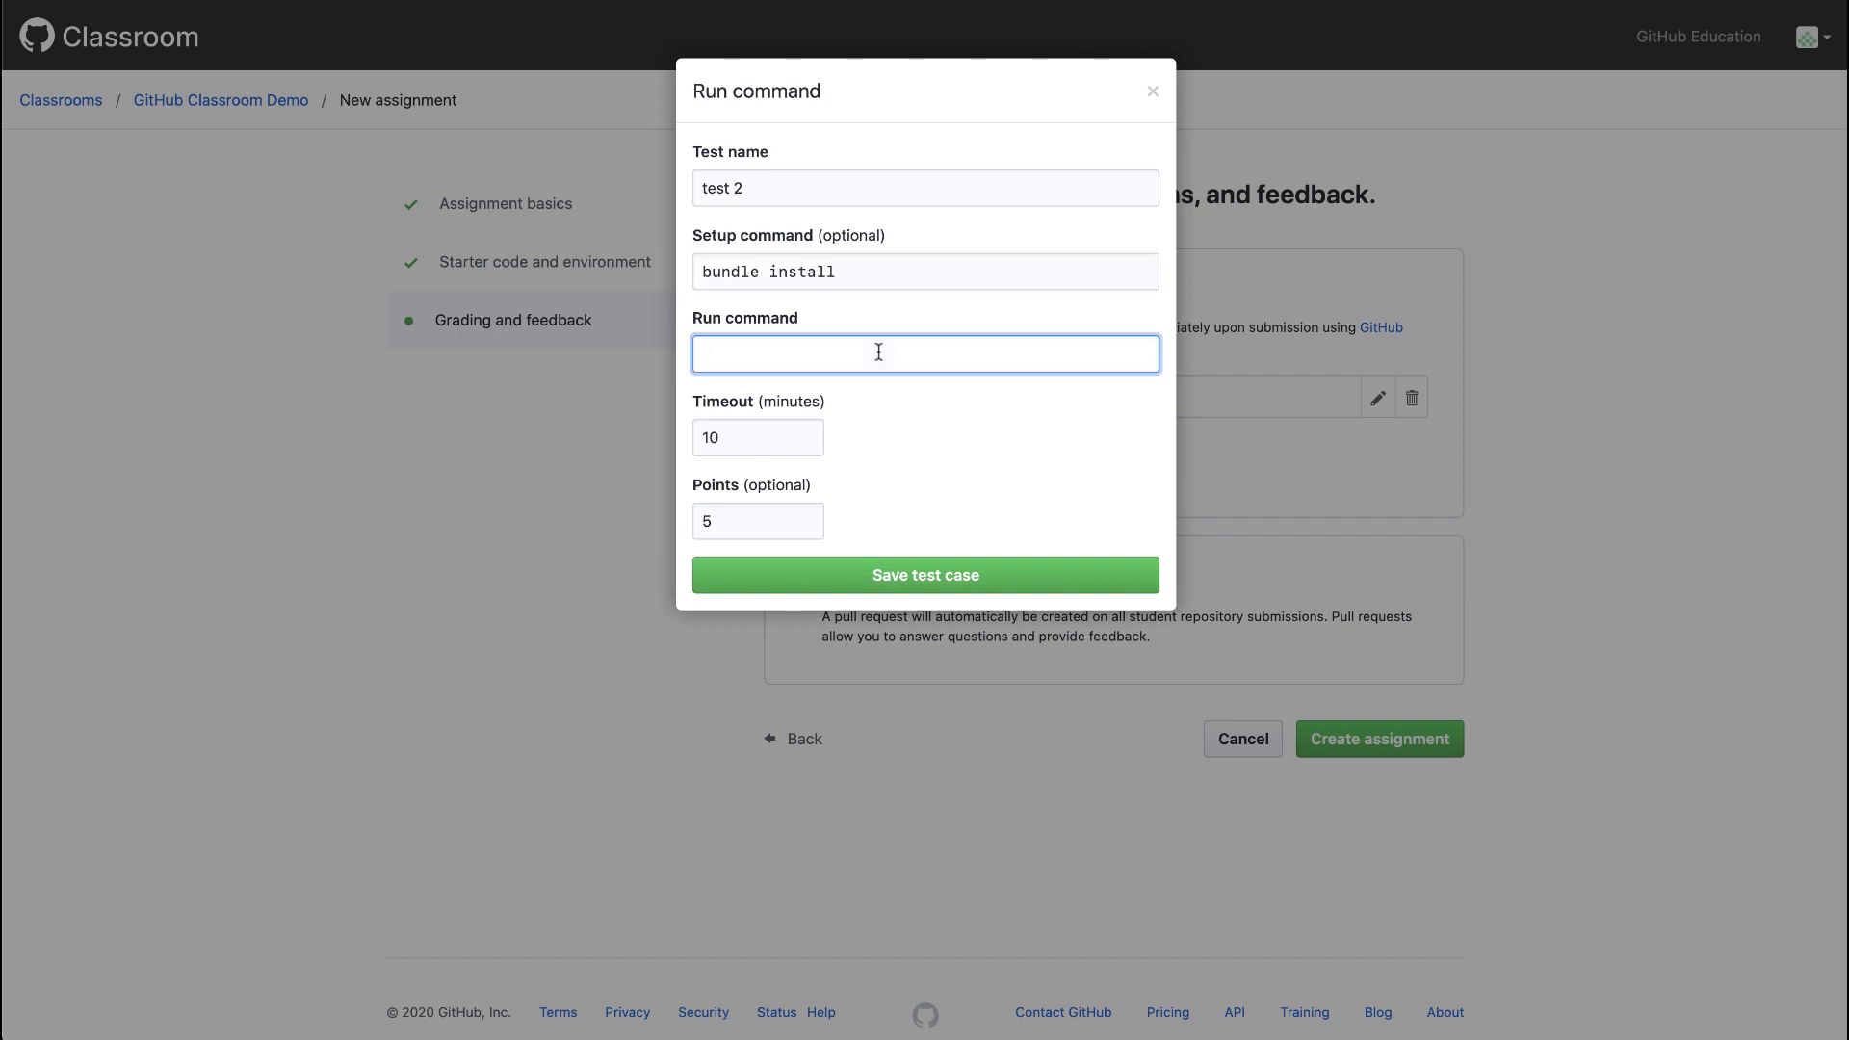
text(rails test)
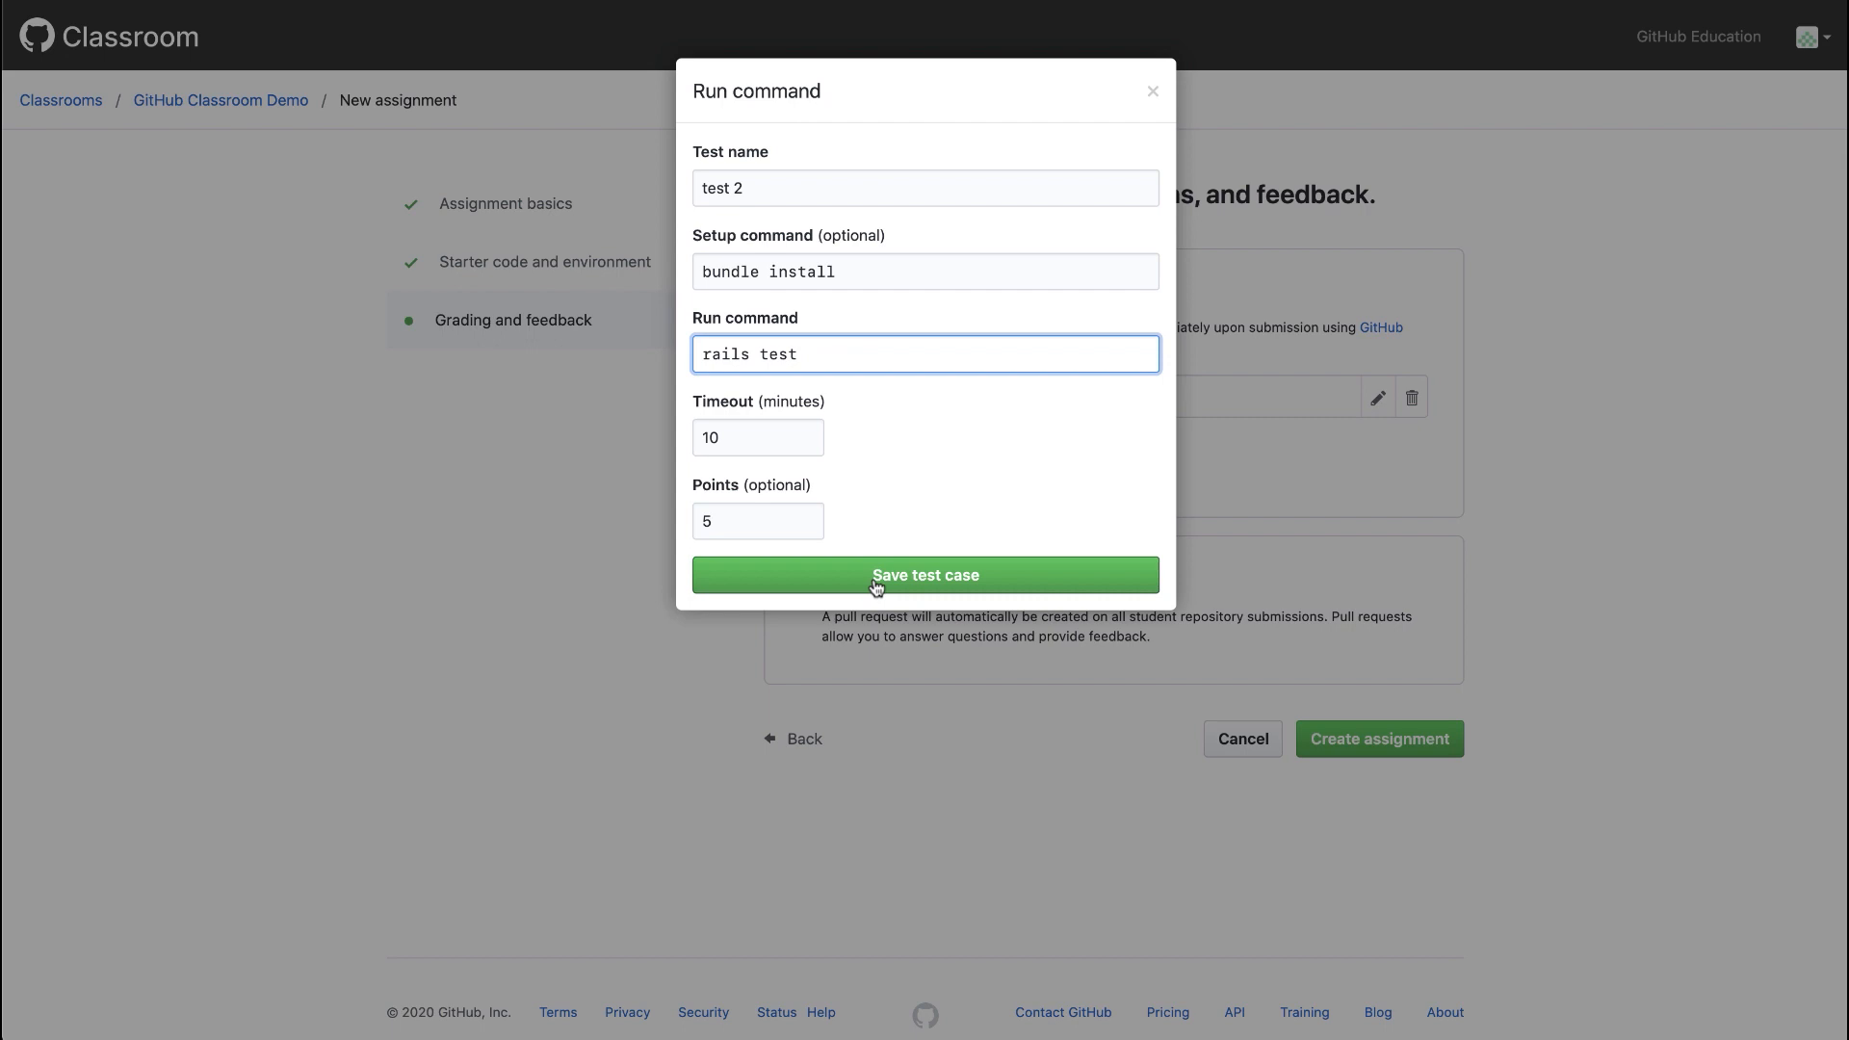
click(924, 574)
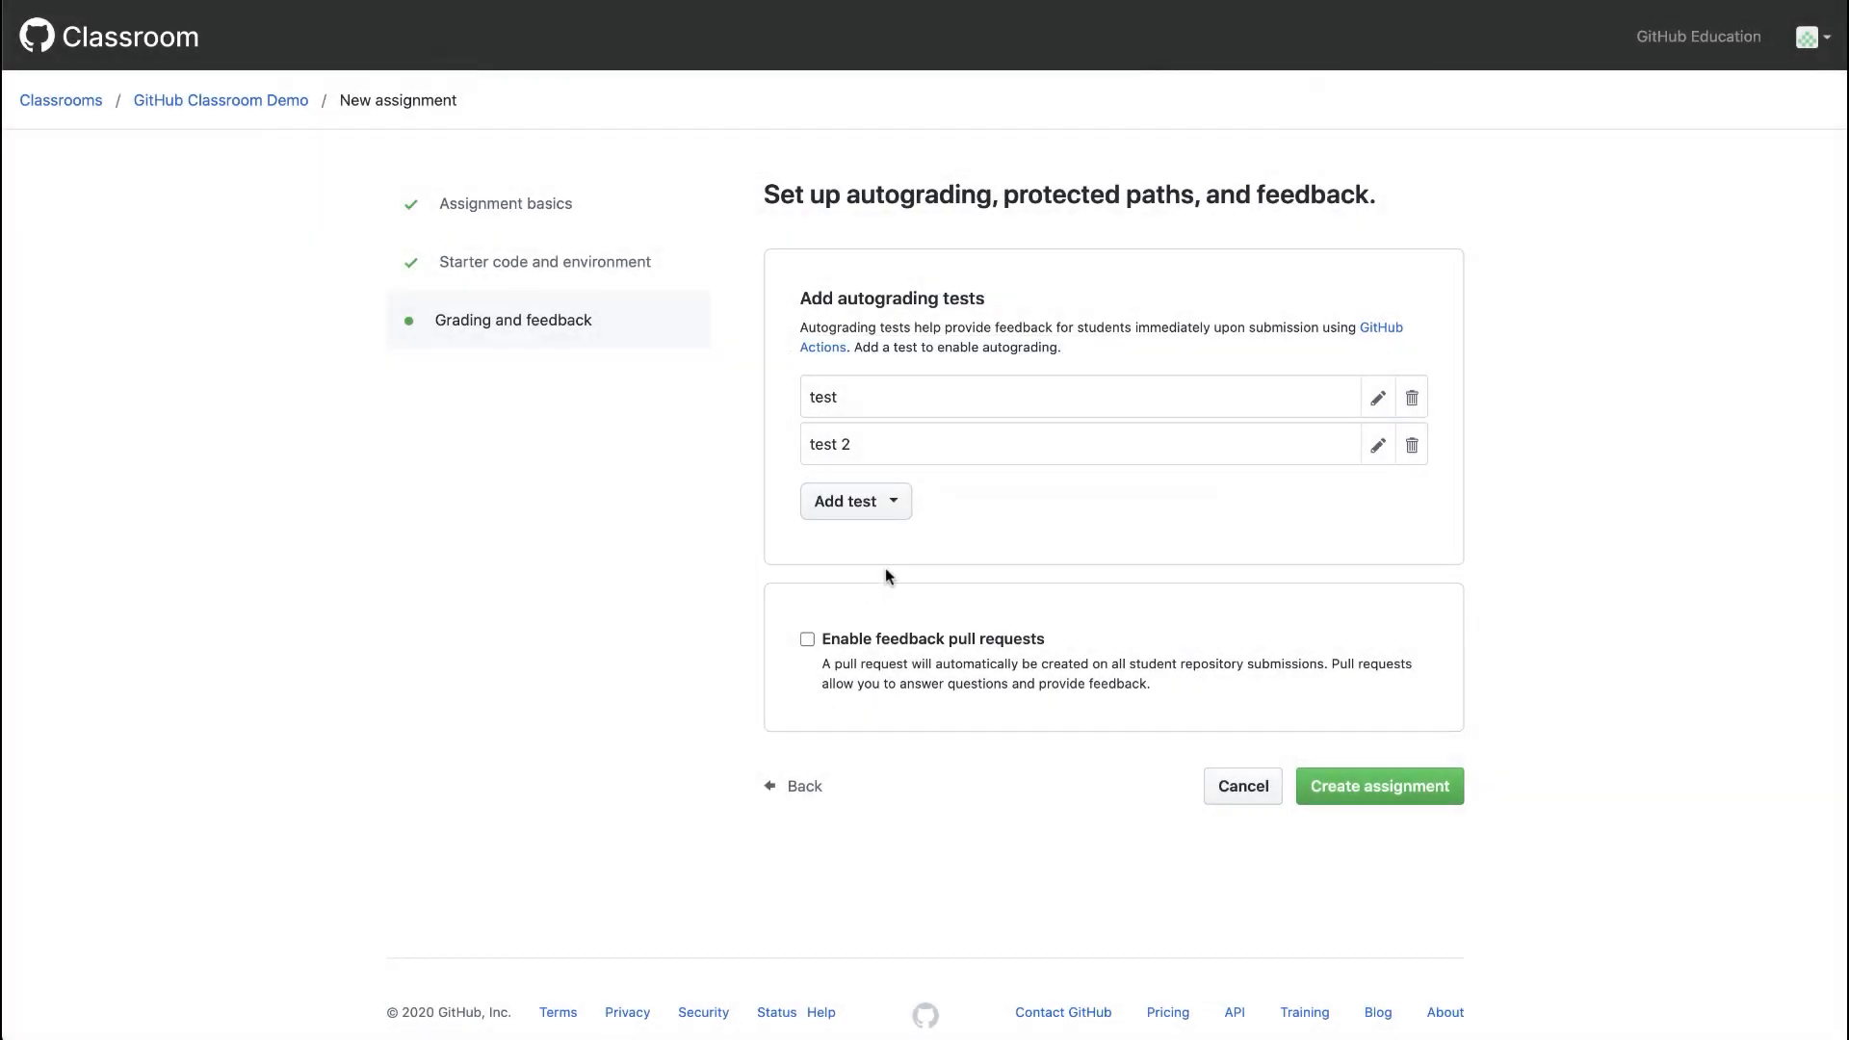
Add an input/output test named 'test 3' with setup 'npm i' and run 'npm t'.
click(853, 501)
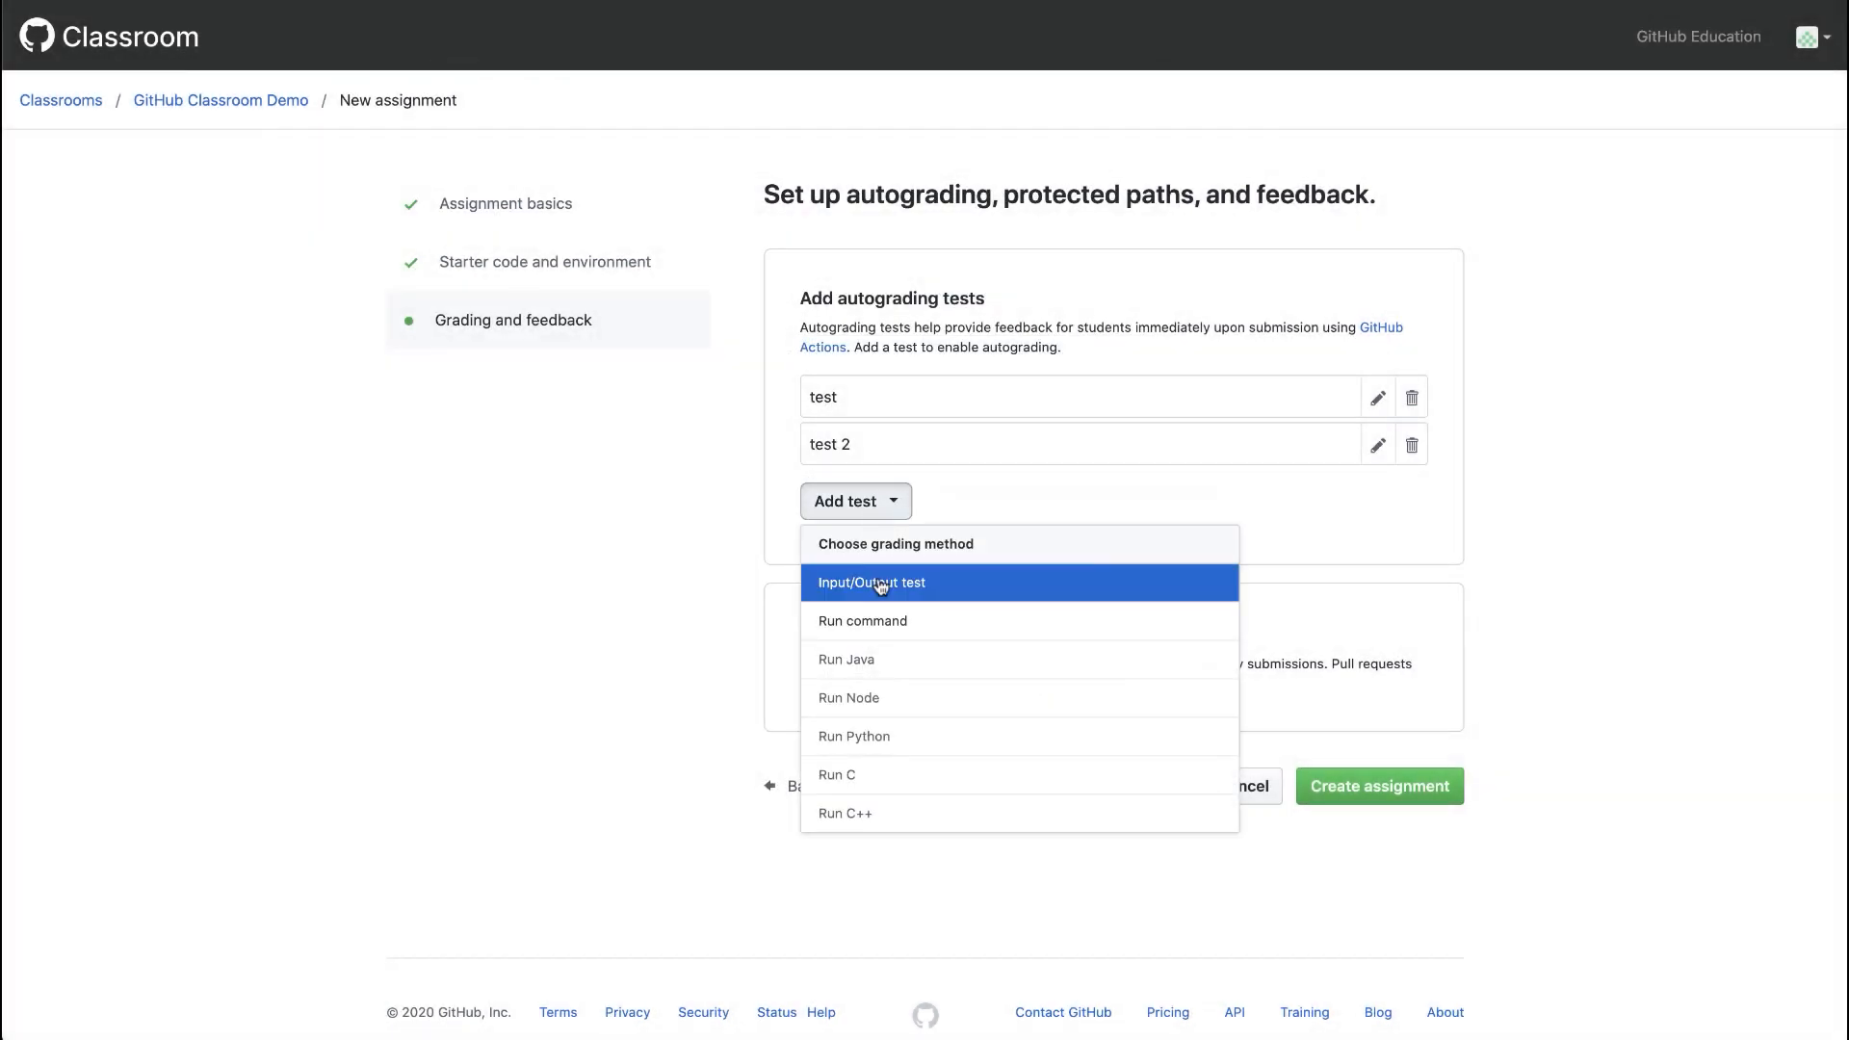
click(871, 581)
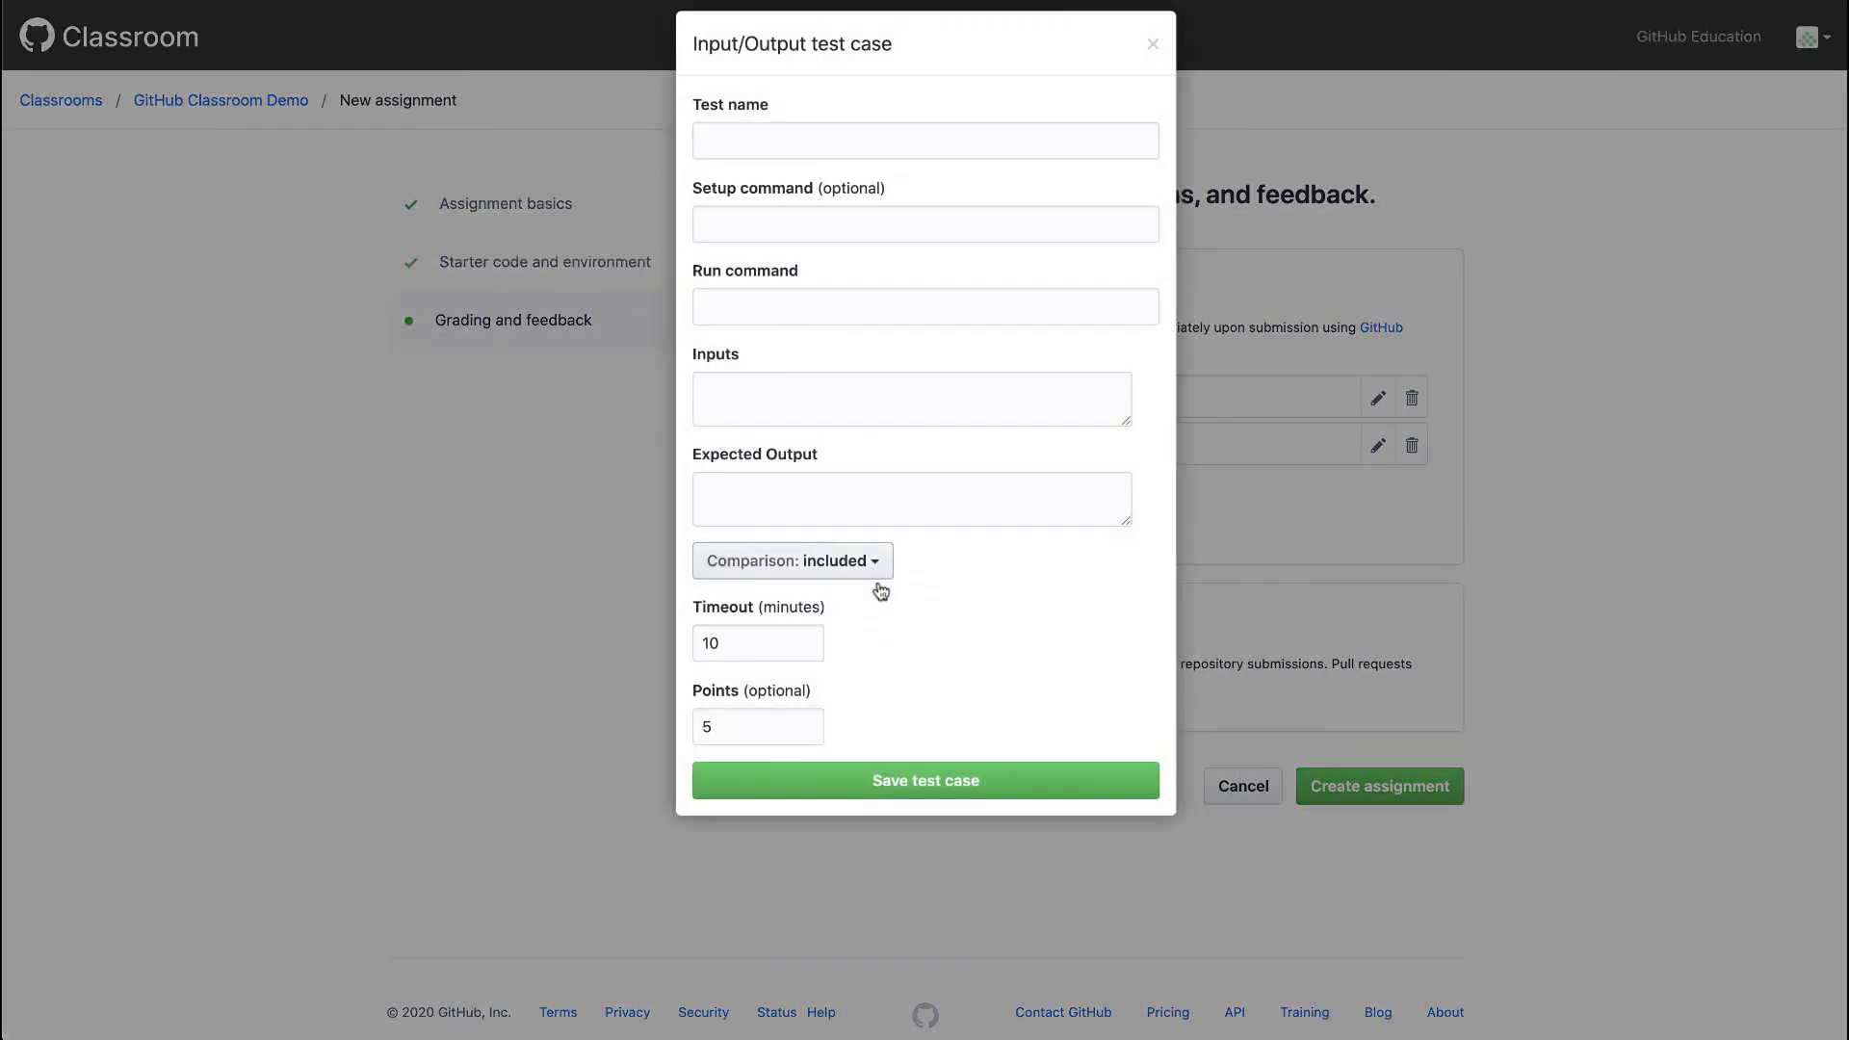
text(test 3)
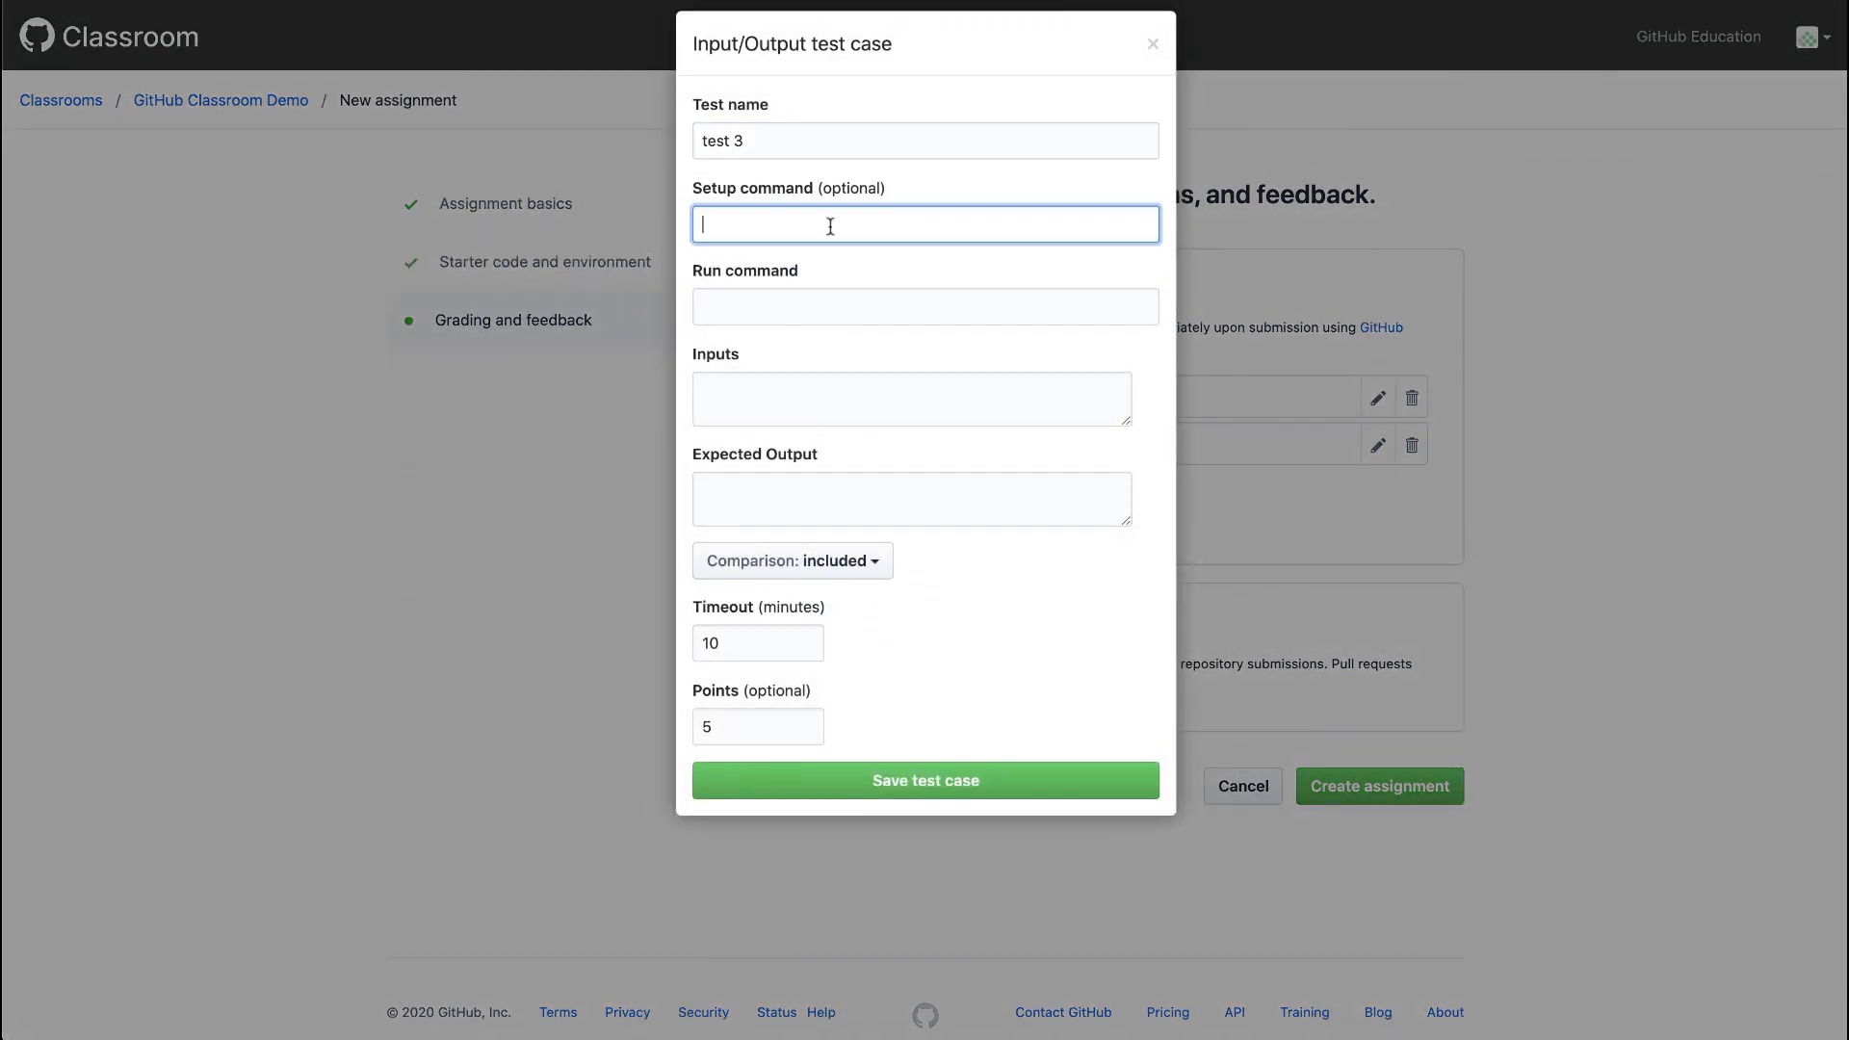
text(npm install)
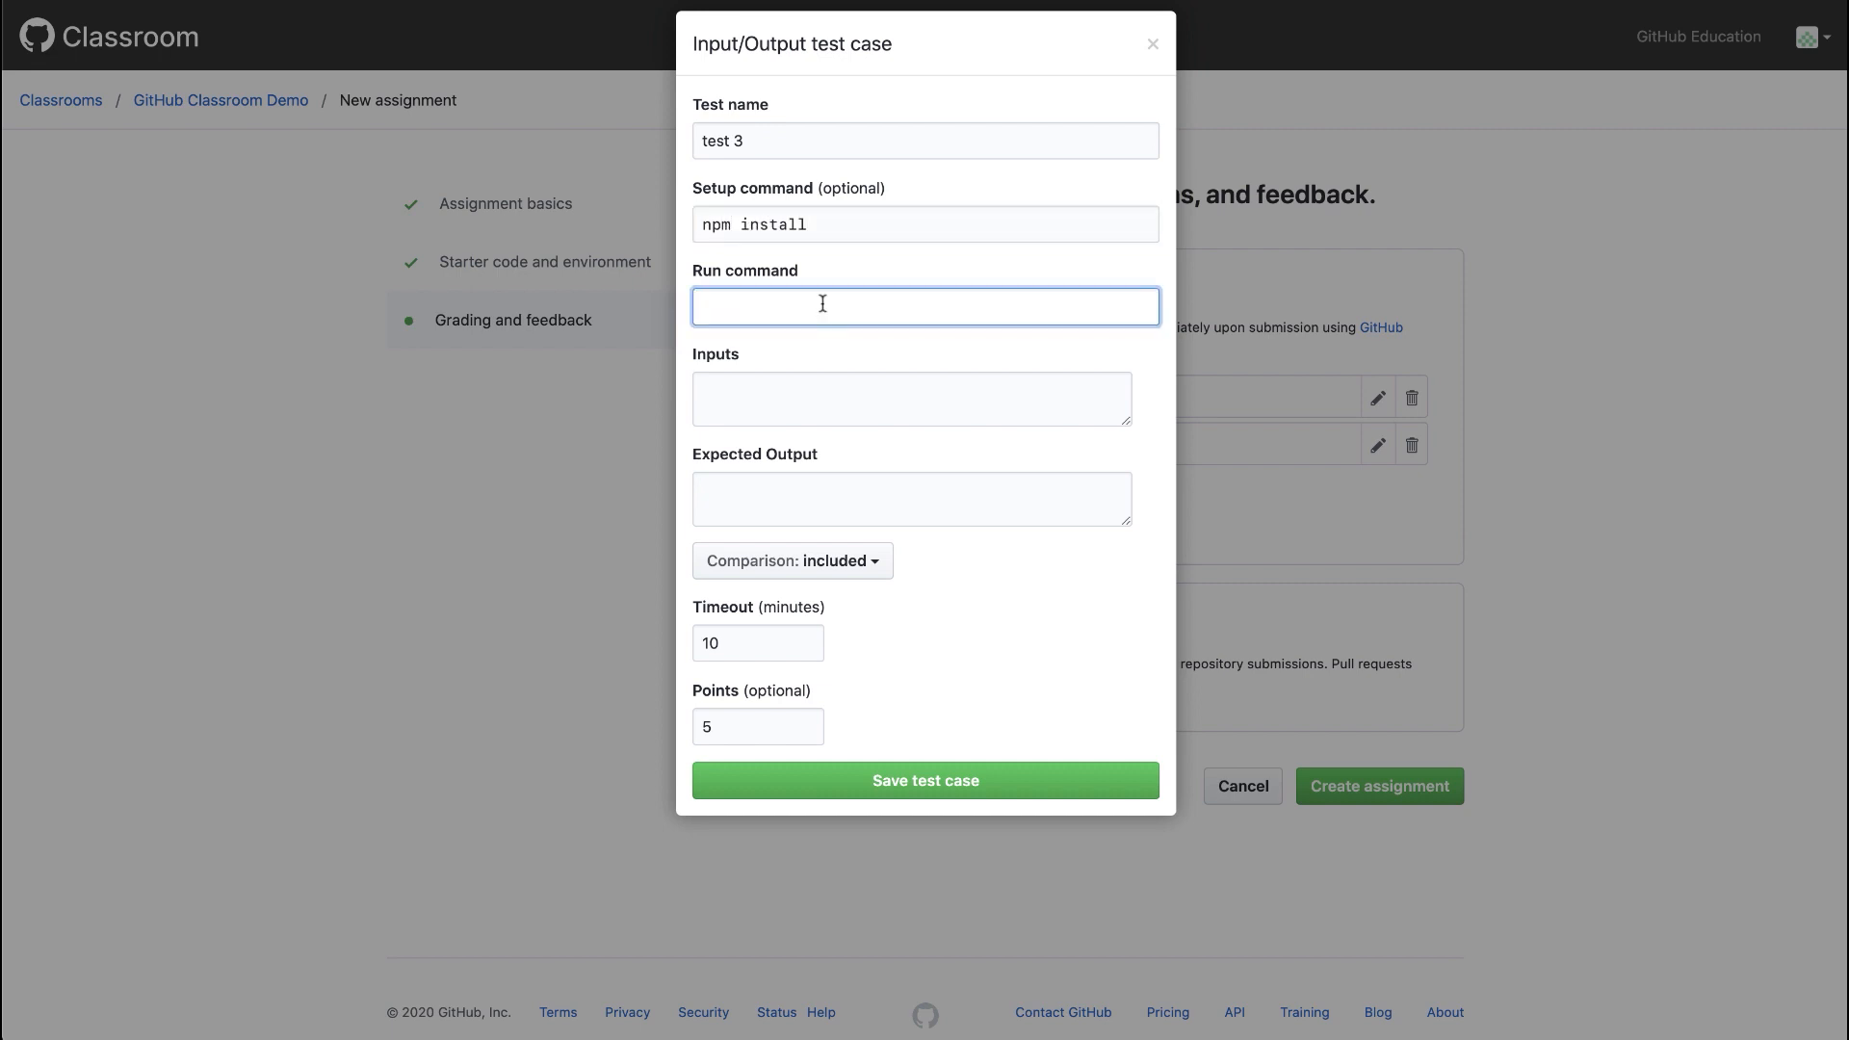
text(npm test)
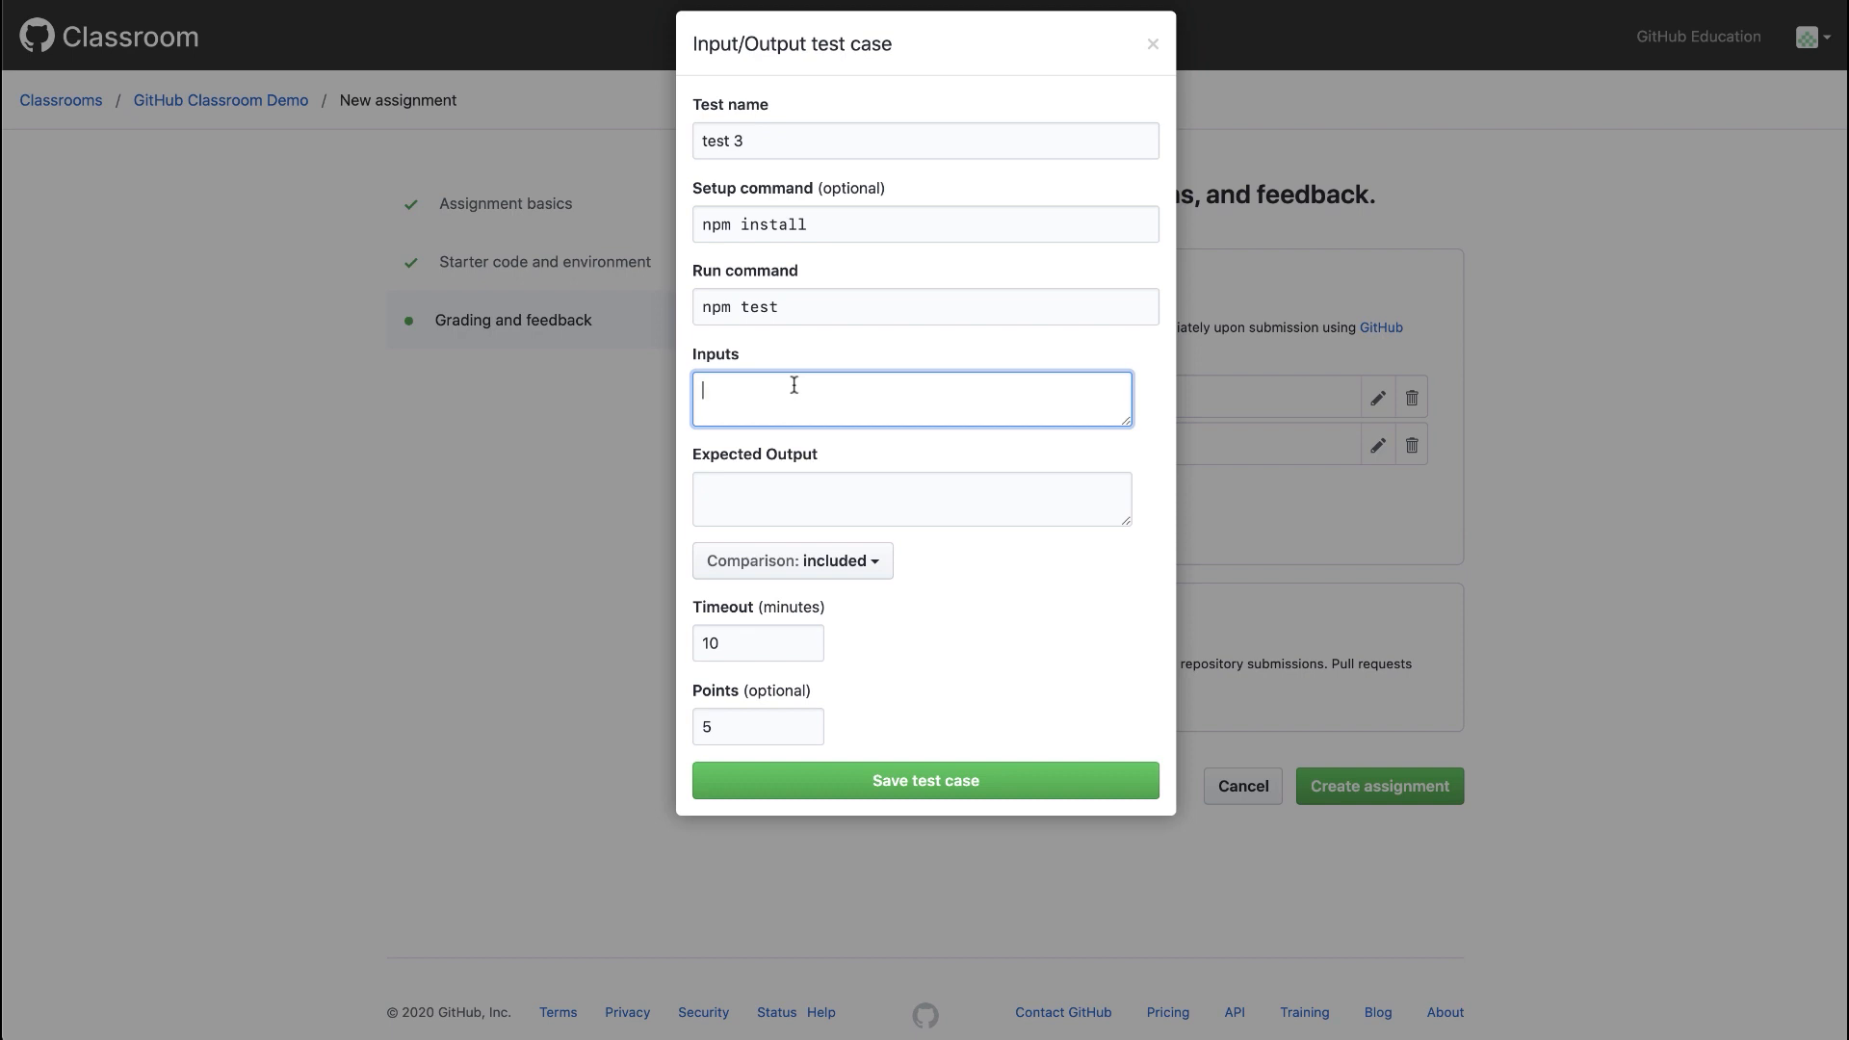
Enter inputs Arelia and world with expected outputs 'Hello Arelia' and 'Hello world'.
text(Are)
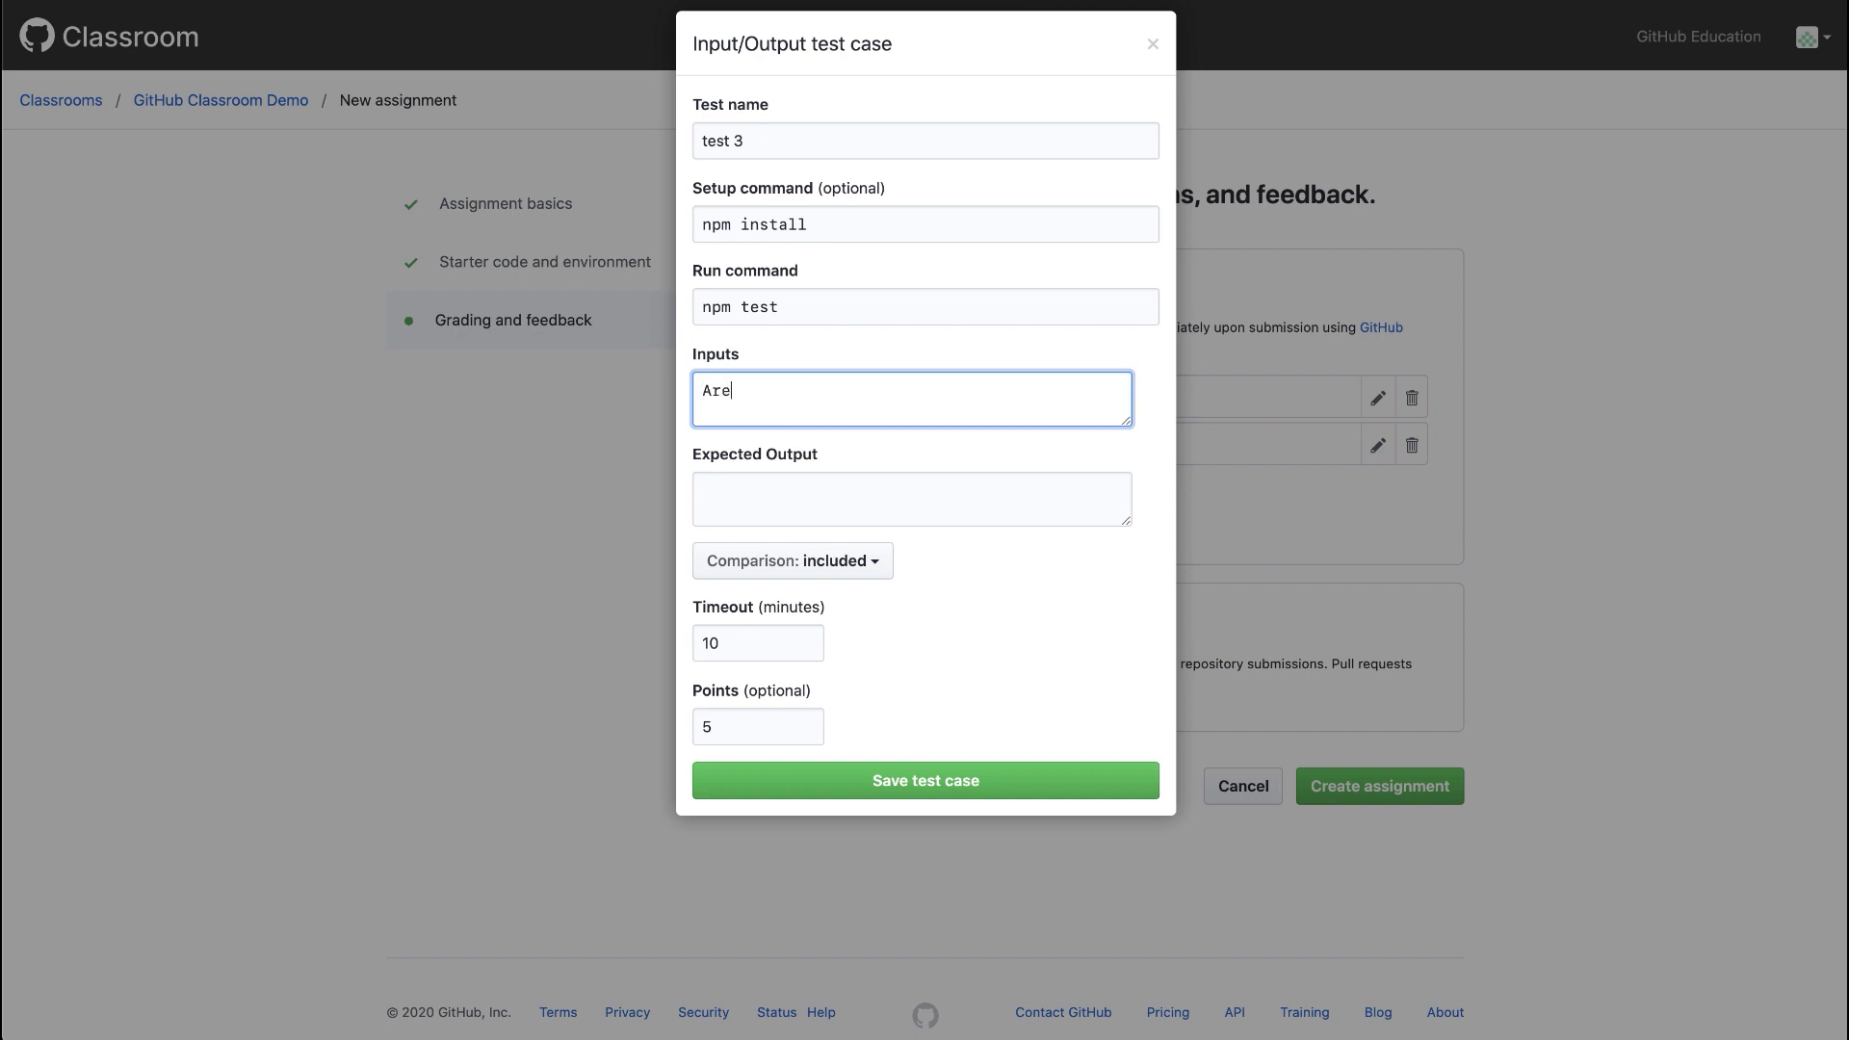
text(lia)
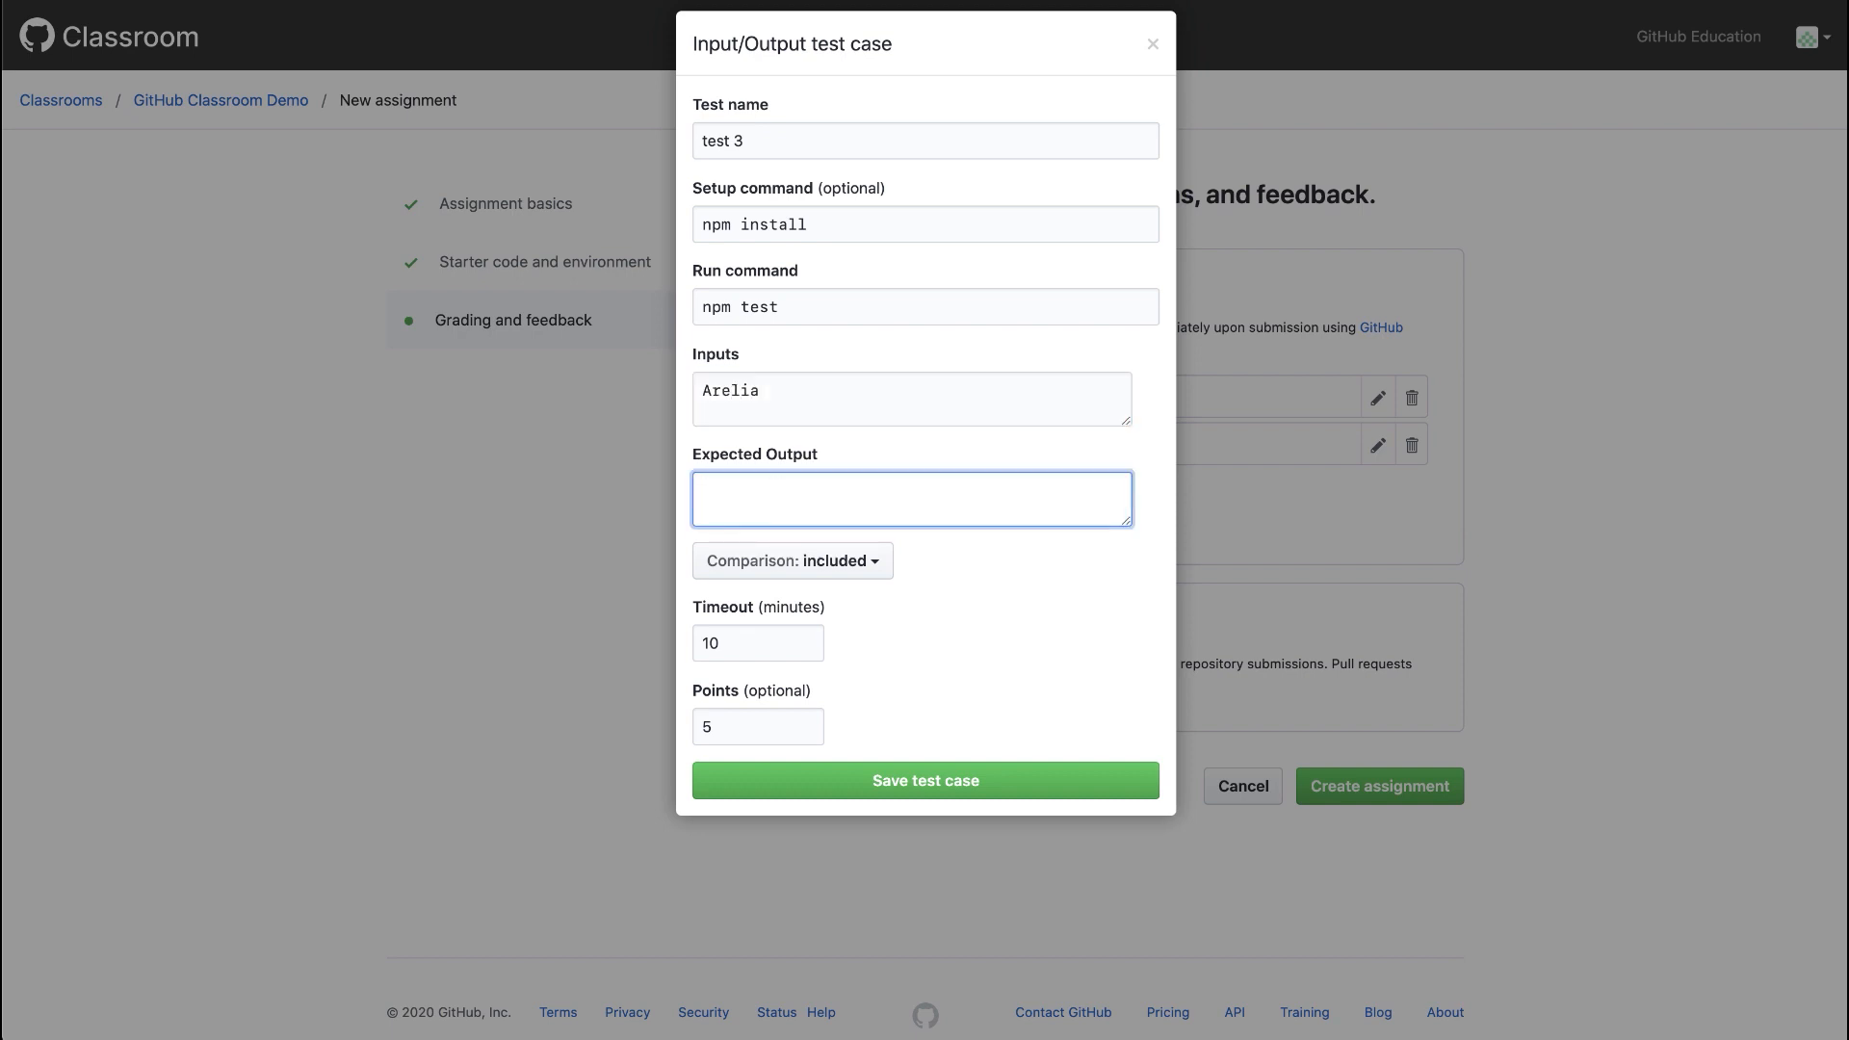
text(Hello Arelia)
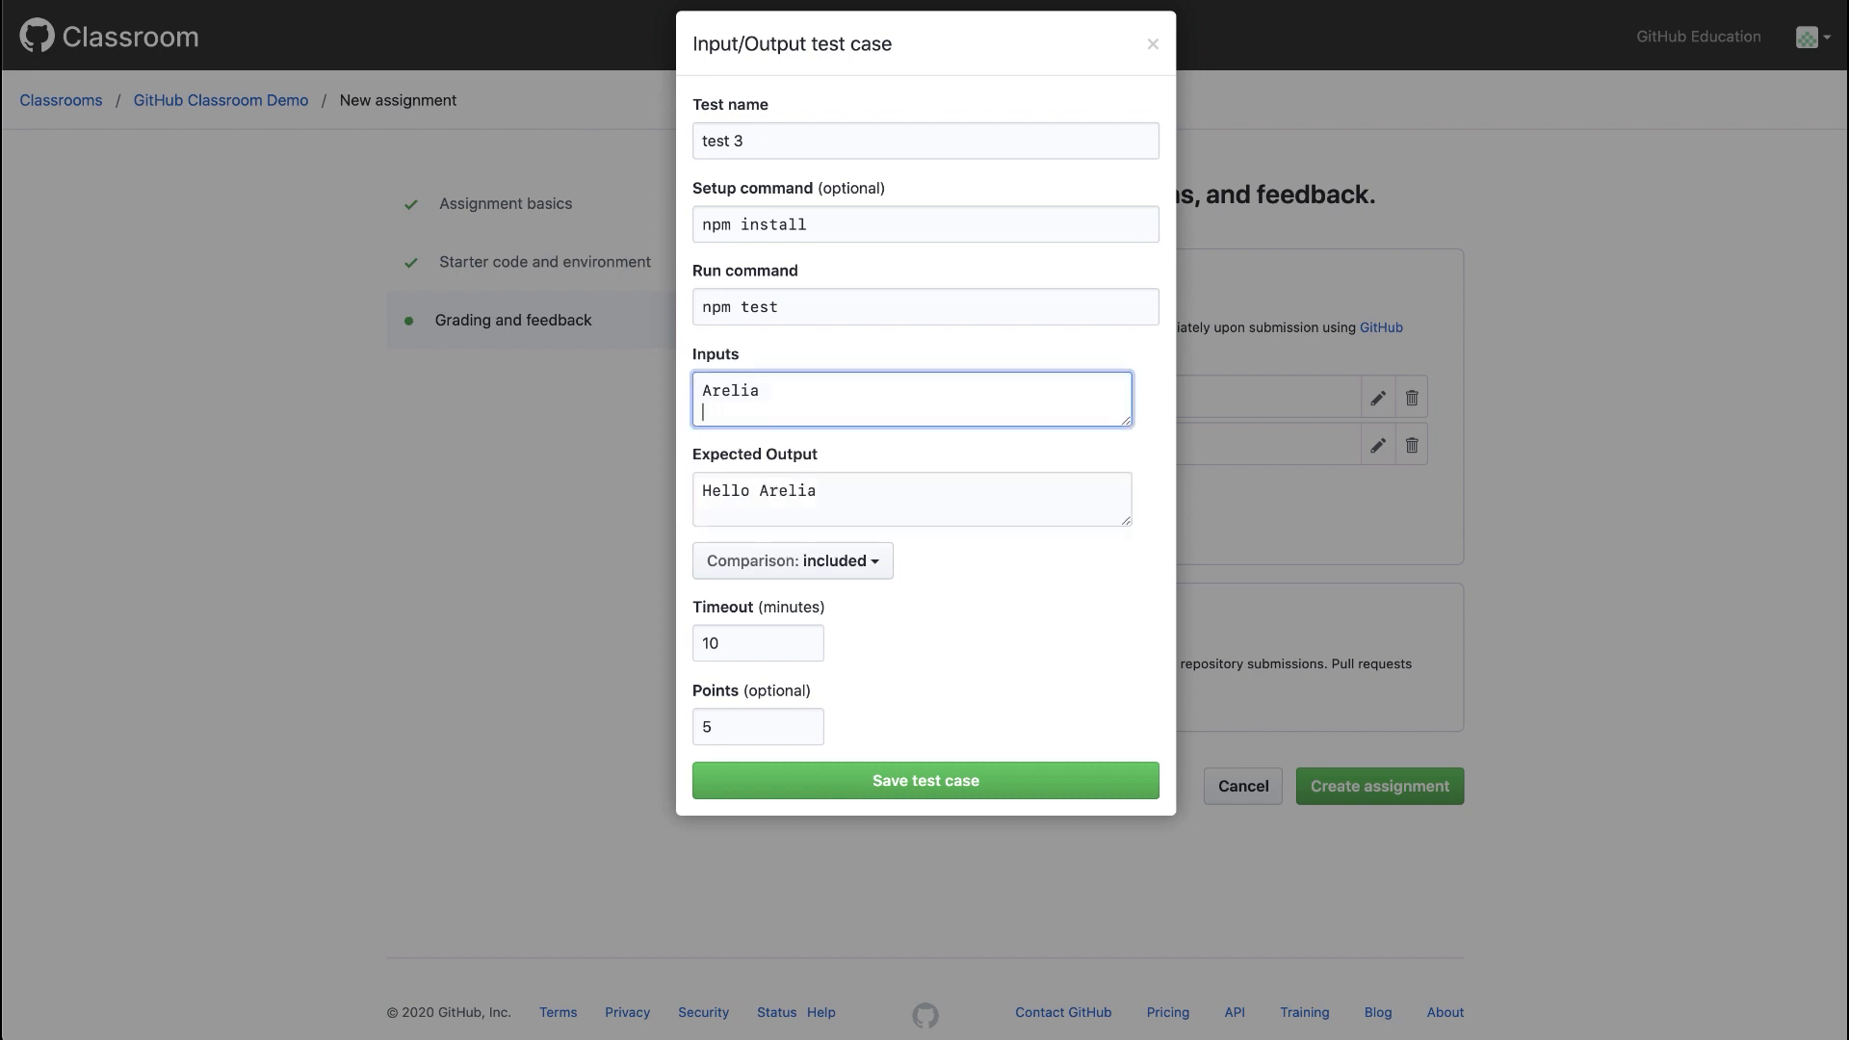
text(w)
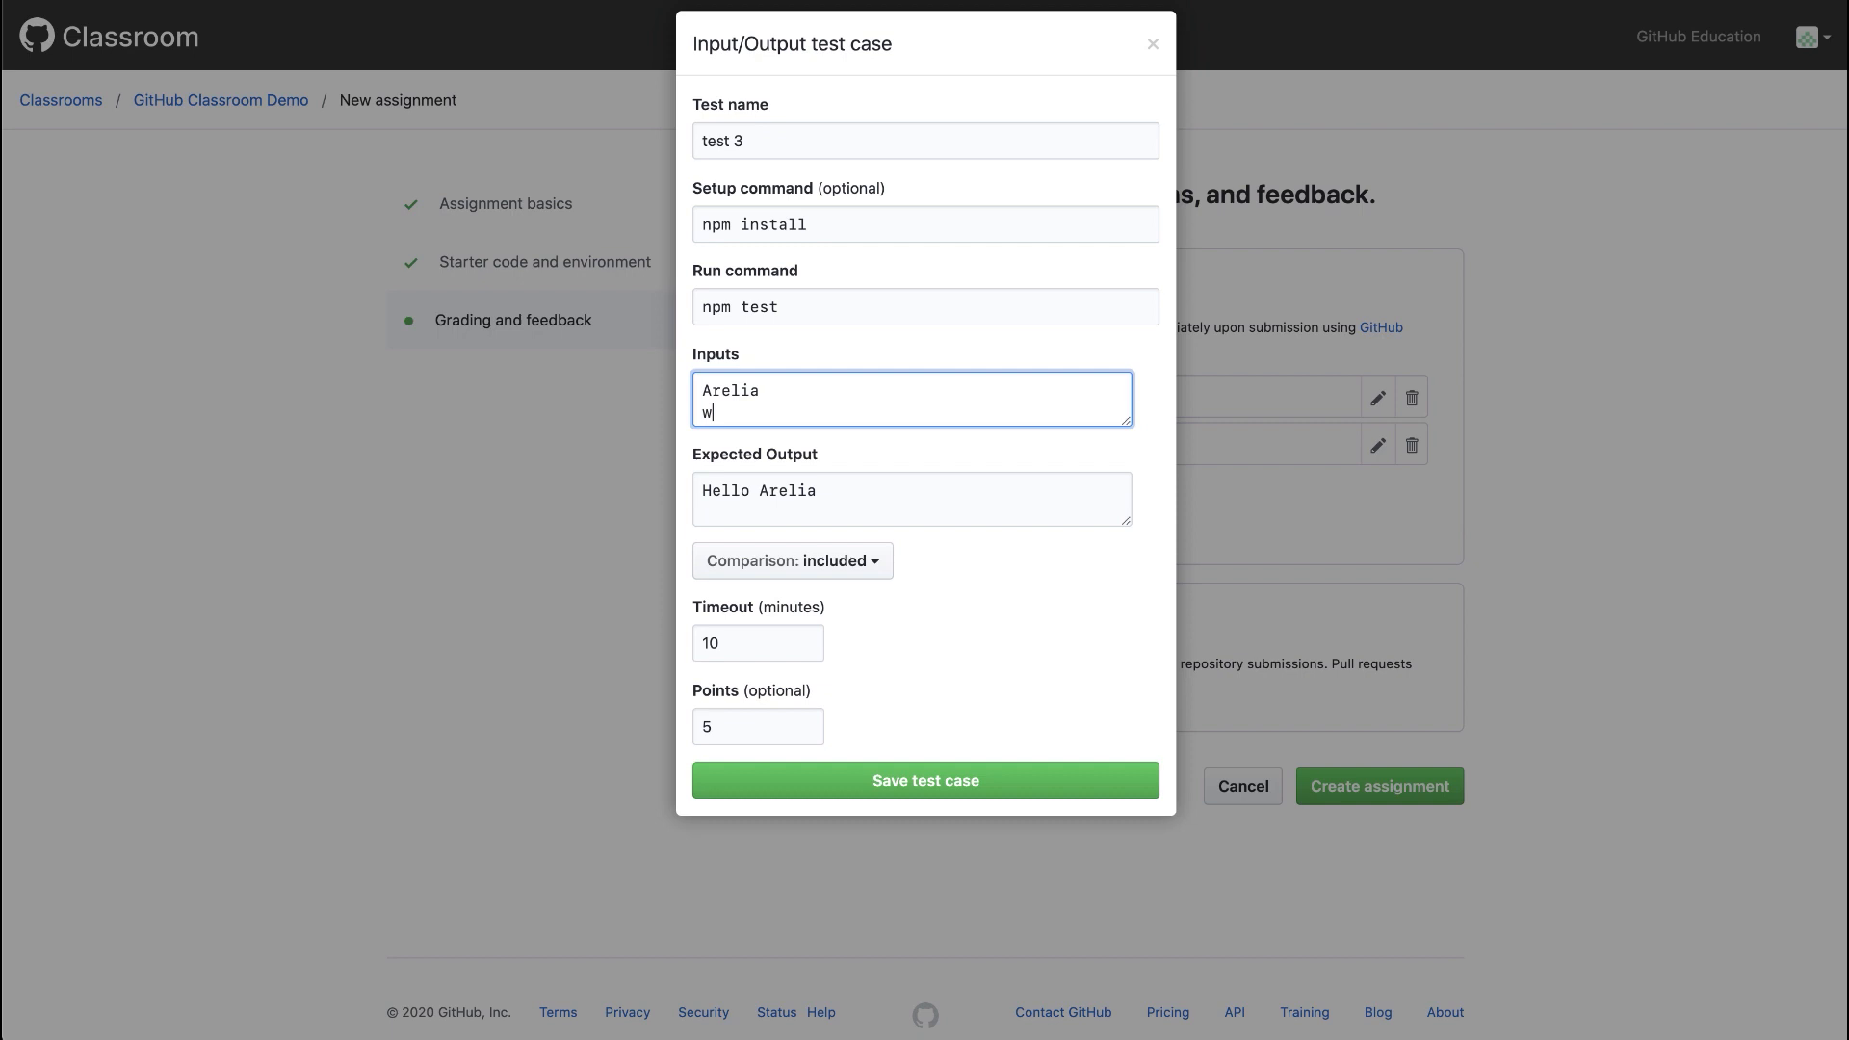
text(orld)
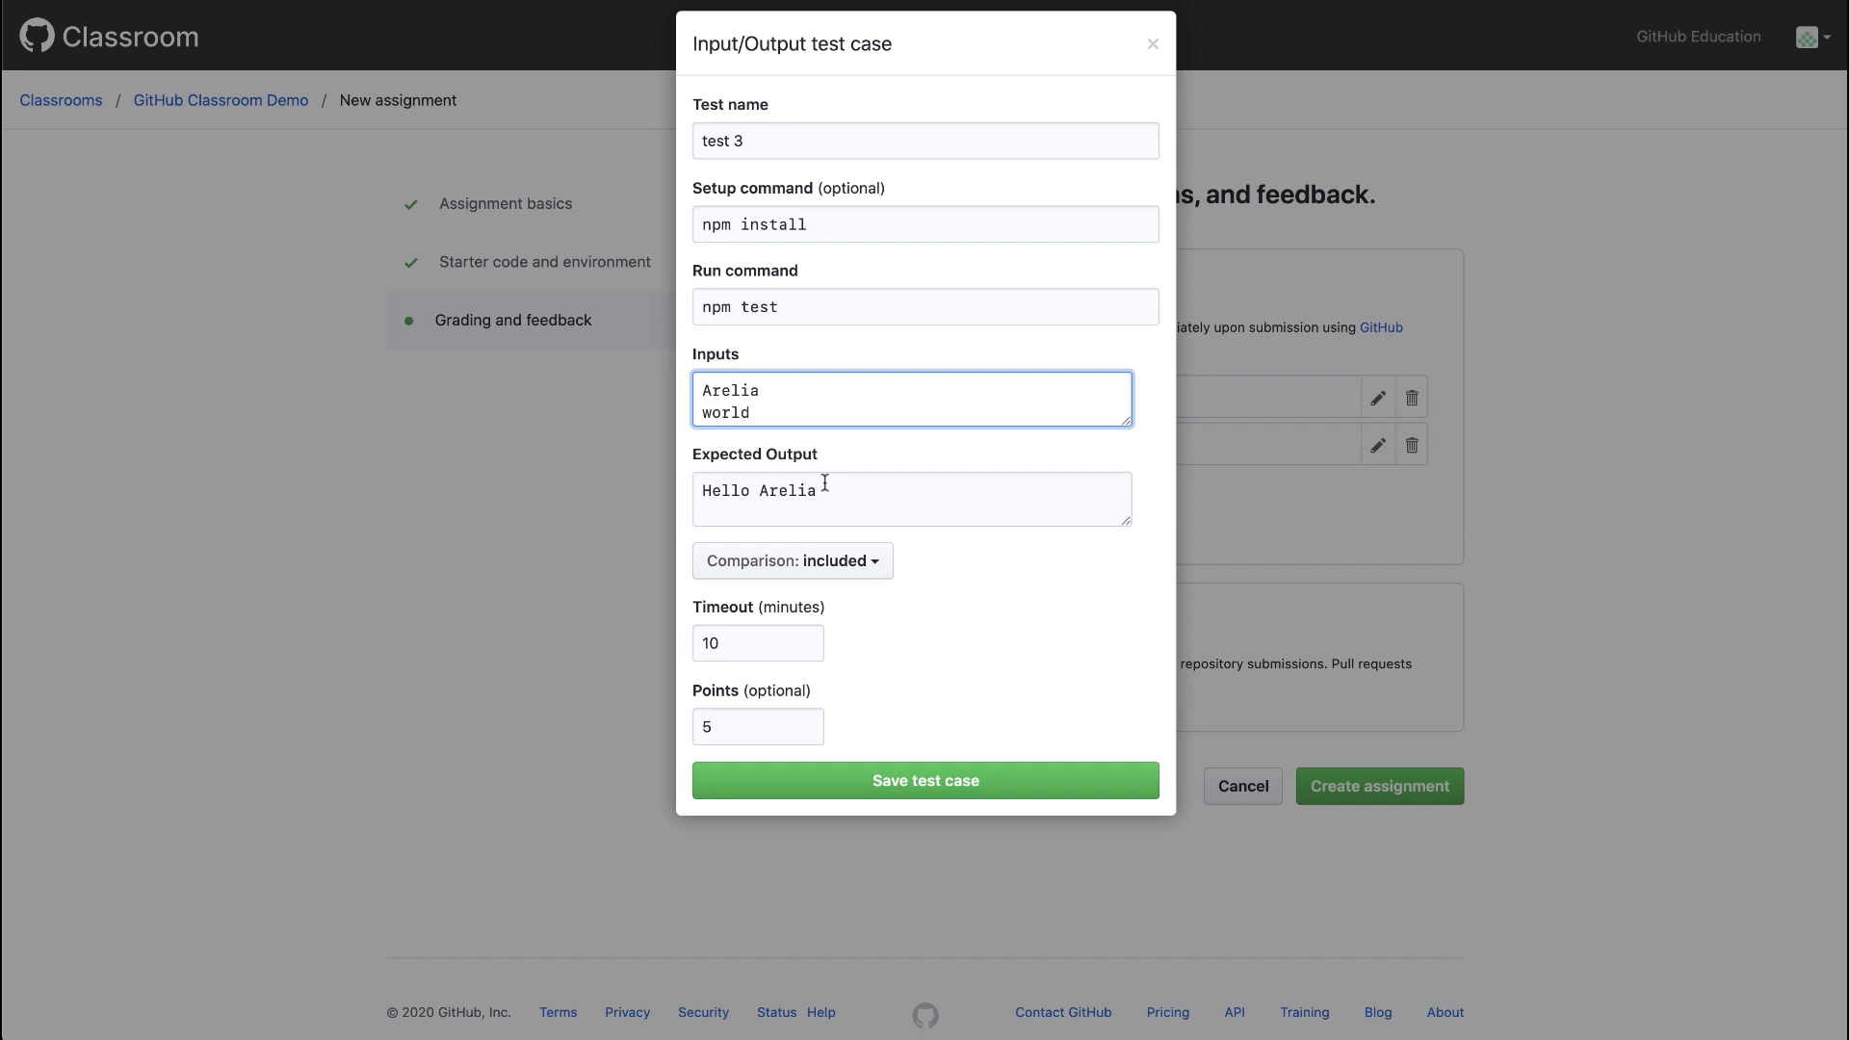
text(H)
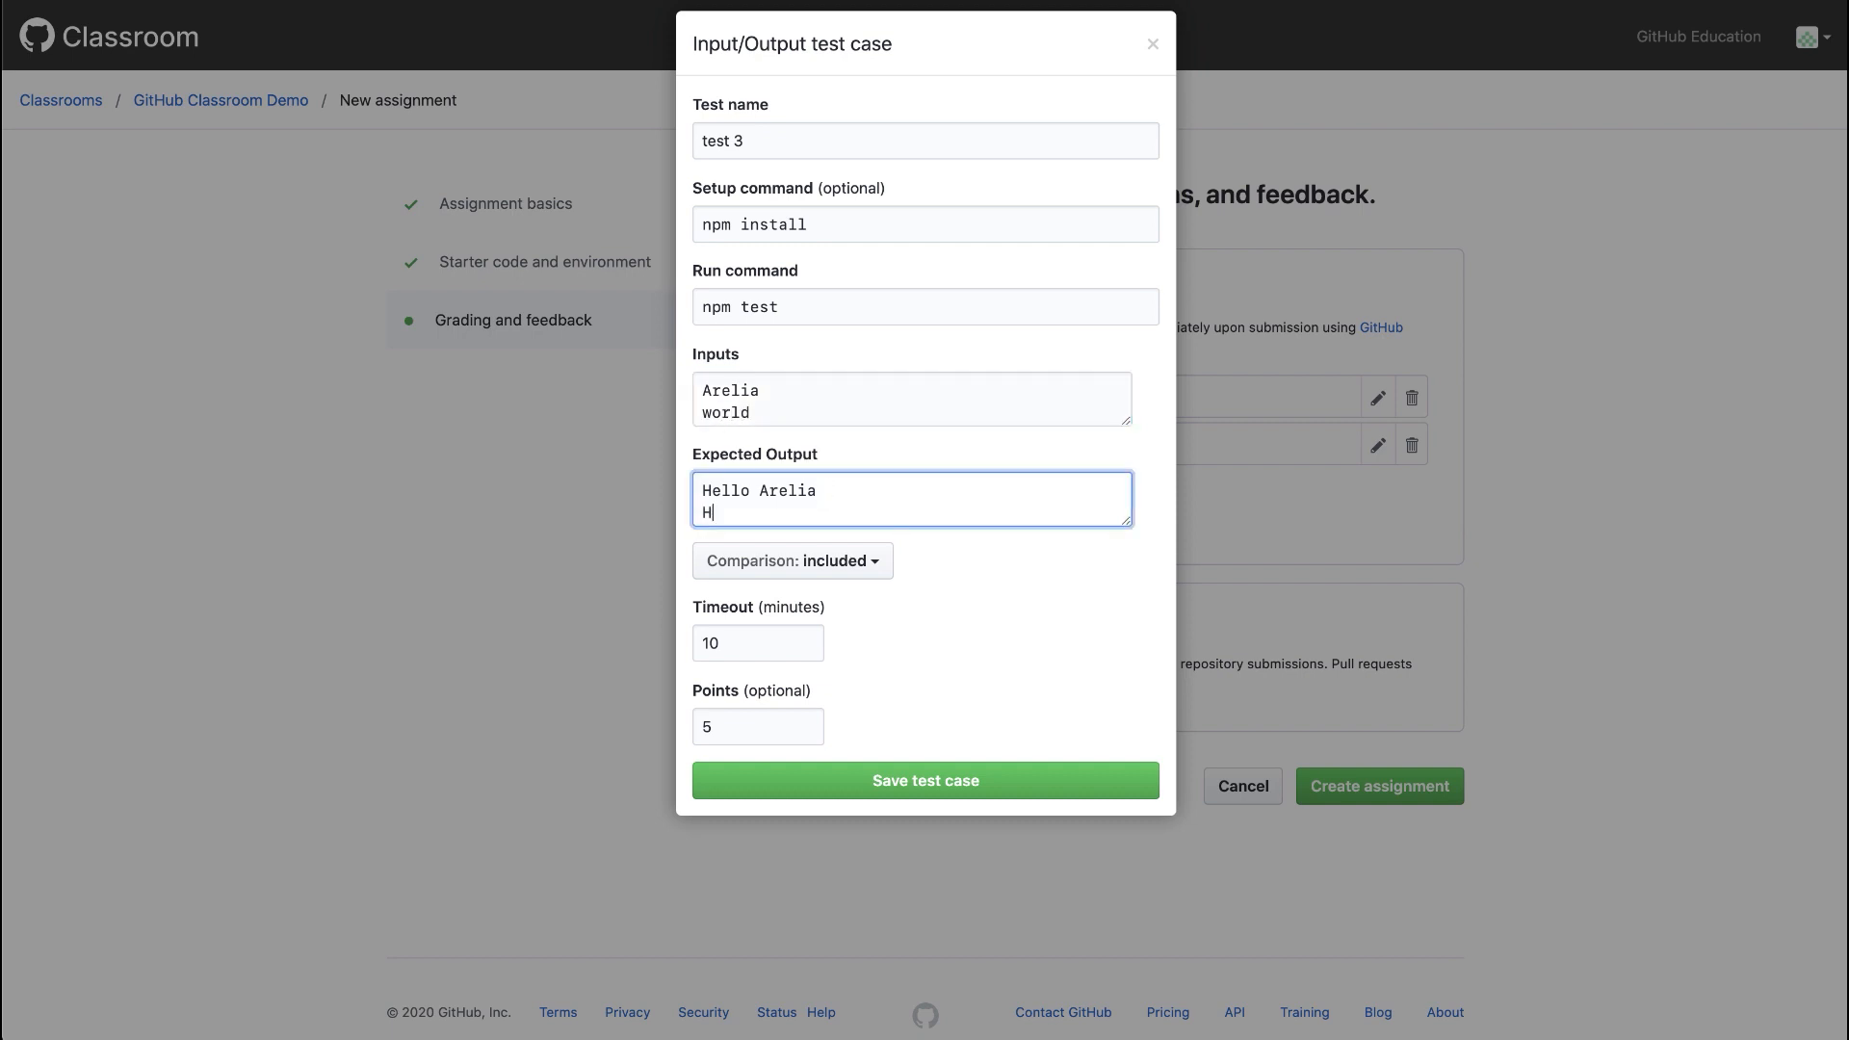
text(ello w)
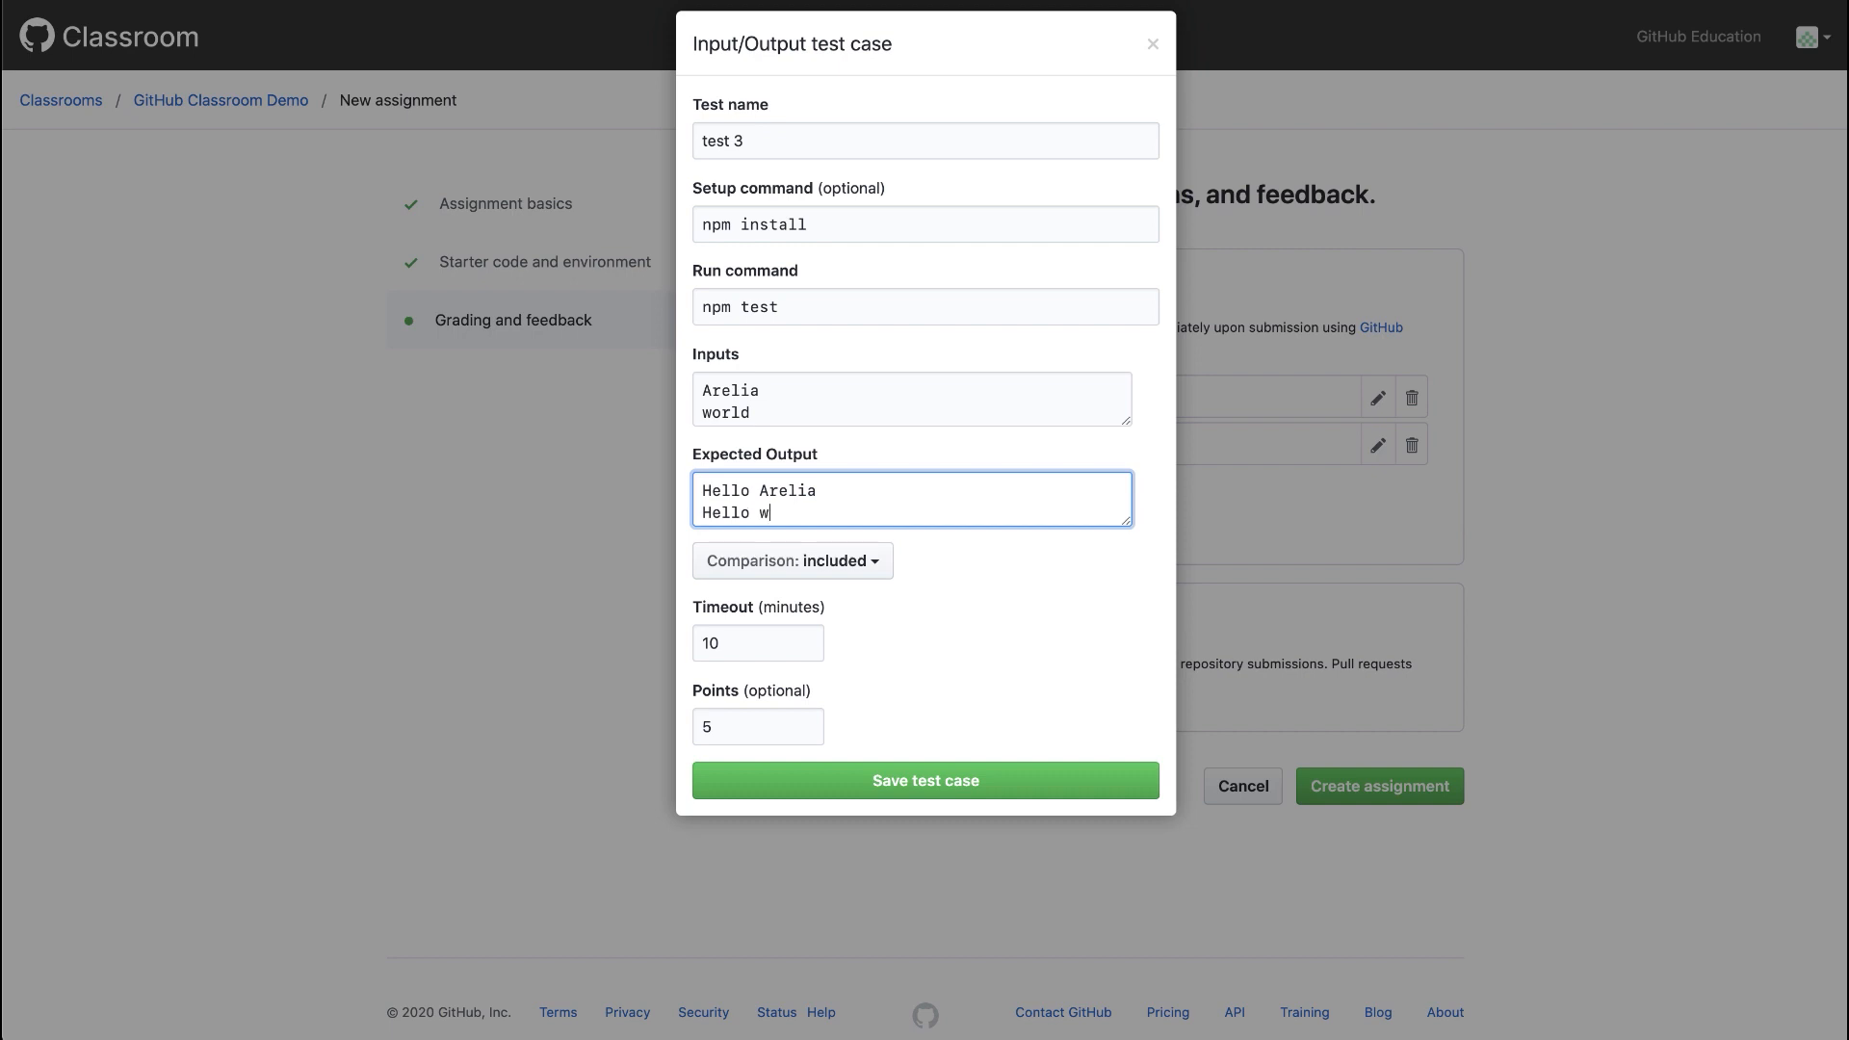
text(orld)
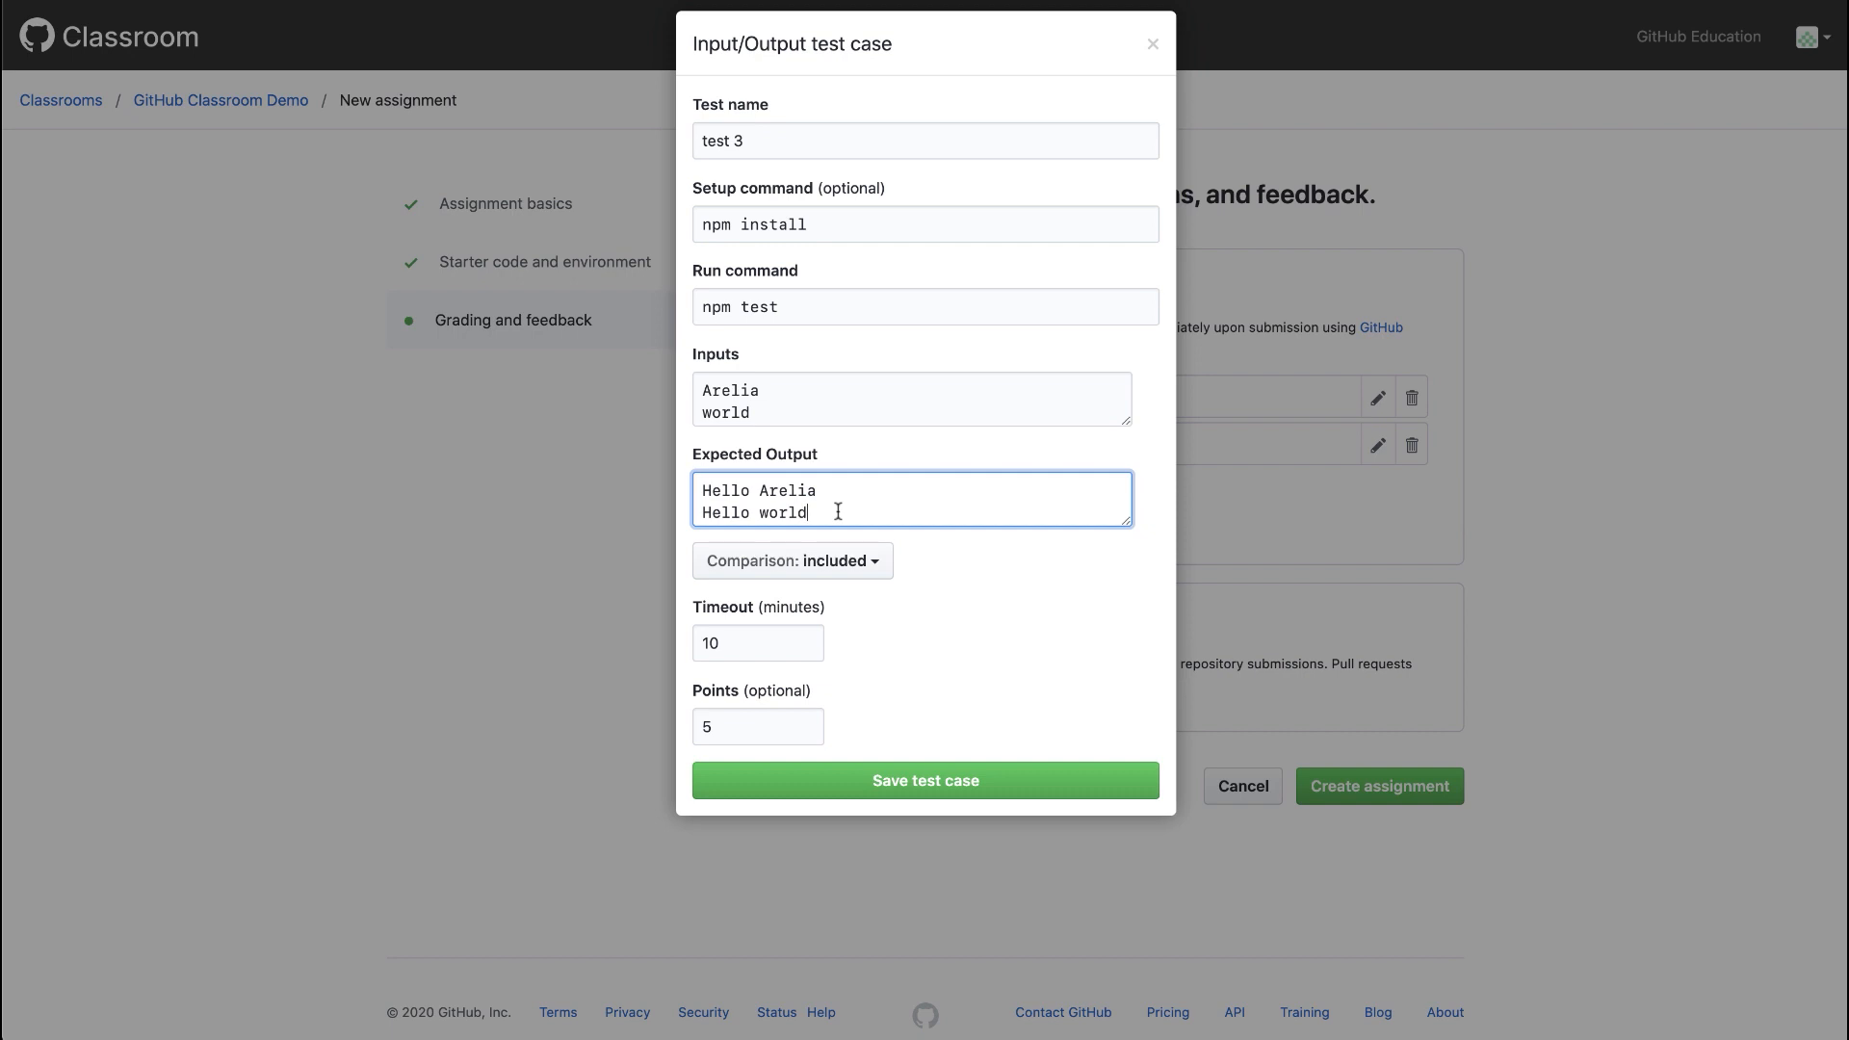
mouse_move(791, 560)
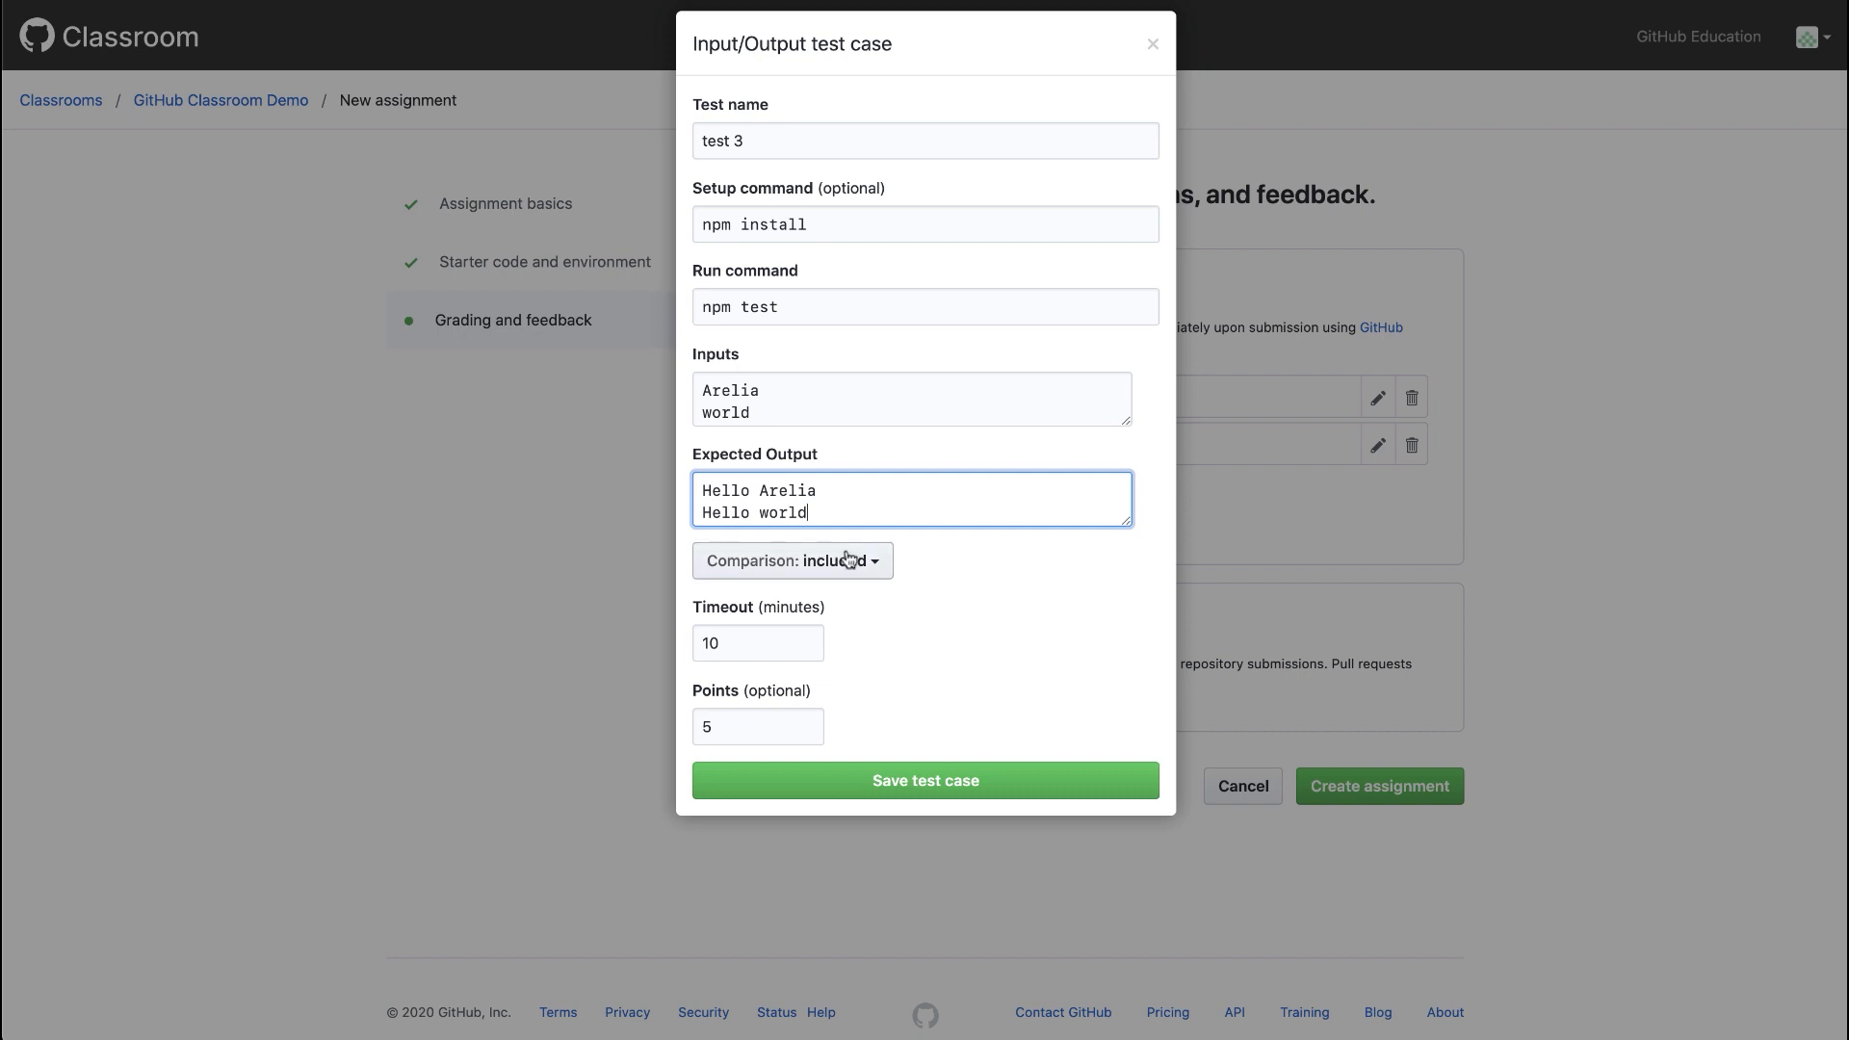
Review the comparison methods, keep Included, and save test 3.
click(791, 560)
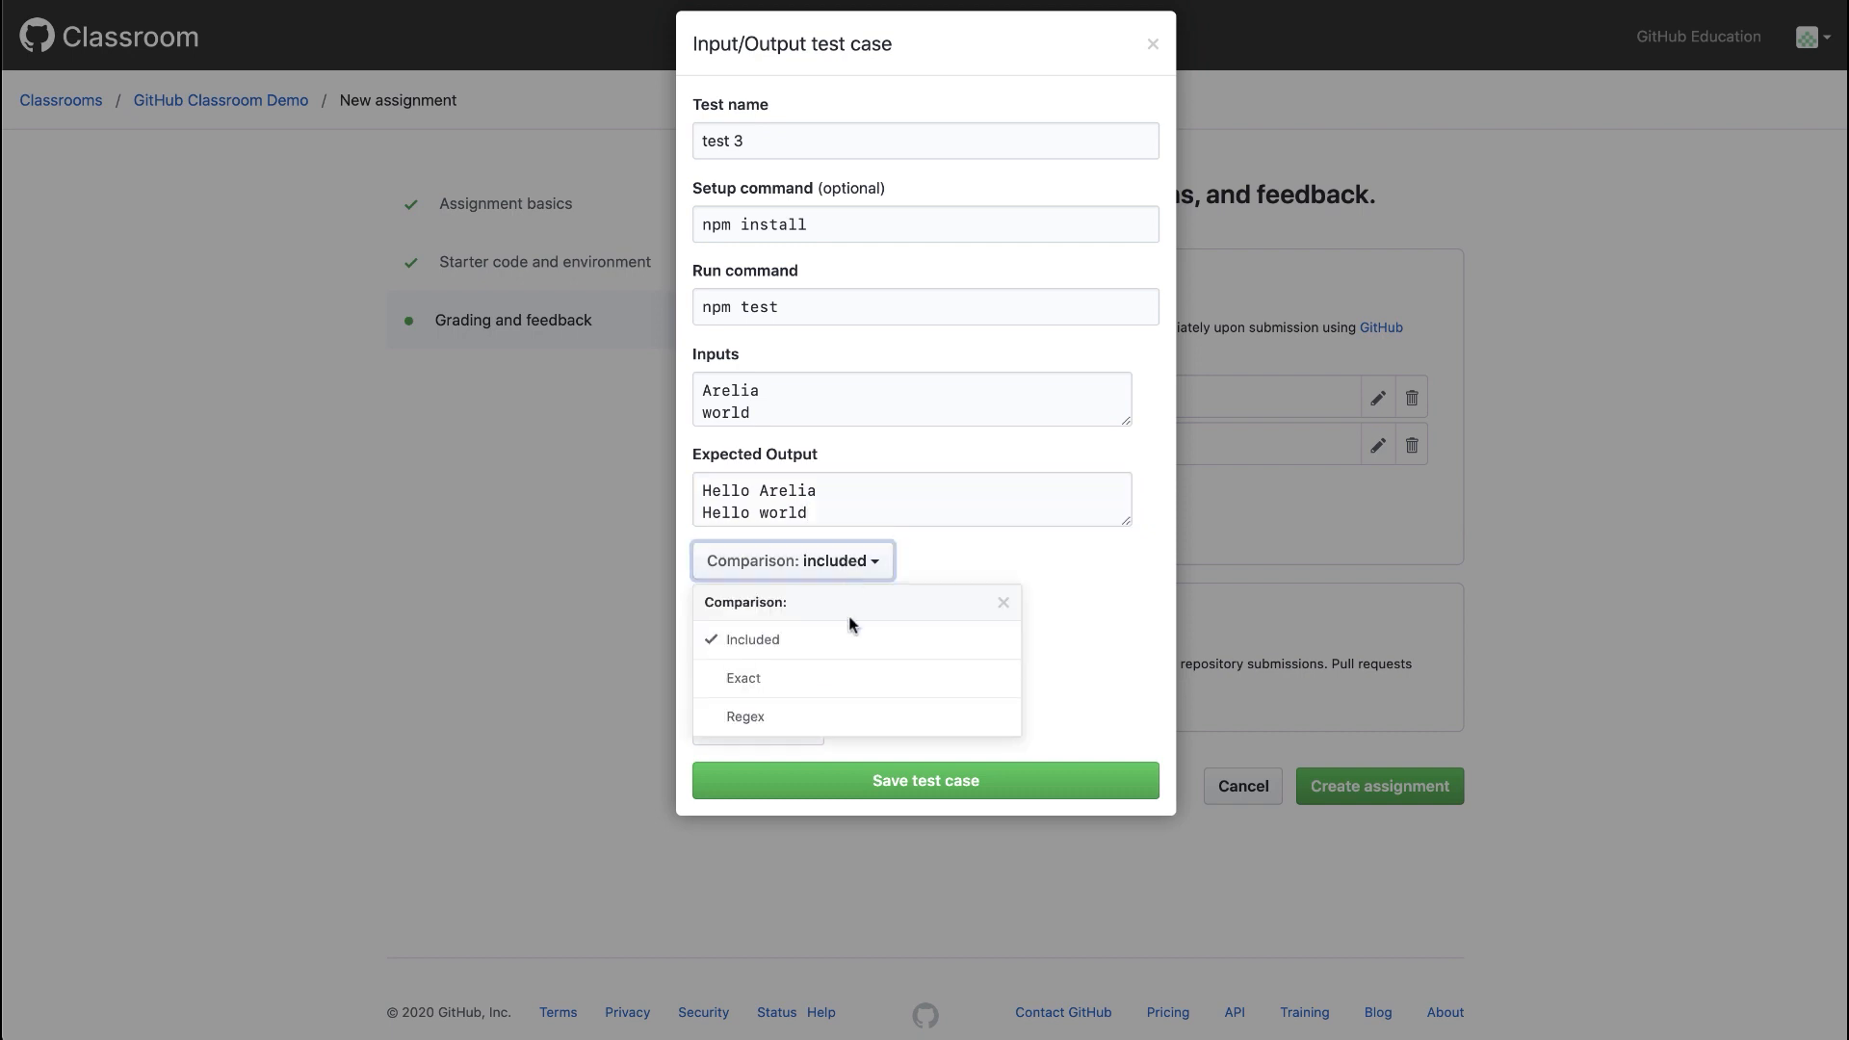
mouse_move(855, 639)
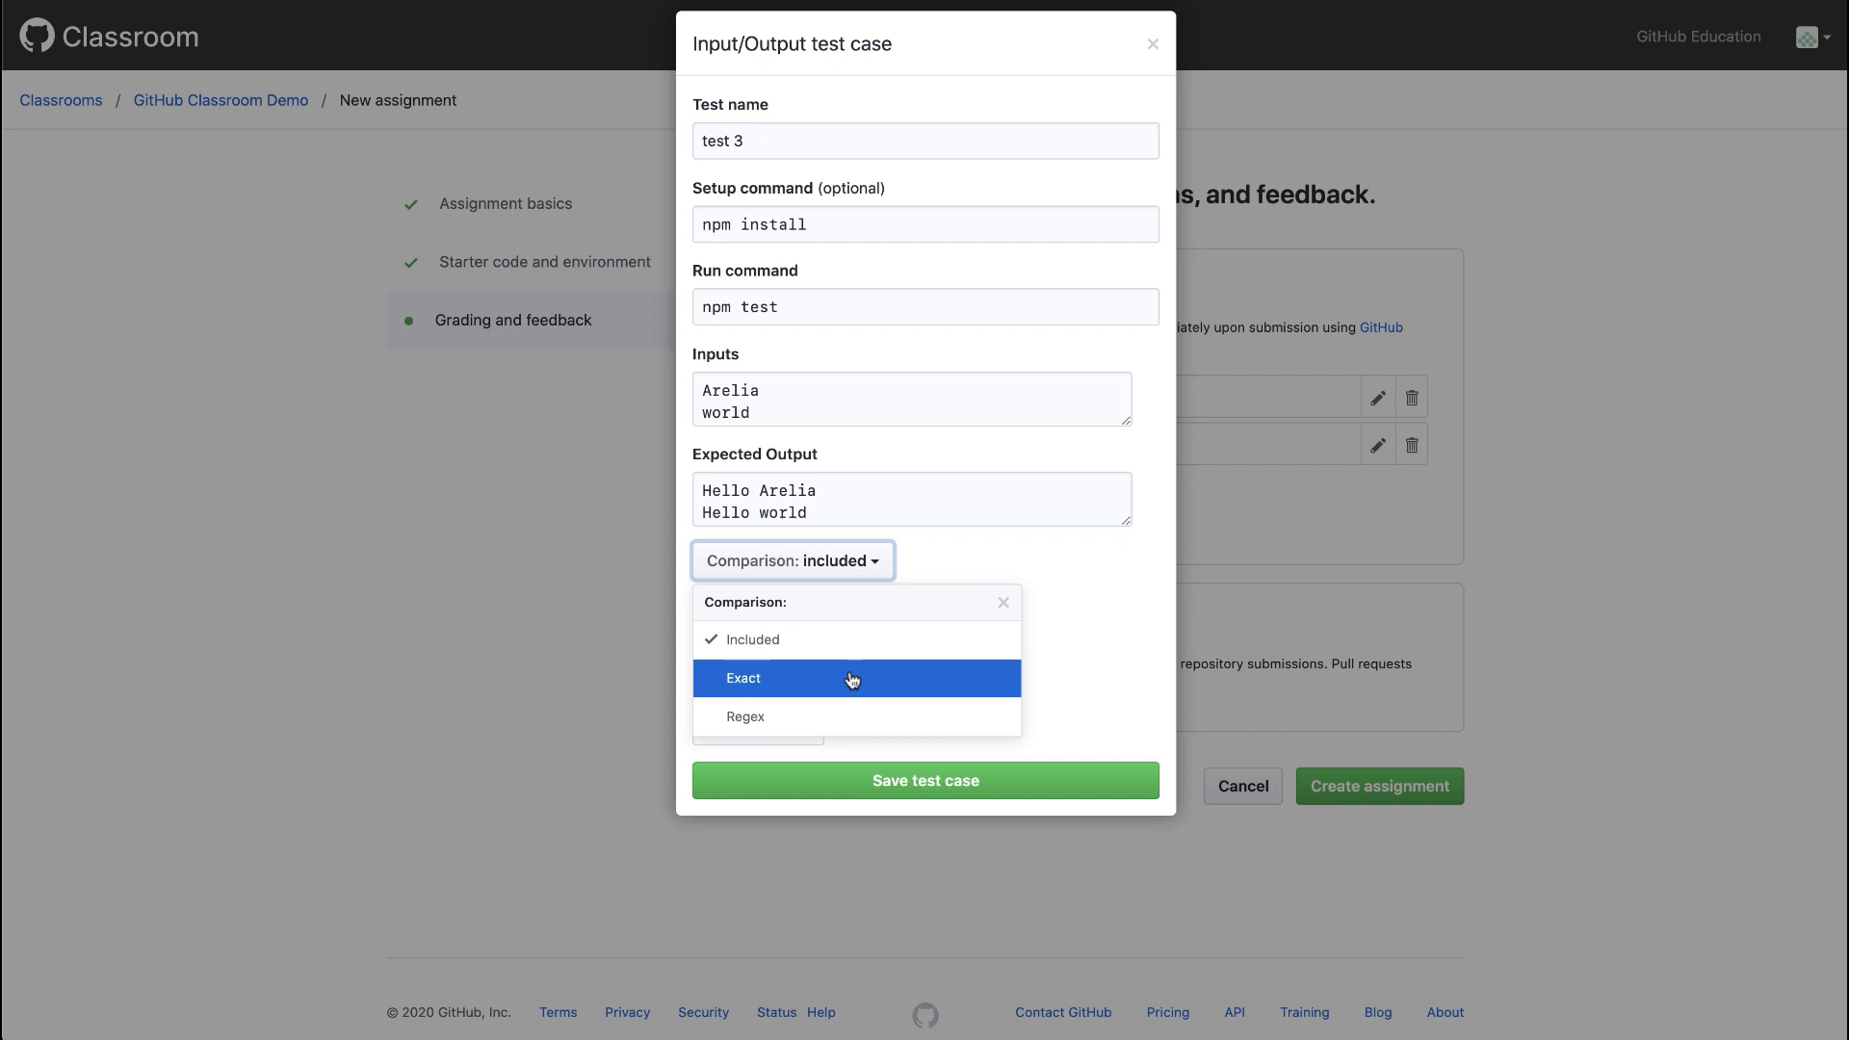
mouse_move(852, 716)
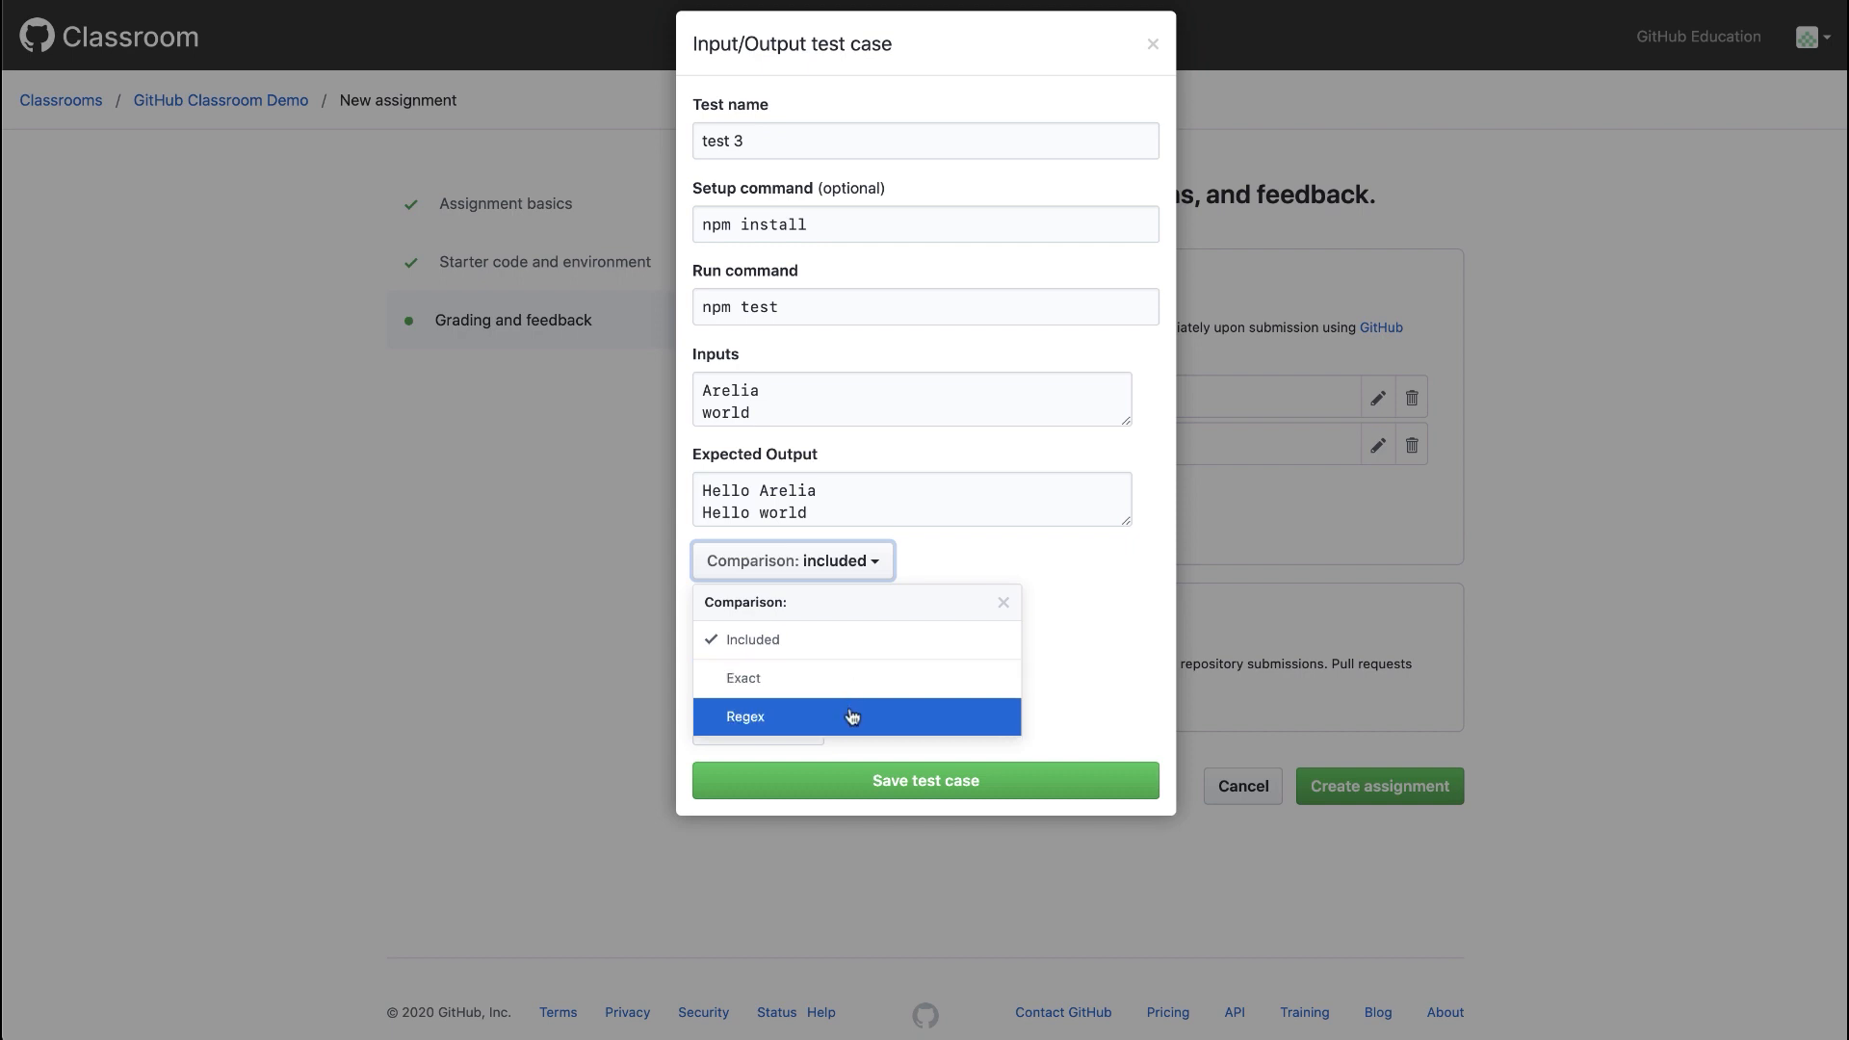
mouse_move(853, 716)
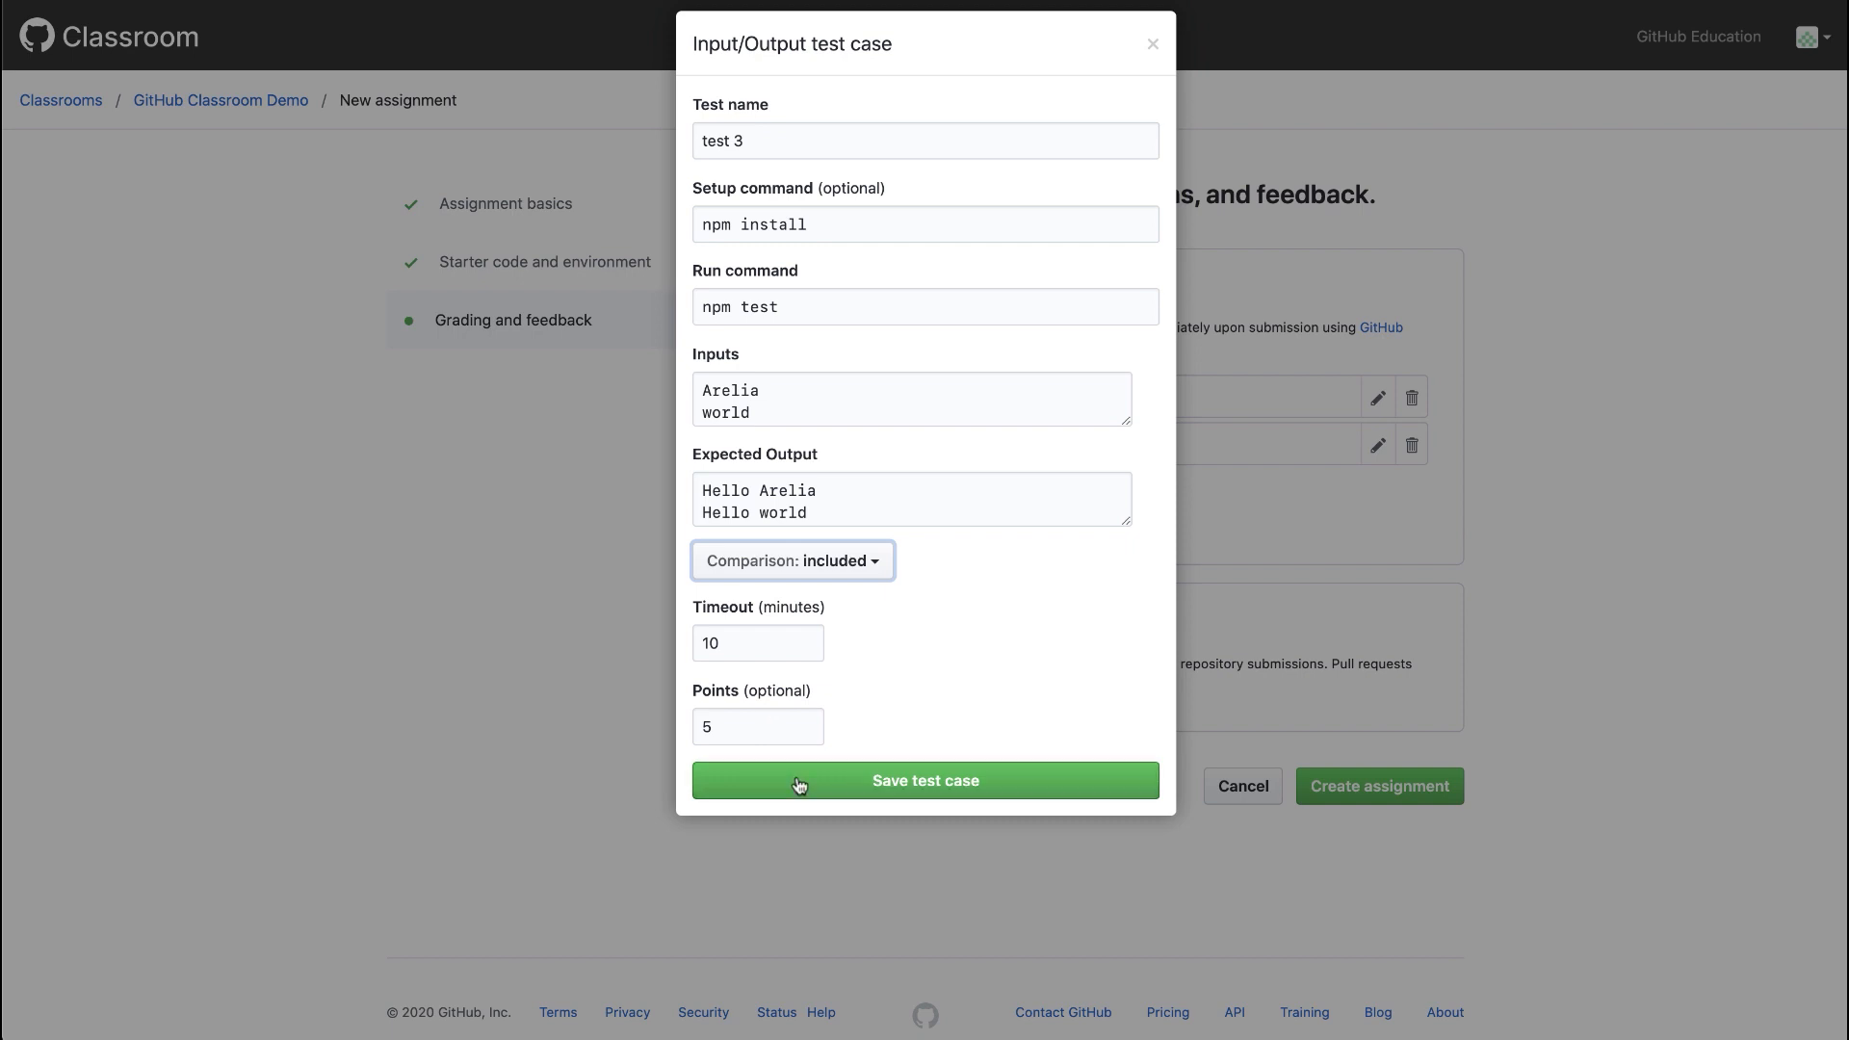
click(924, 780)
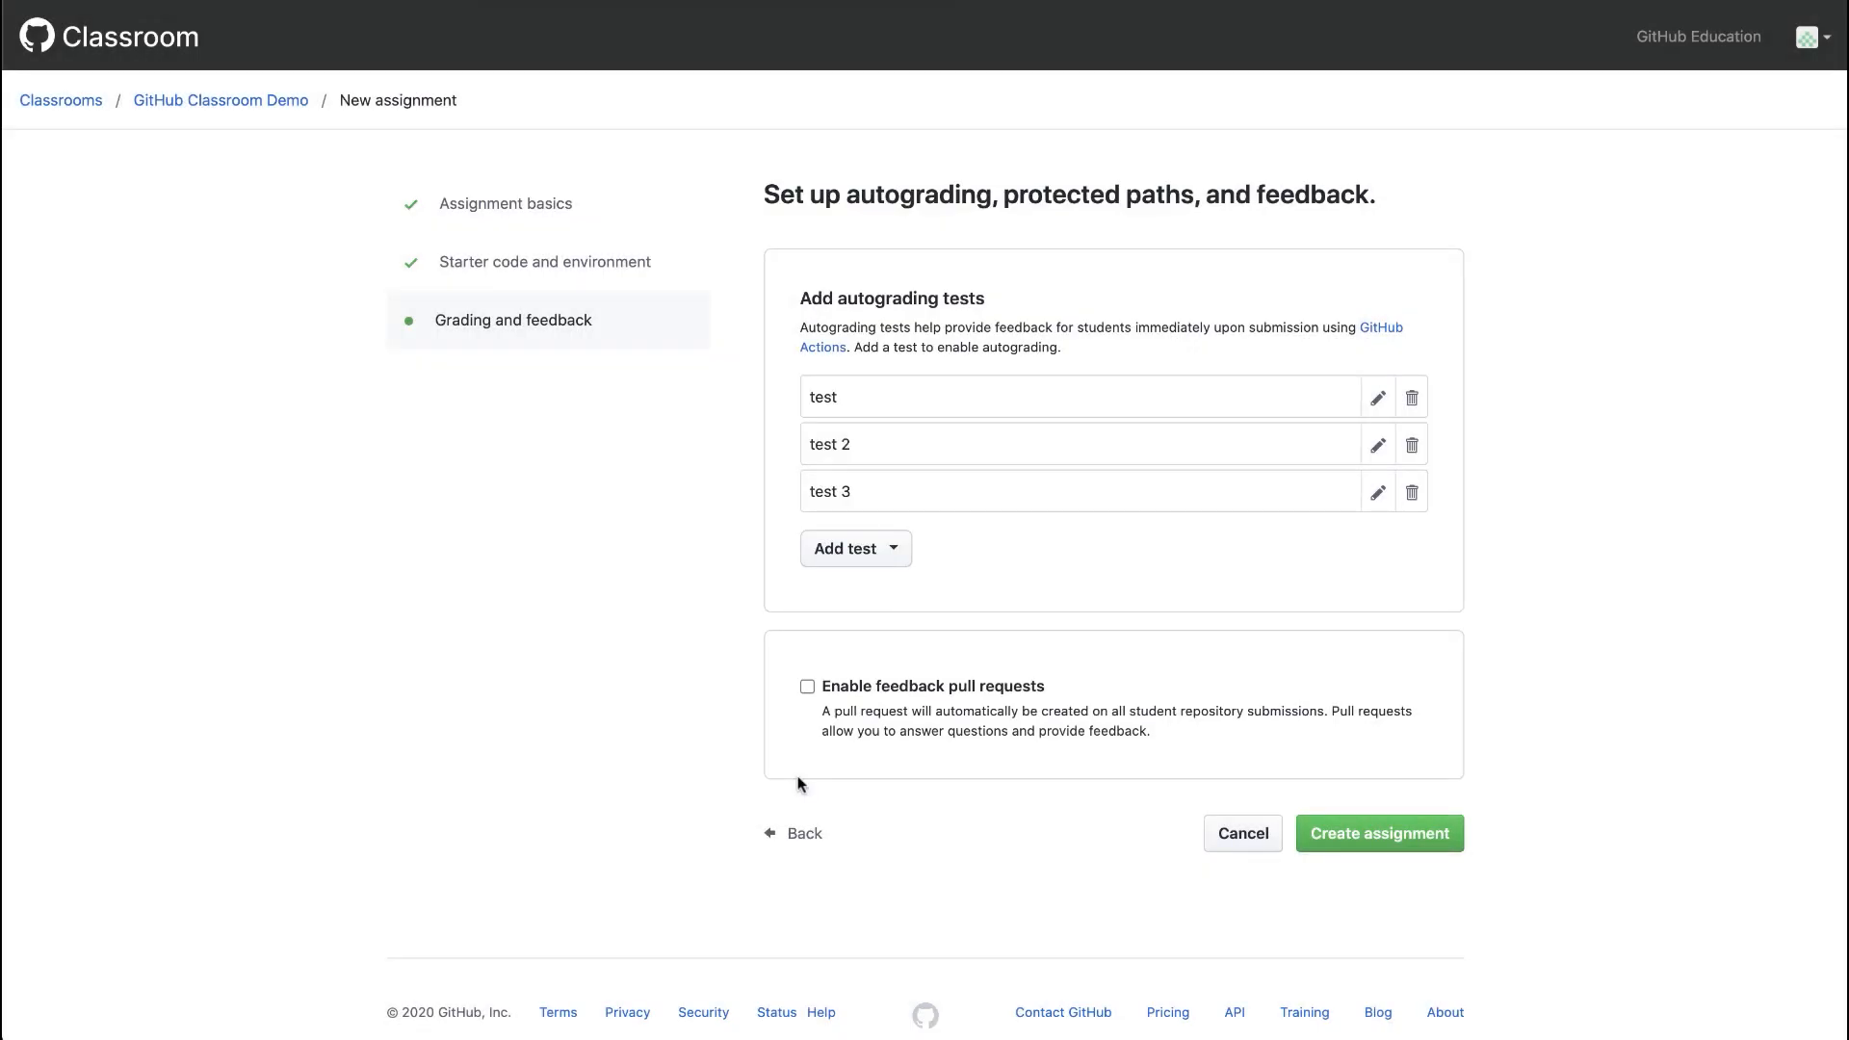
mouse_move(1184, 465)
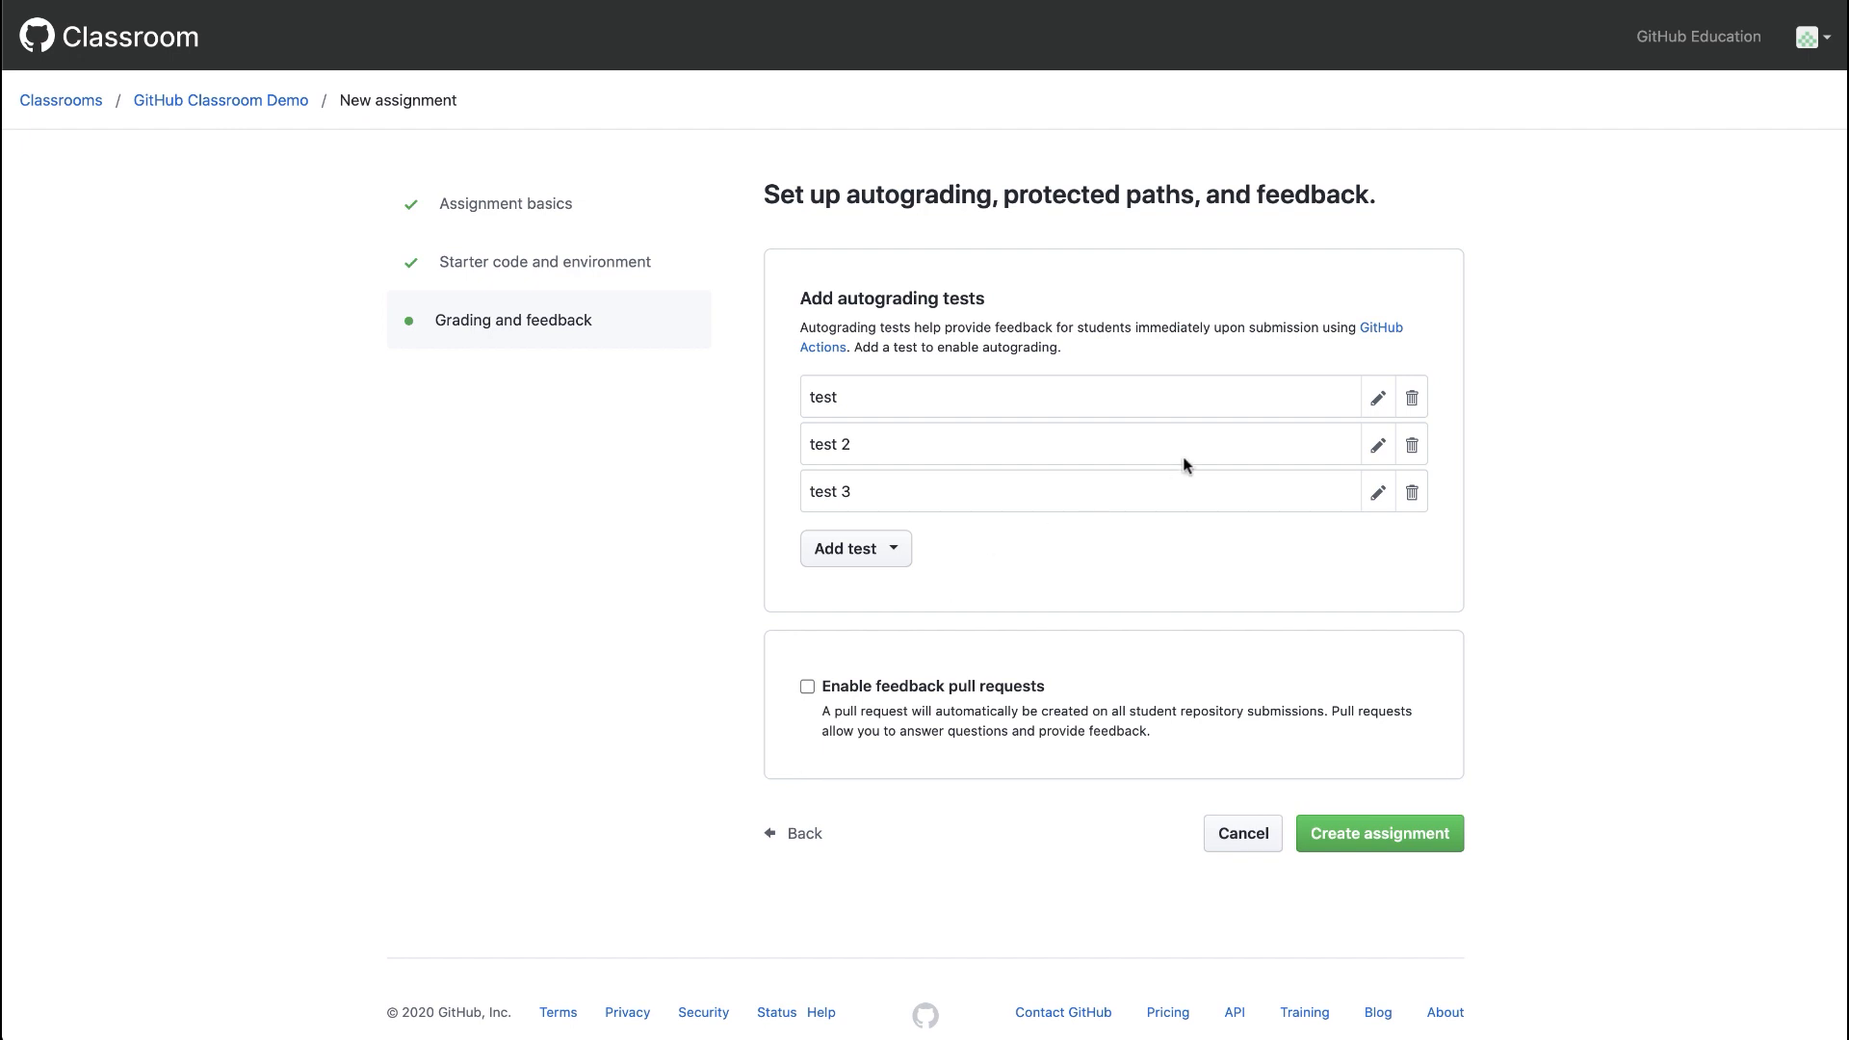
click(1375, 397)
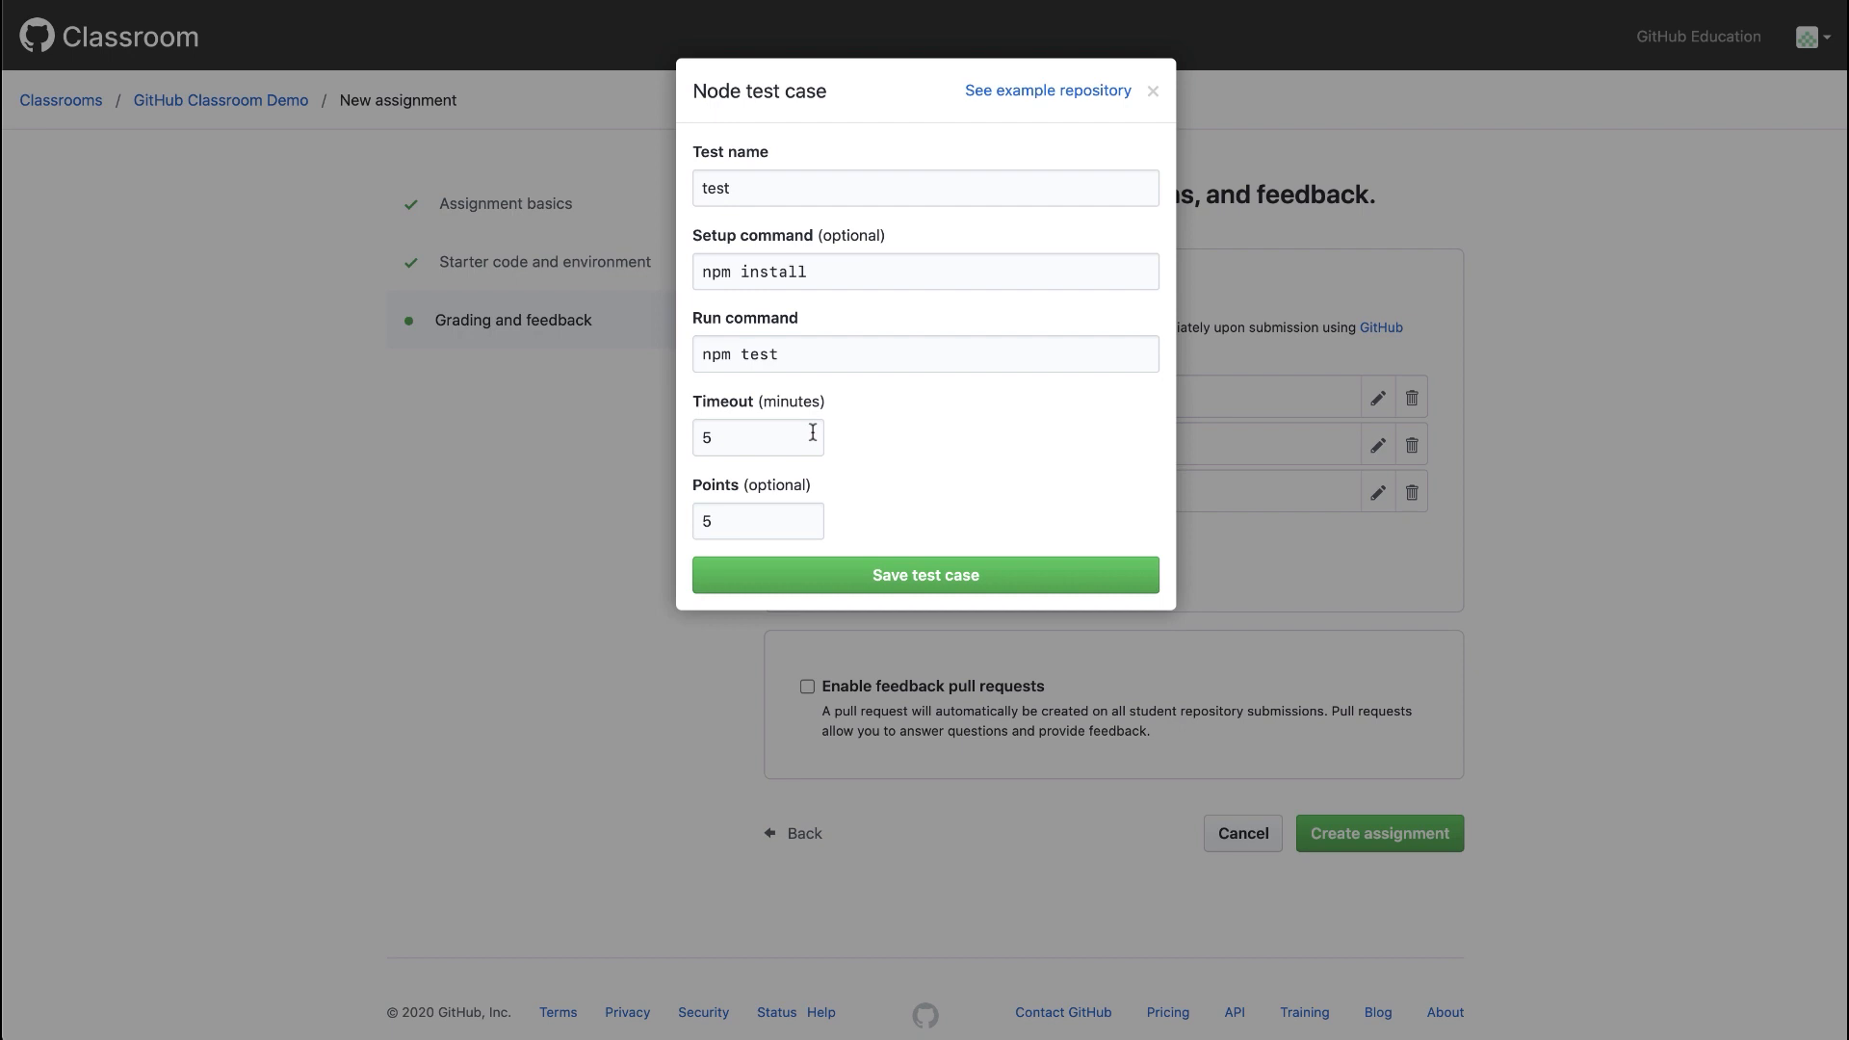
mouse_move(957, 576)
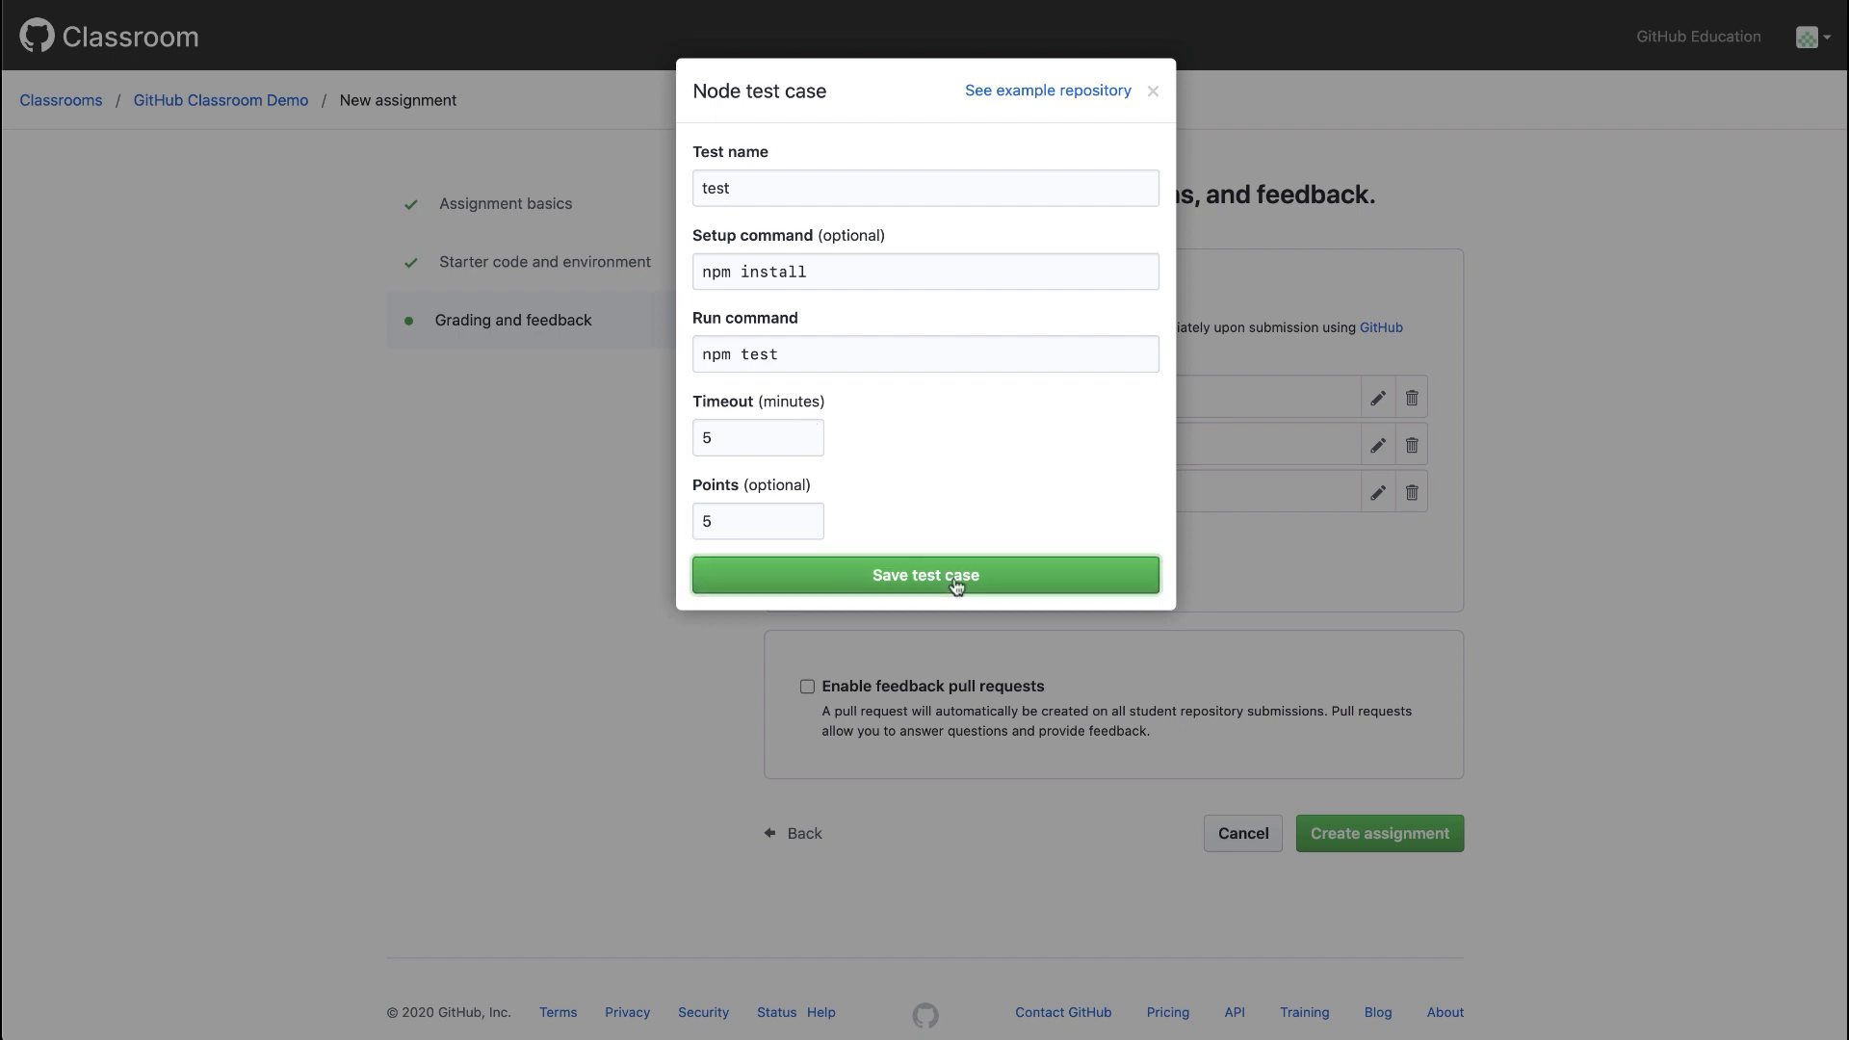
click(924, 575)
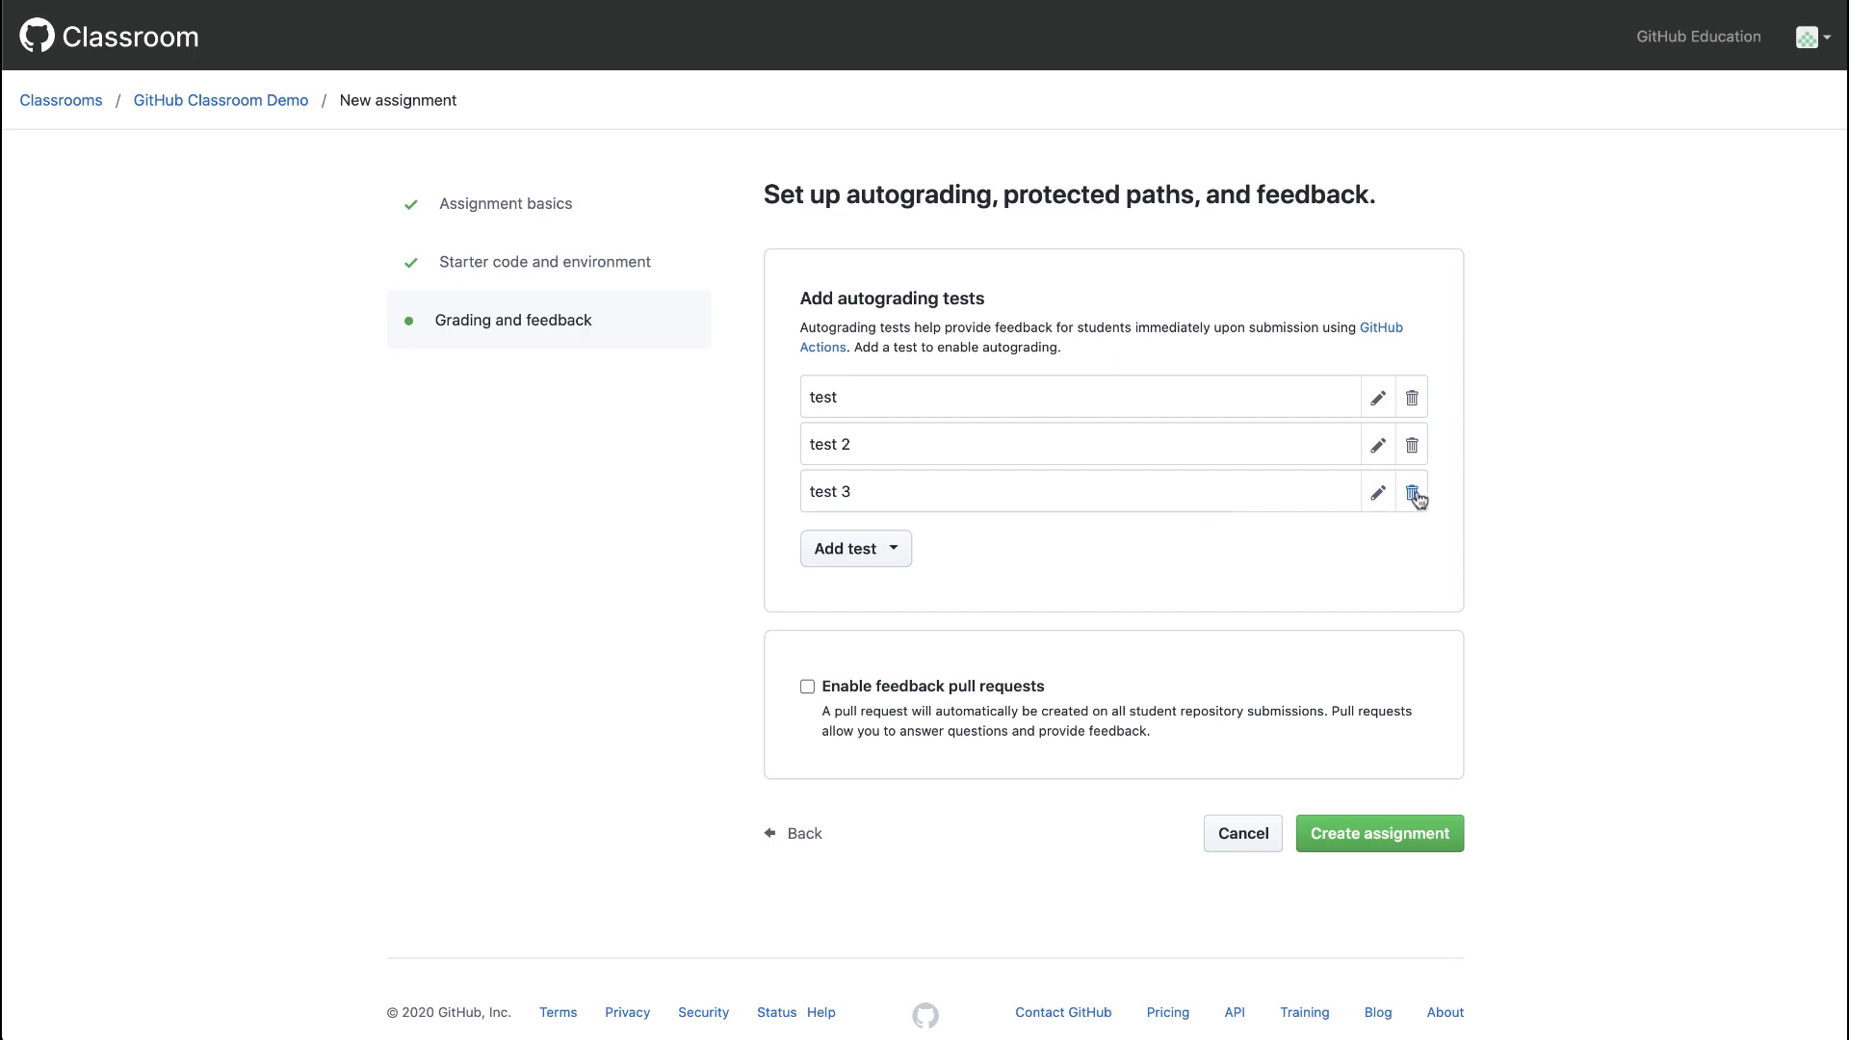
Remove autograding tests 3 and 2, enable feedback pull requests, and create 'Lesson 1: GitHub Repository'.
click(1411, 491)
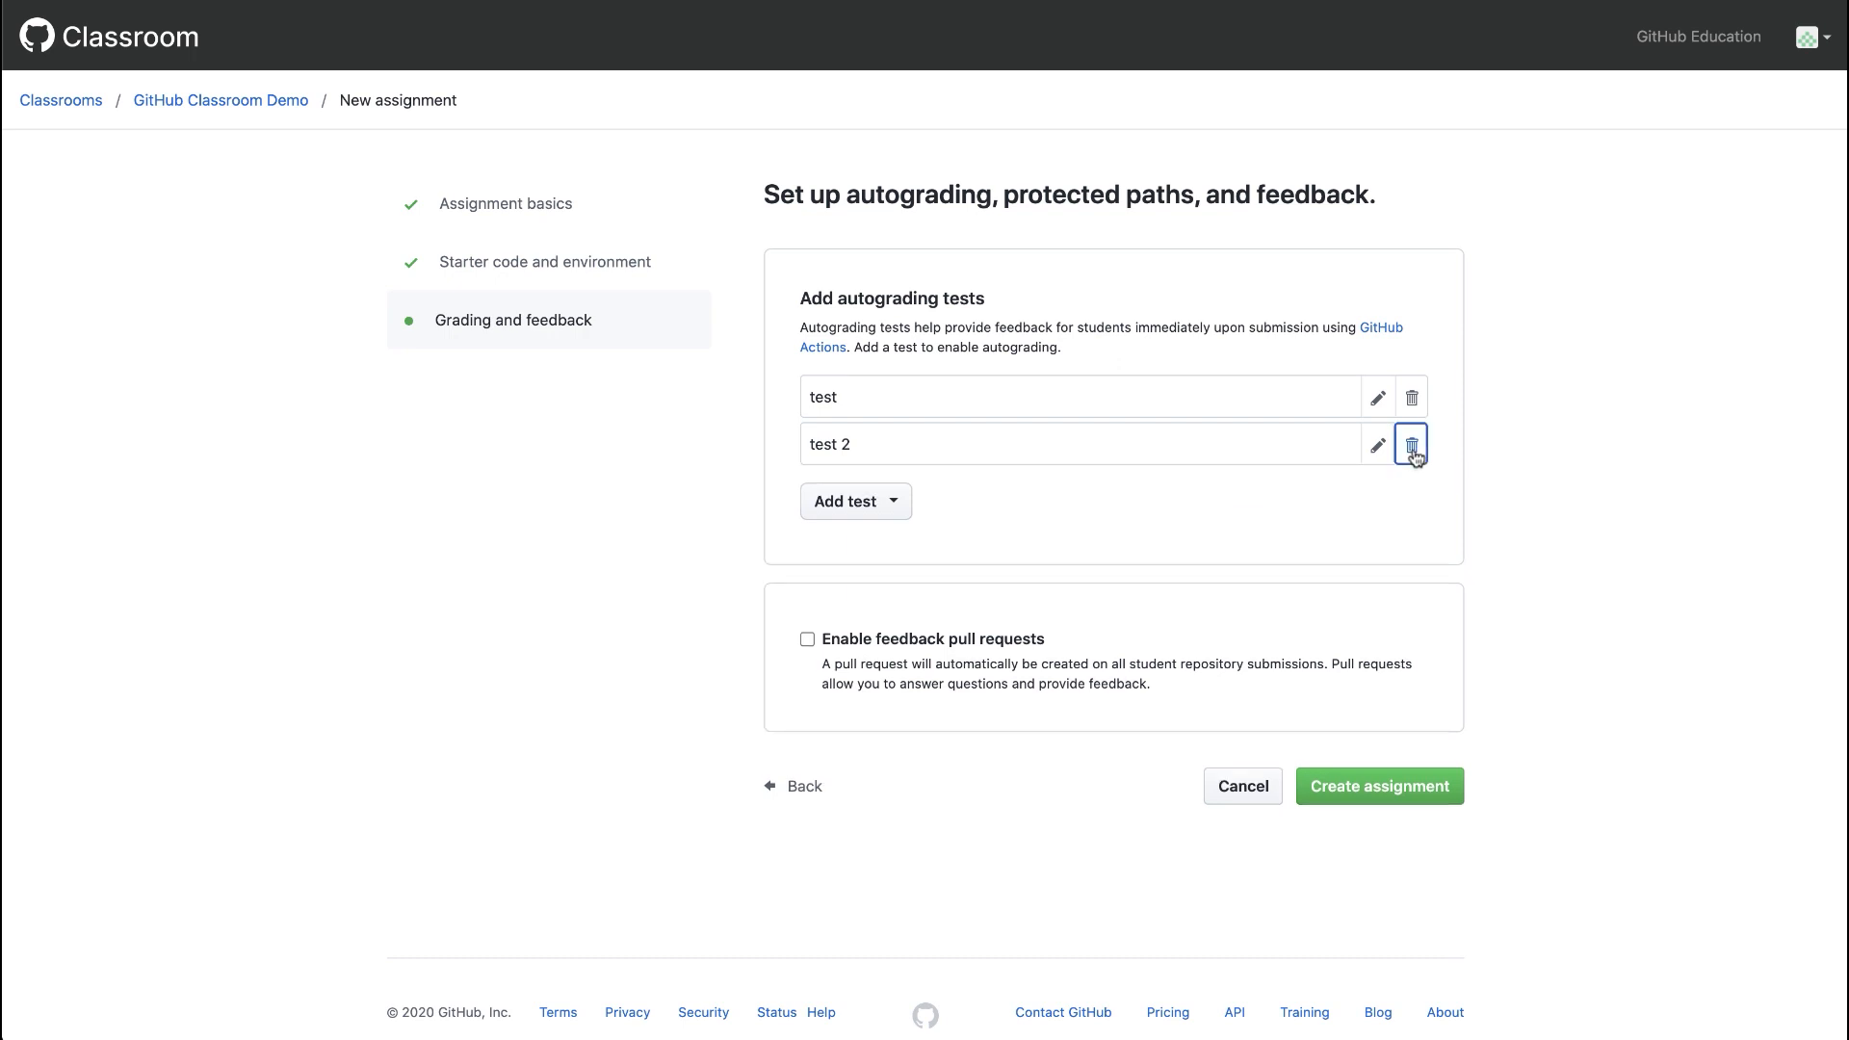
click(1409, 442)
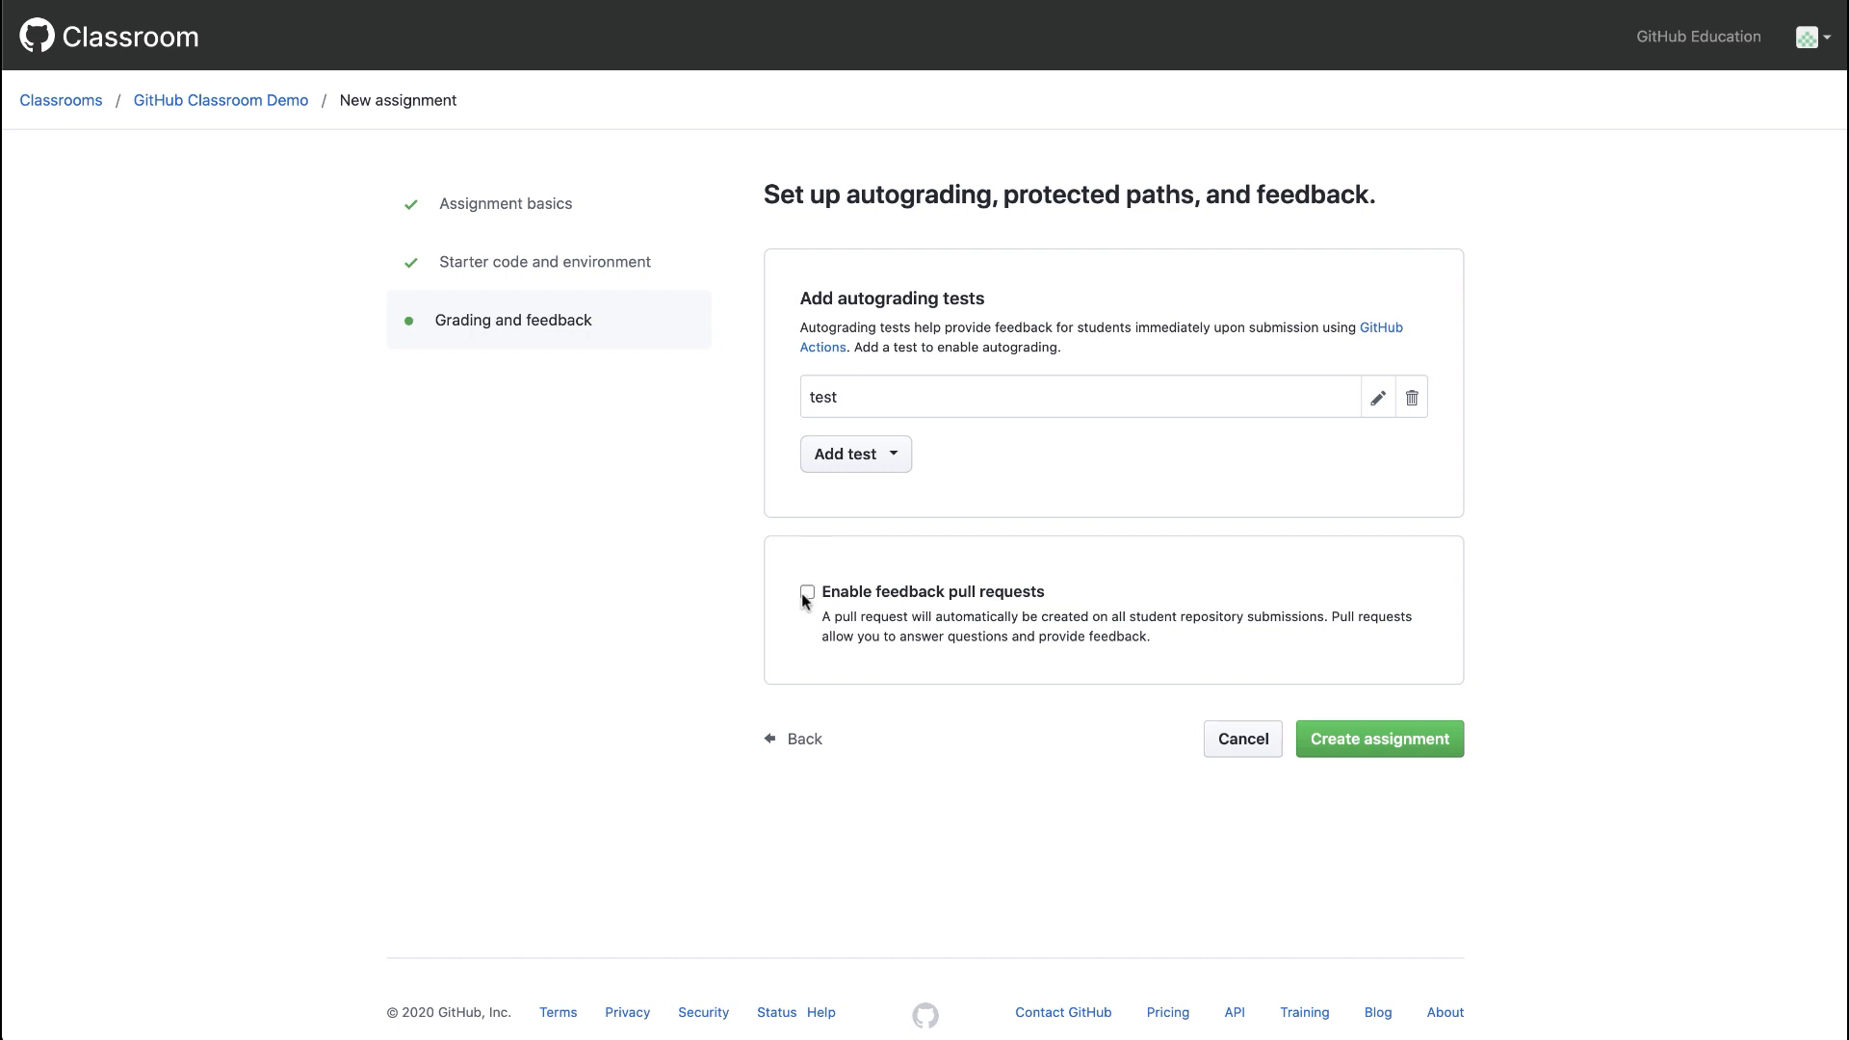
click(807, 592)
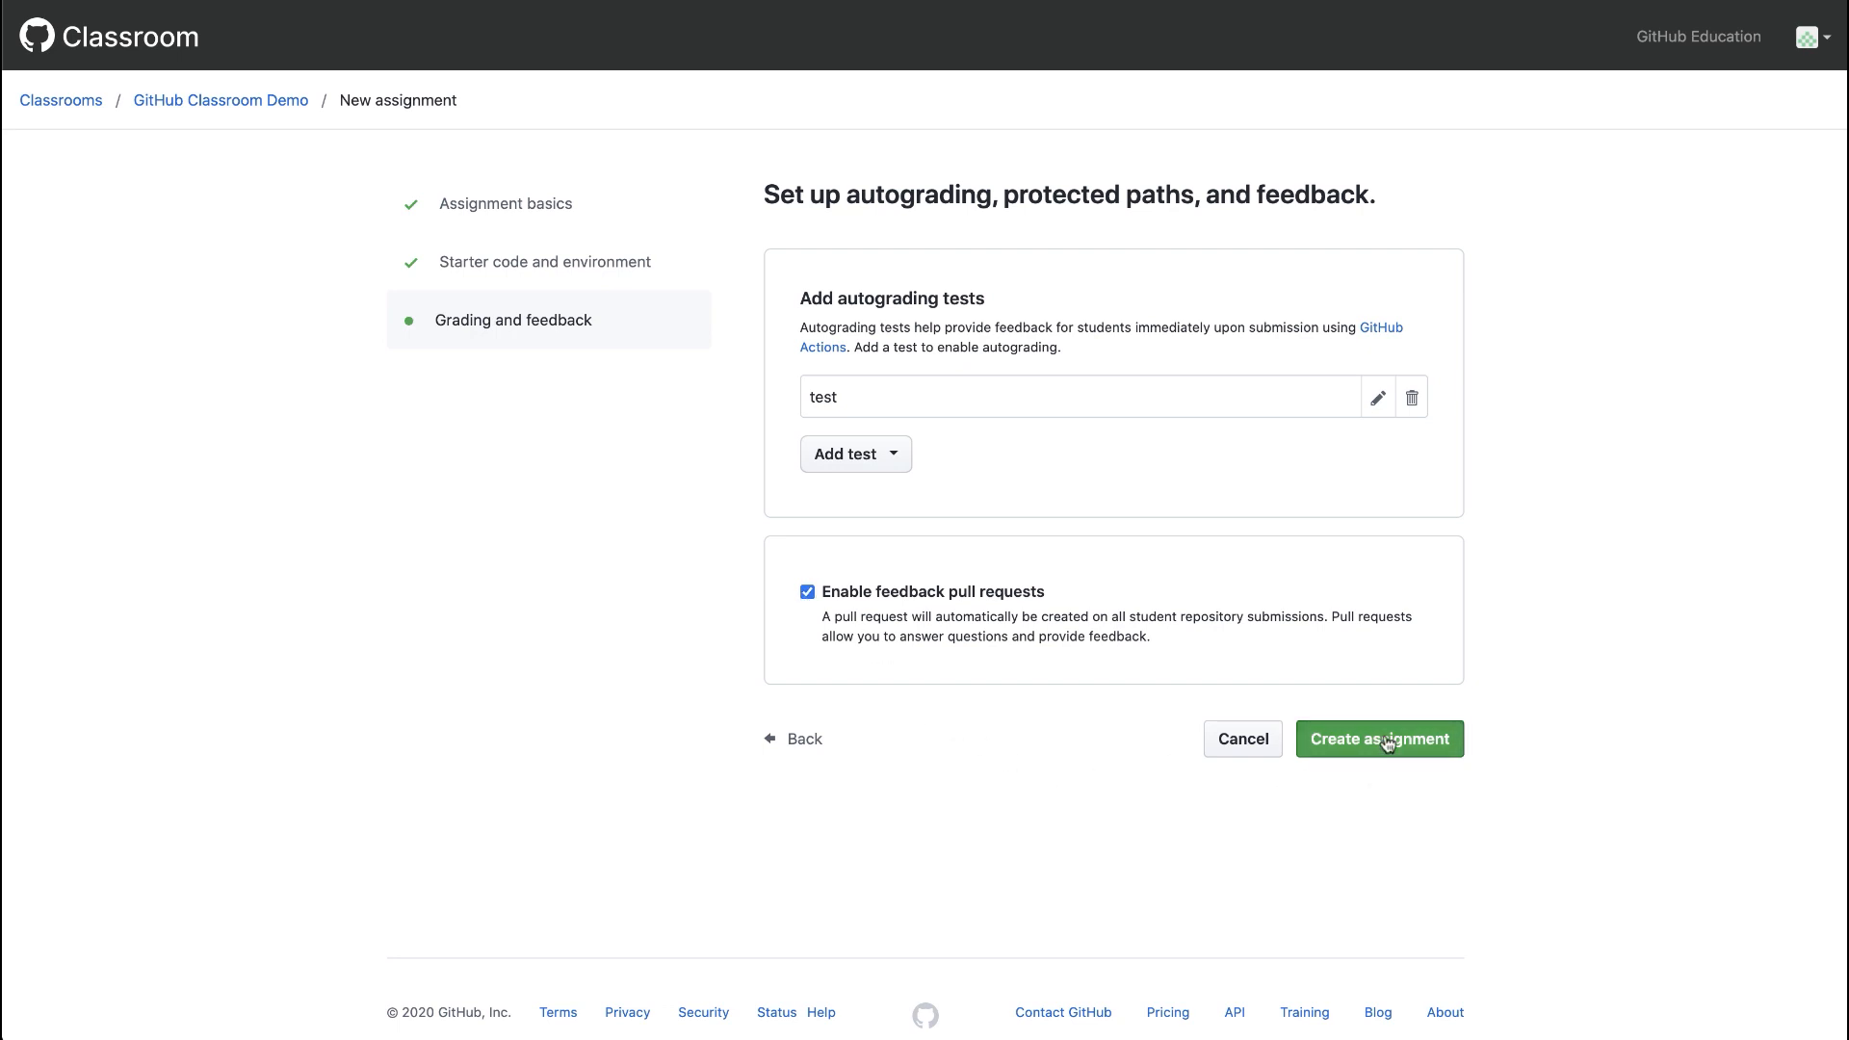
click(1379, 737)
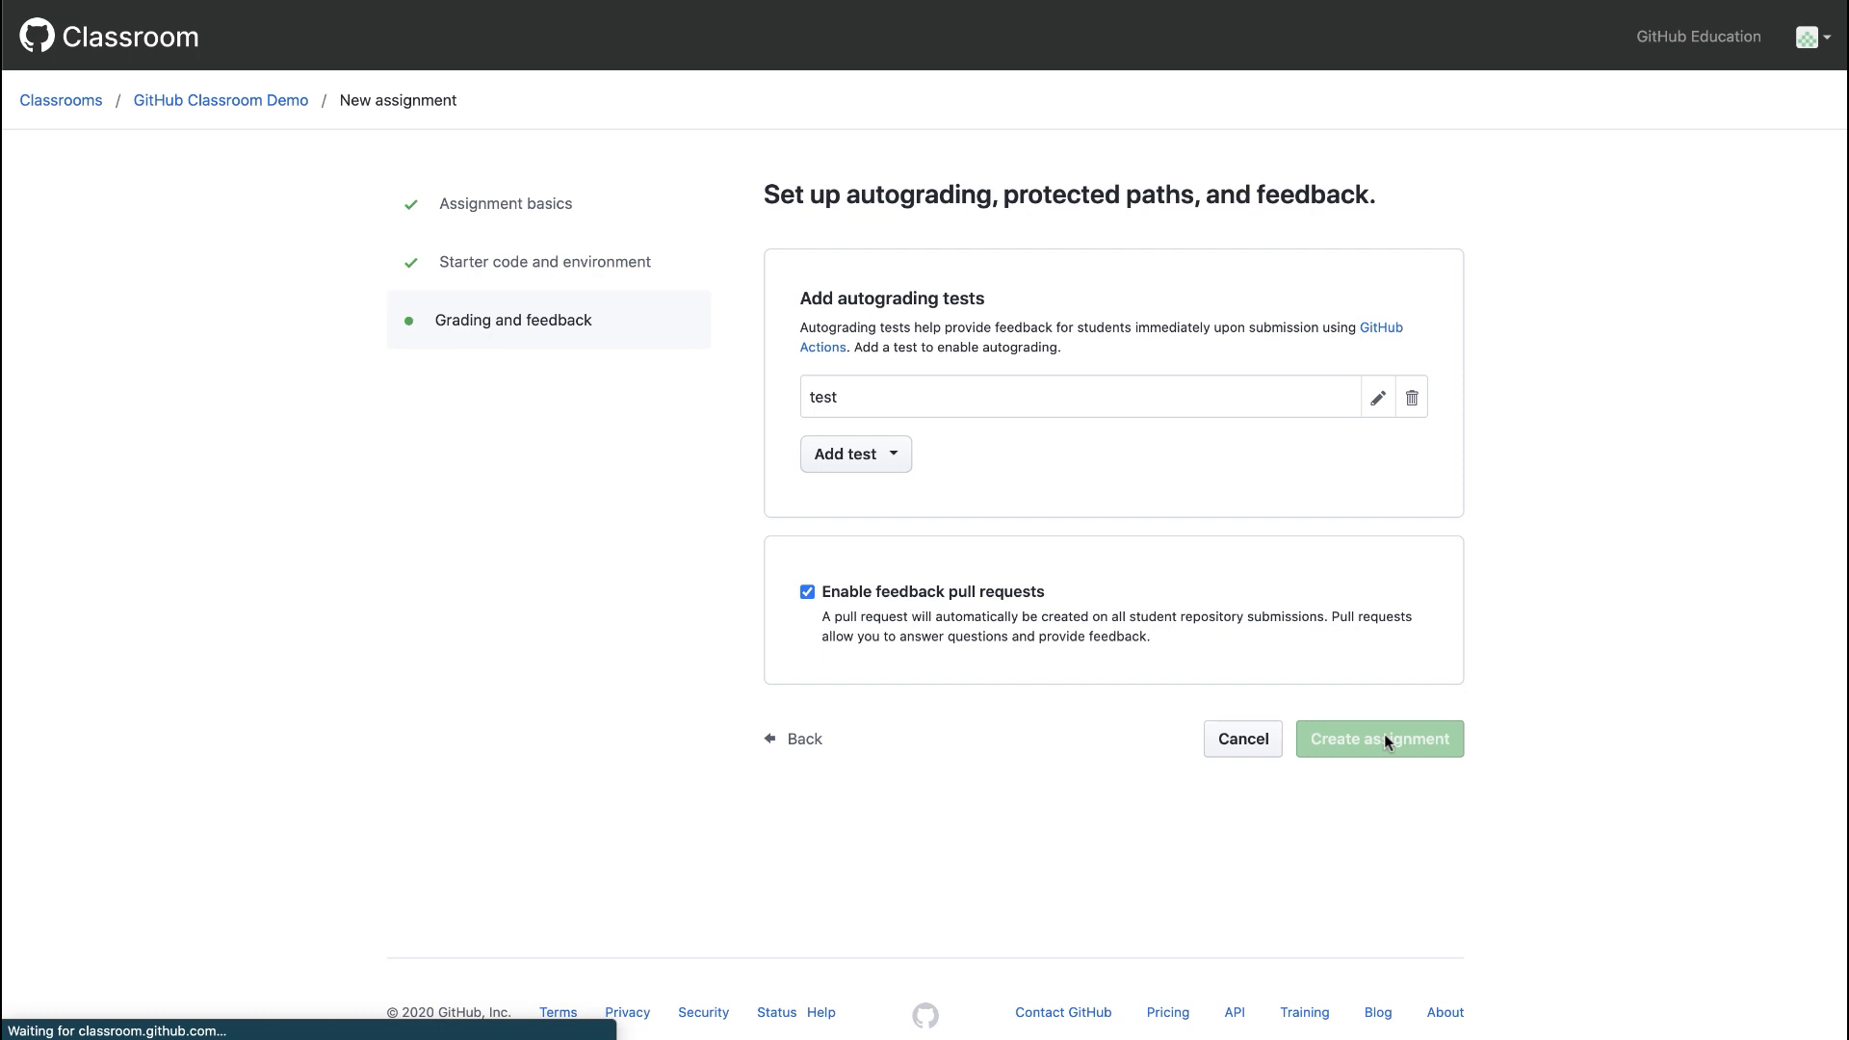
click(1378, 737)
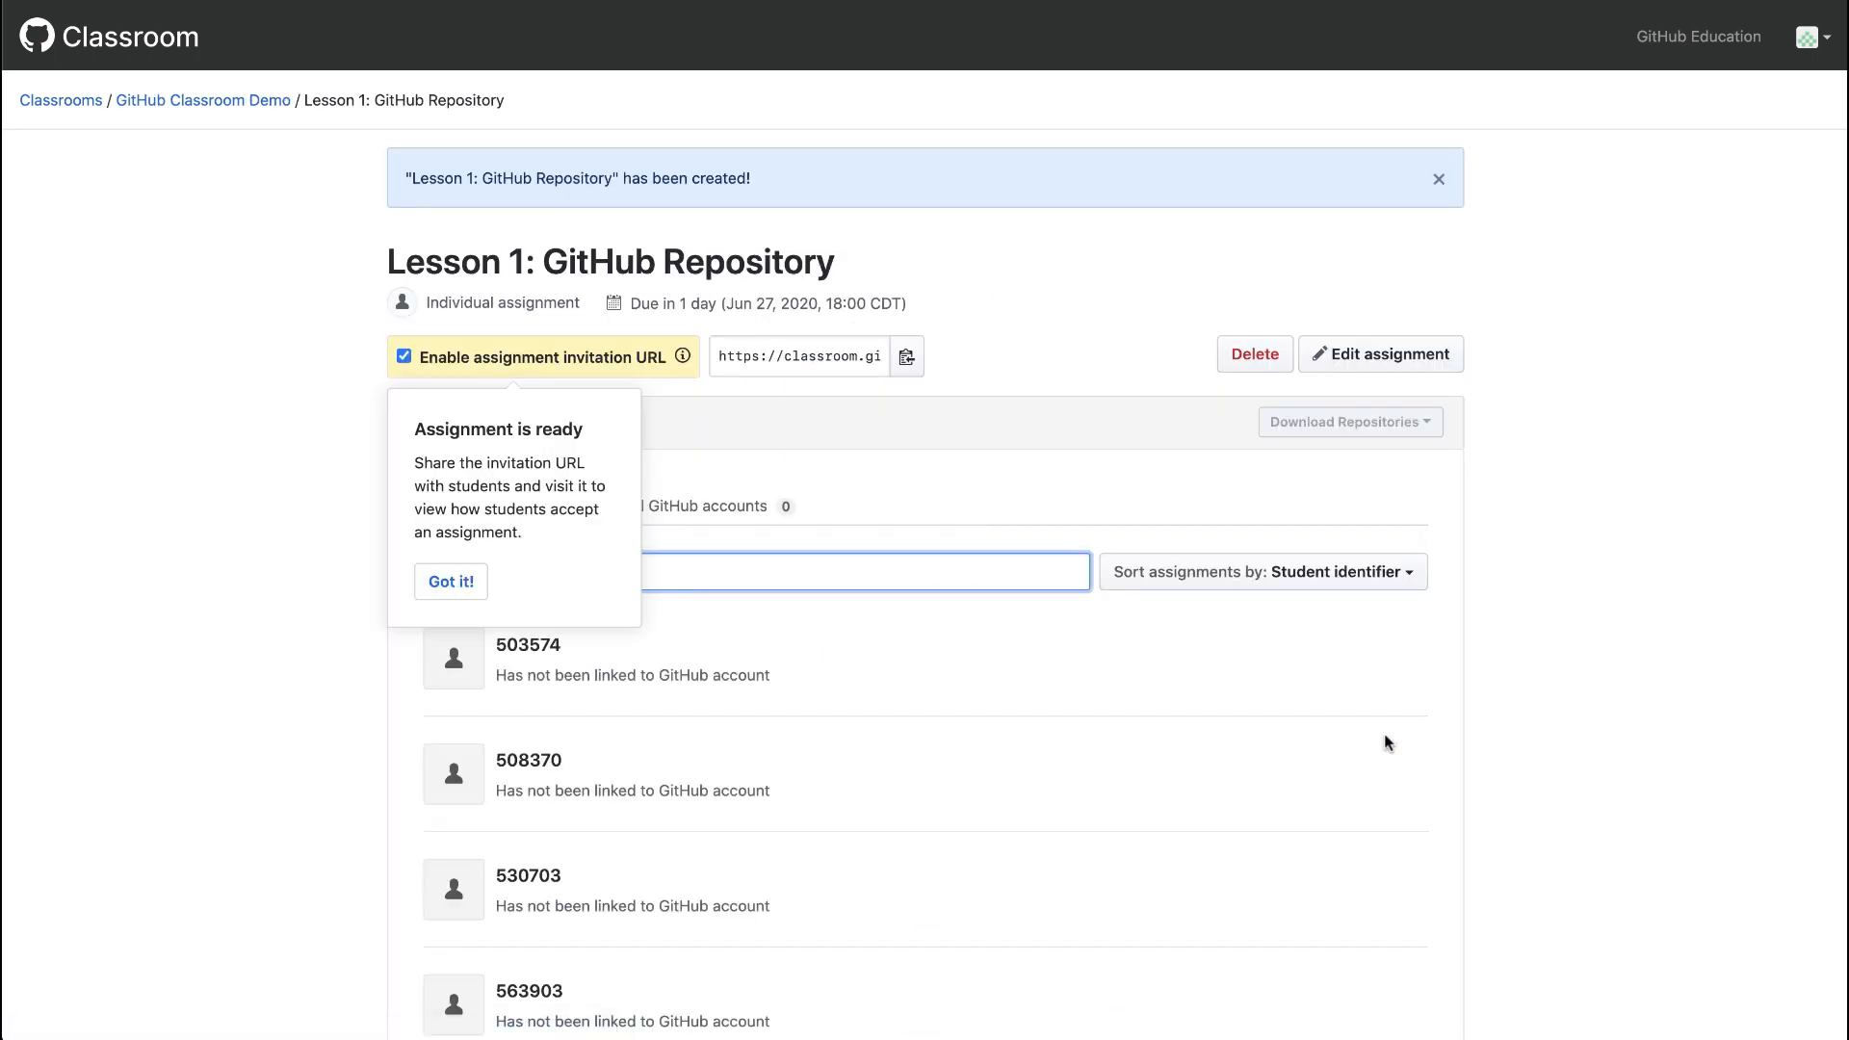
mouse_move(1383, 743)
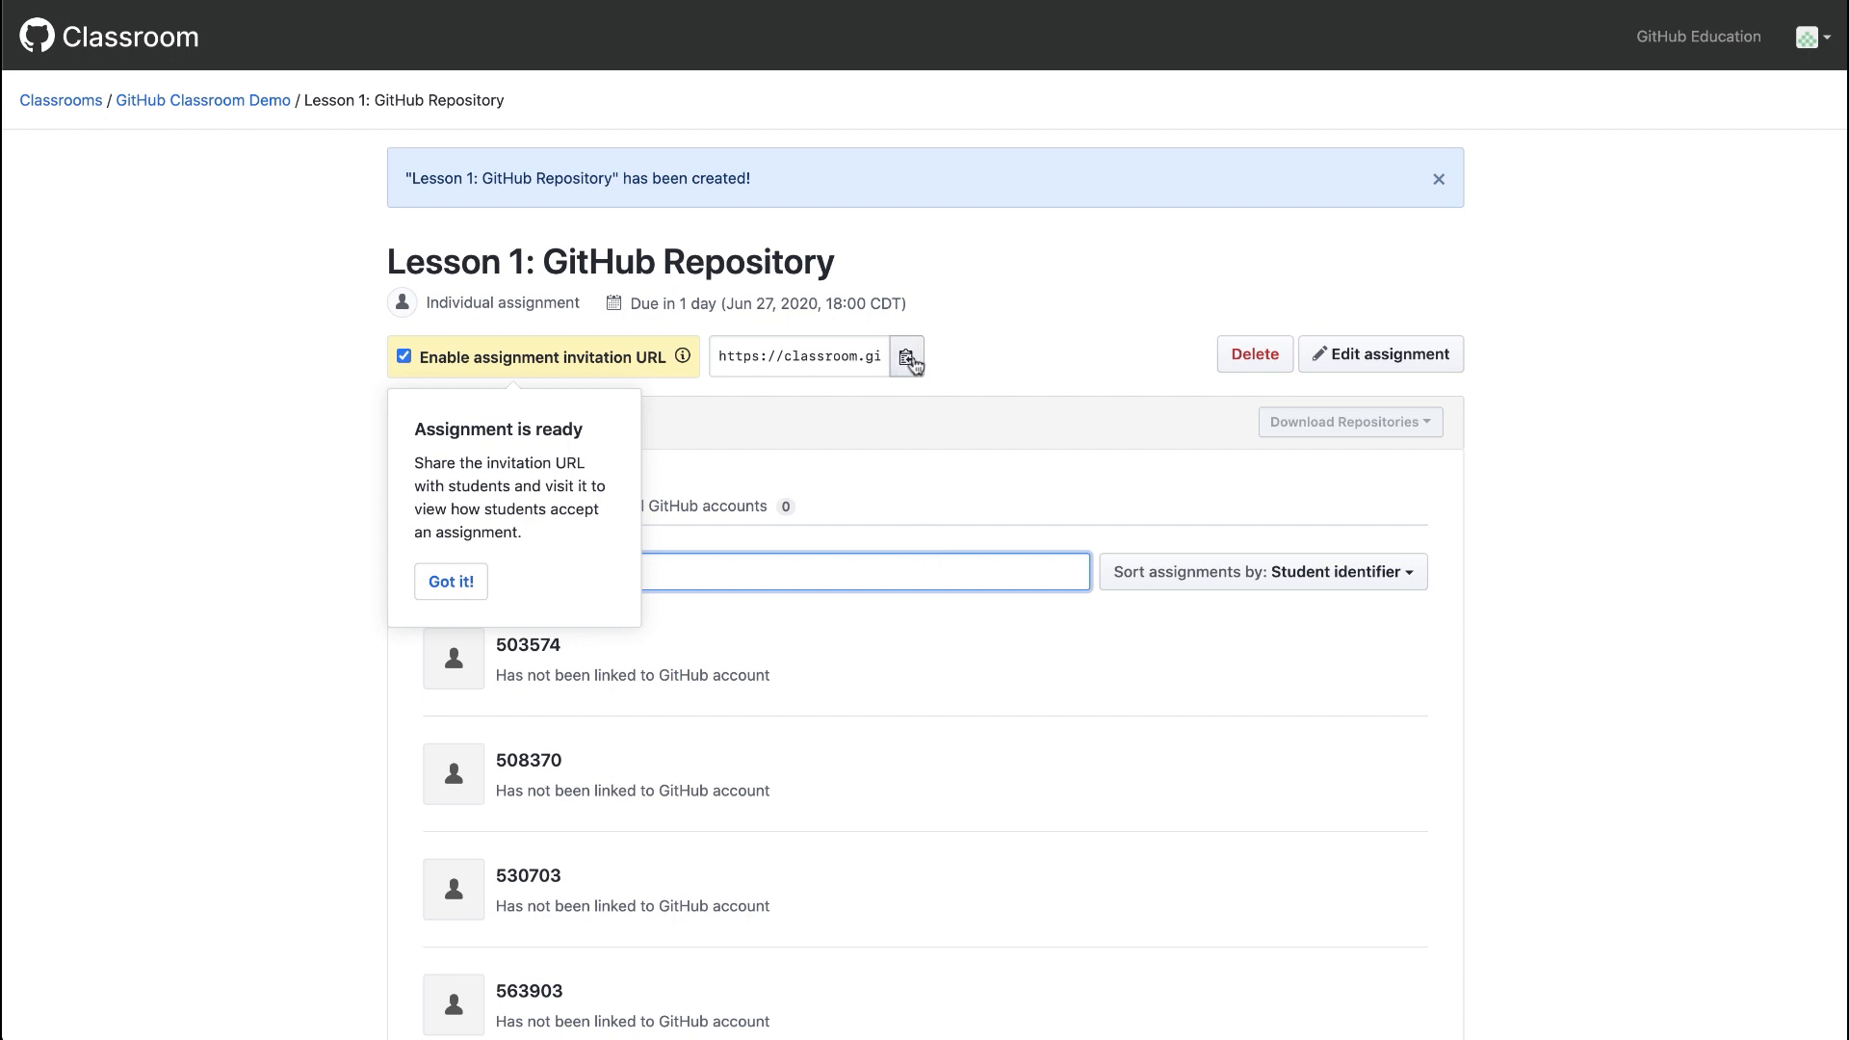
Copy the invitation URL of the new 'Lesson 1: GitHub Repository' assignment.
click(907, 355)
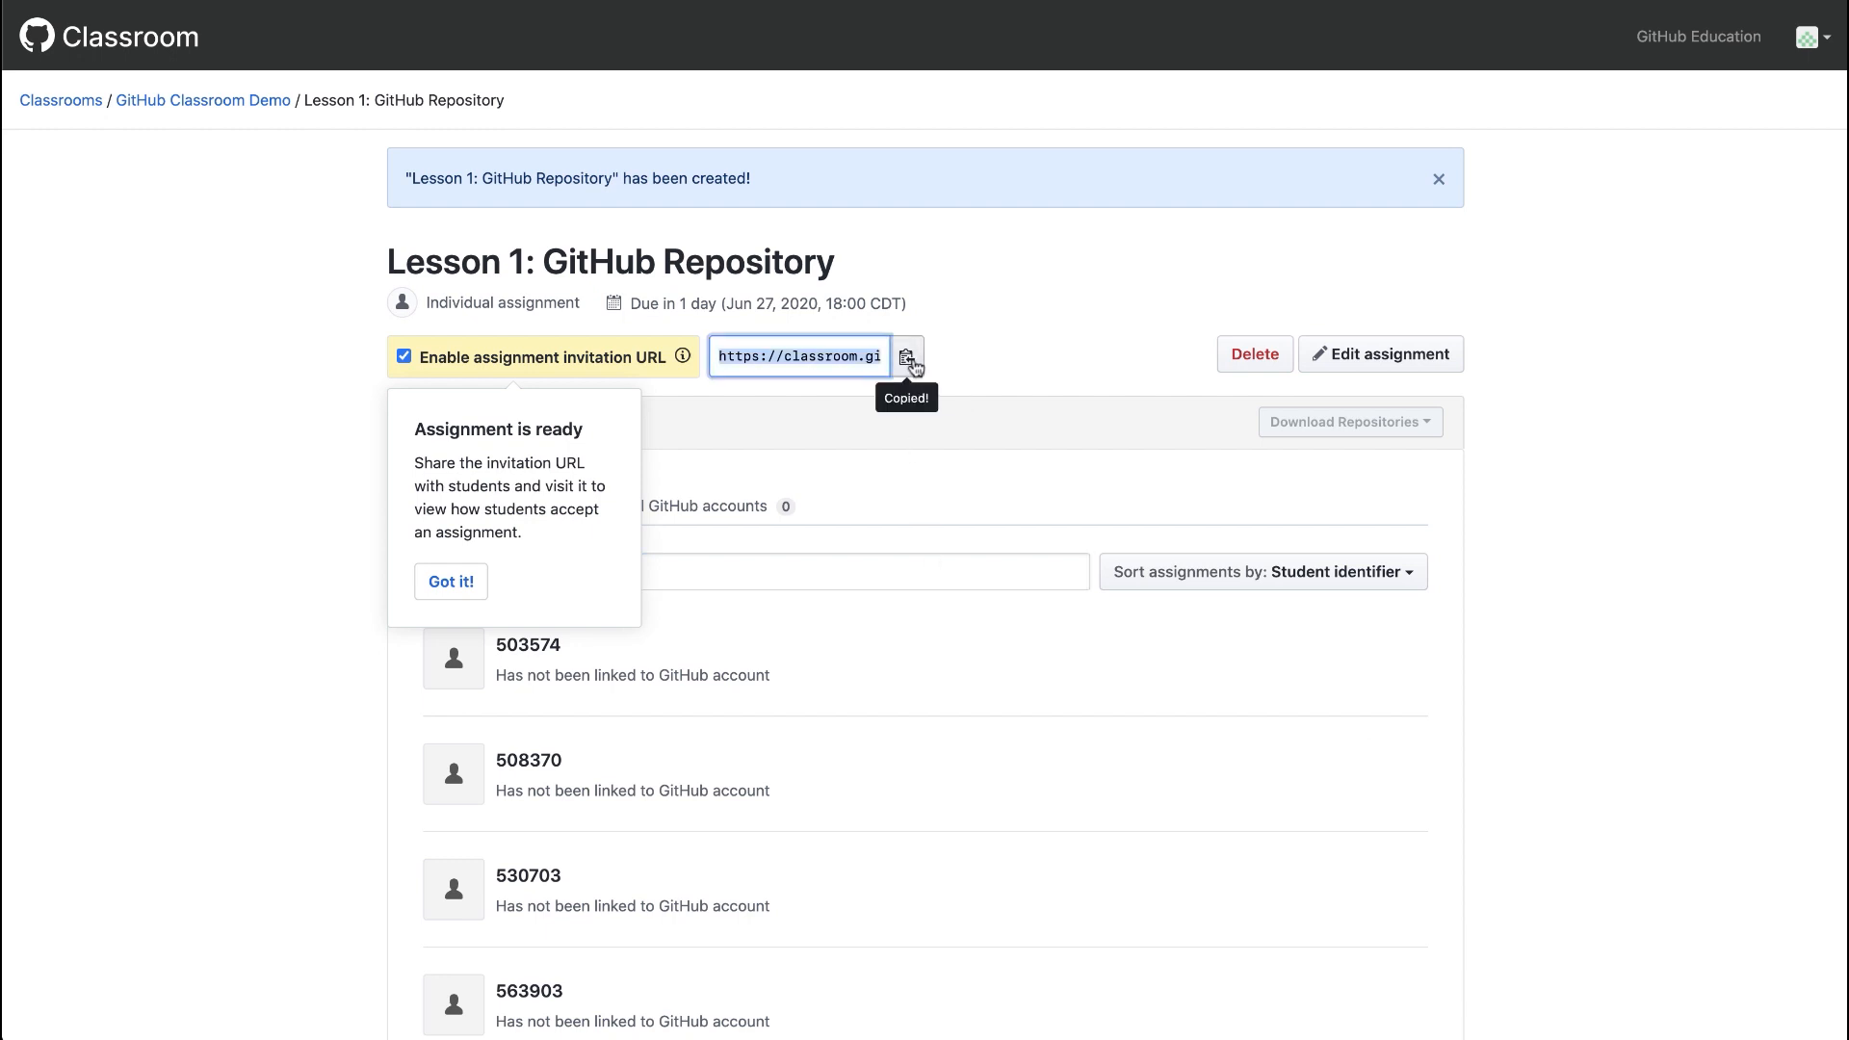